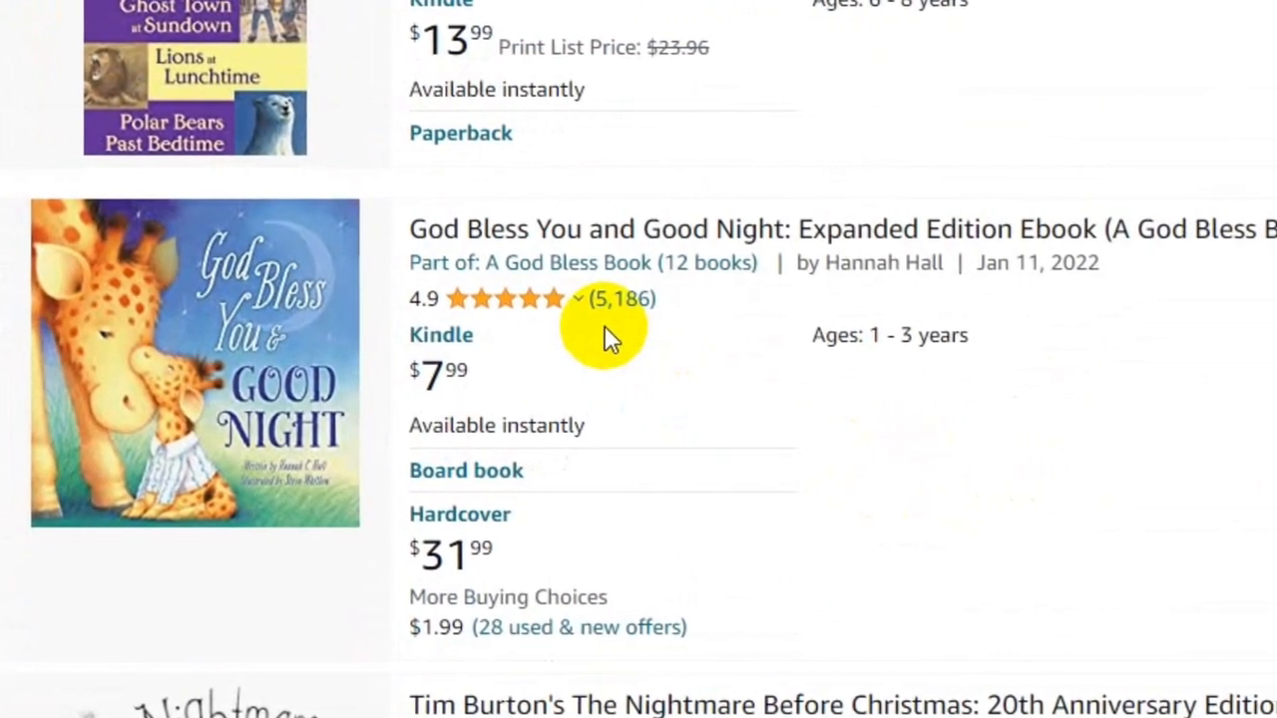
Scroll through the earlier stress-reduction ebook outline in ChatGPT, then start a fresh chat.
{"action": "scroll", "scroll_direction": "down", "scroll_amount": 3}
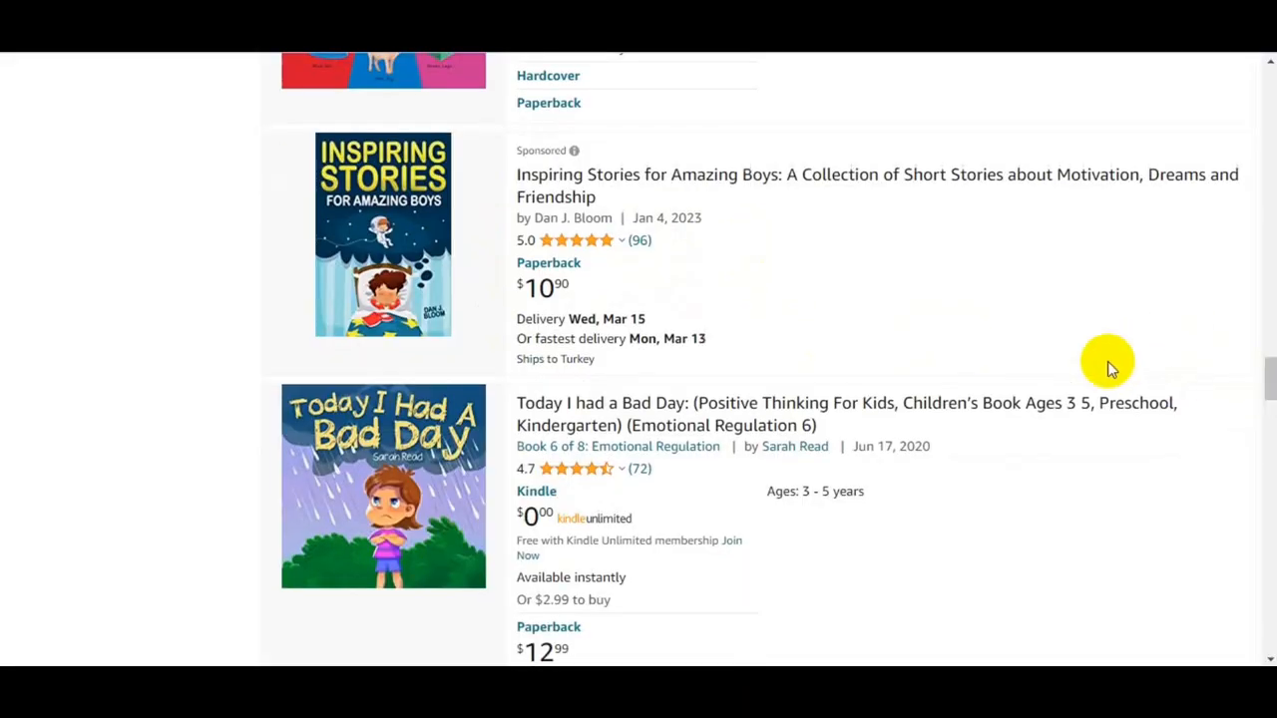
{"action": "scroll", "scroll_direction": "down", "scroll_amount": 3}
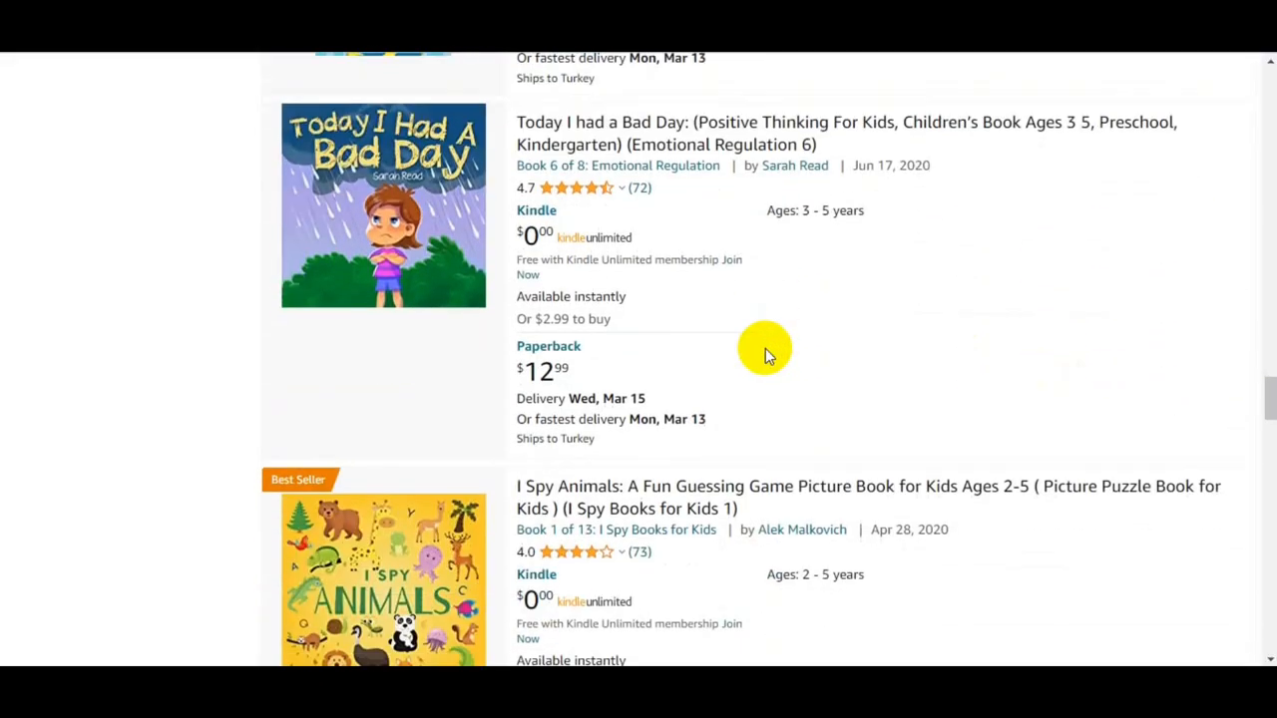
{"action": "scroll", "scroll_direction": "down", "scroll_amount": 3}
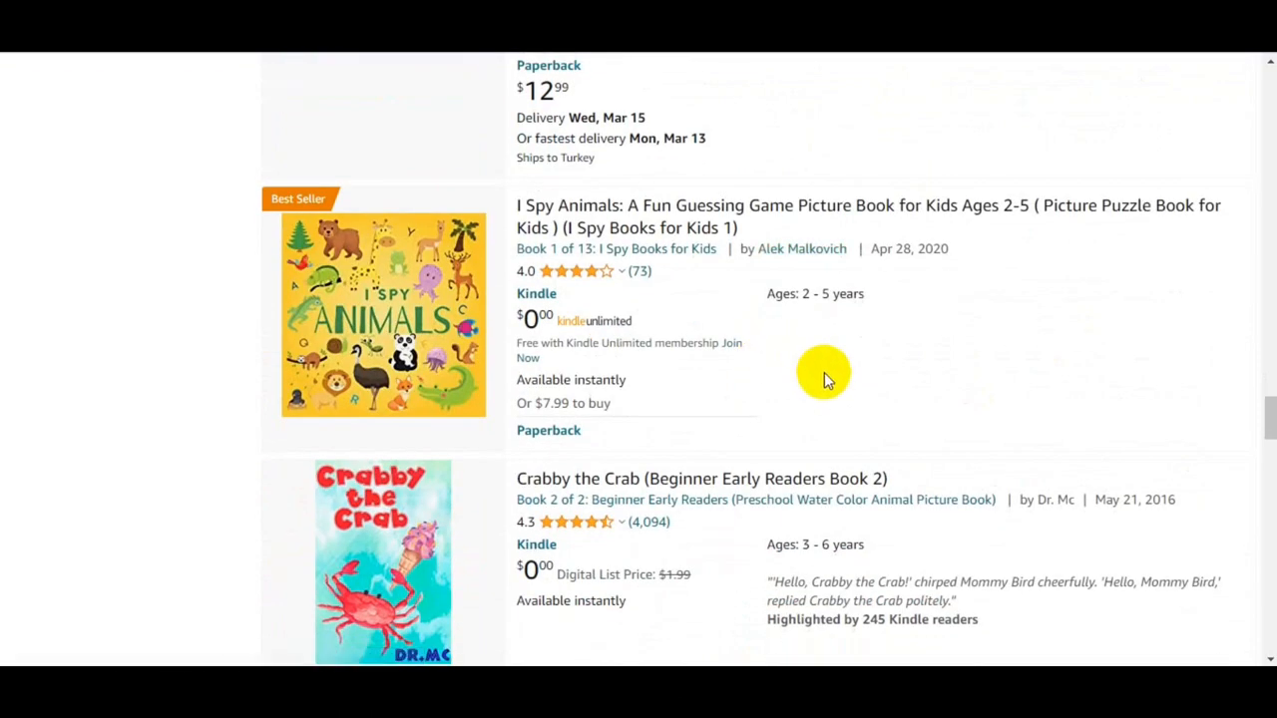
{"action": "scroll", "scroll_direction": "down", "scroll_amount": 3}
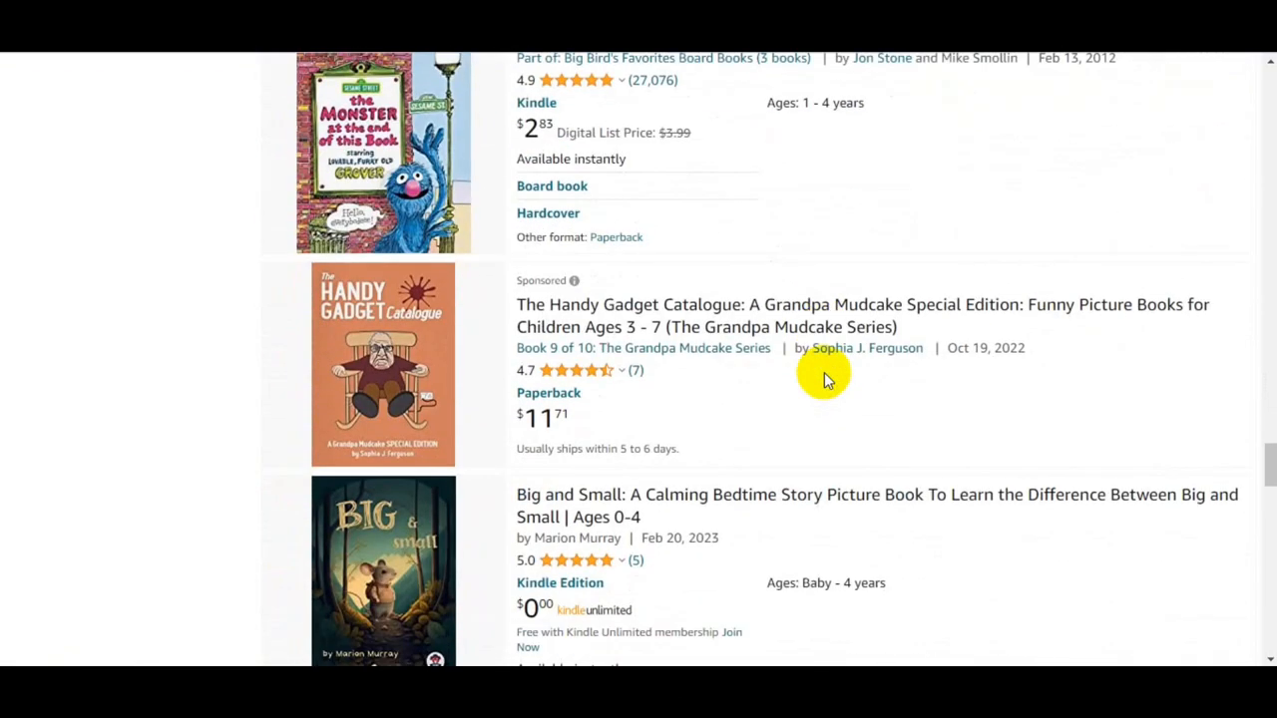
{"action": "scroll", "scroll_direction": "down", "scroll_amount": 3}
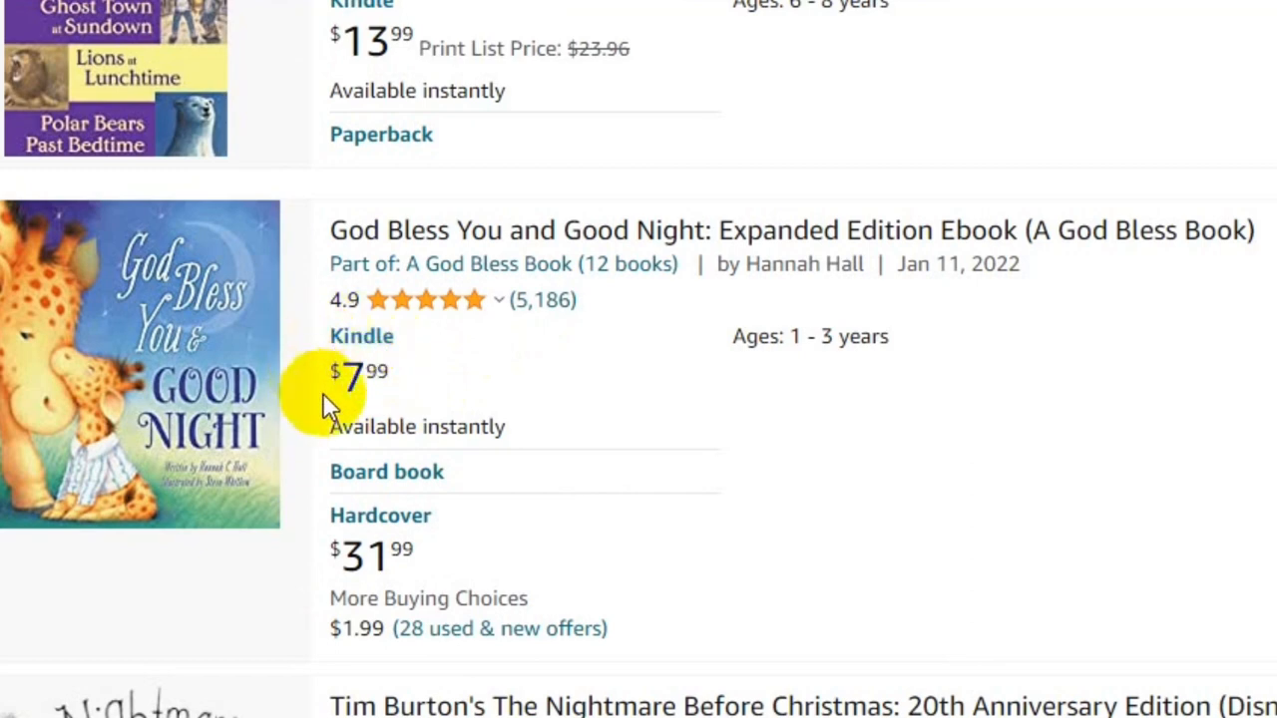
{"action": "mouse_move", "coordinate": [414, 404]}
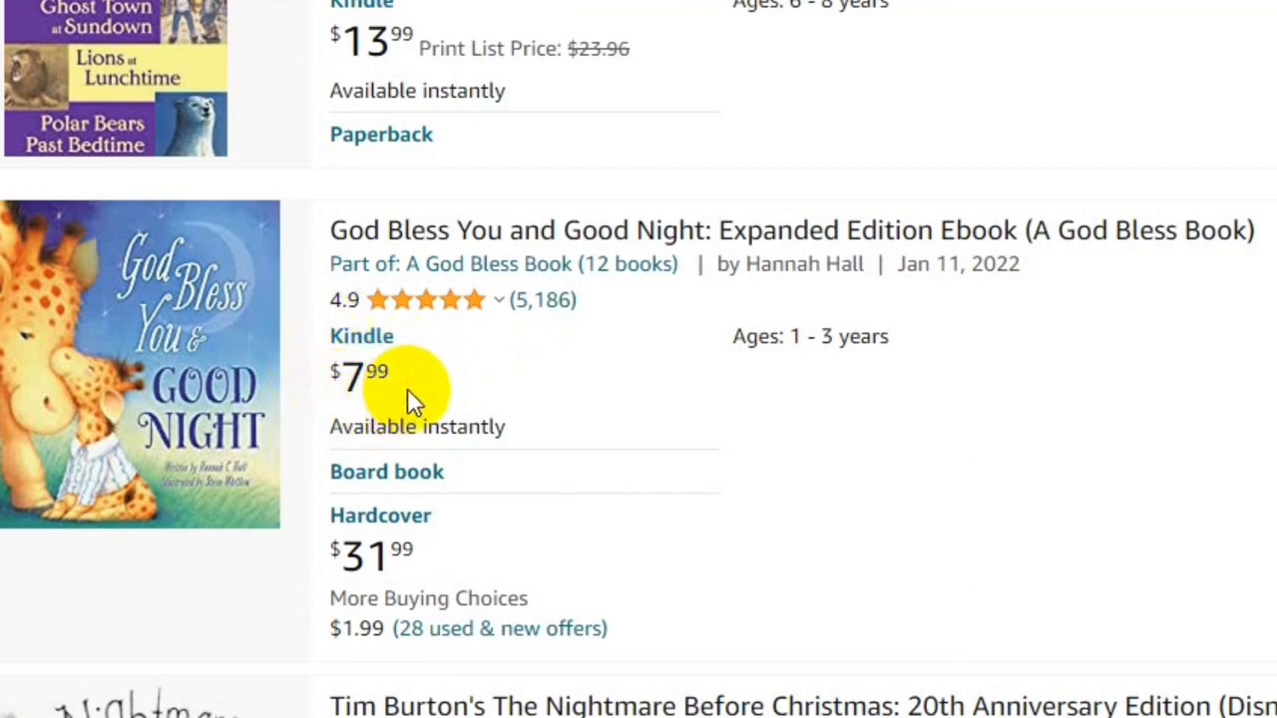
{"action": "mouse_move", "coordinate": [489, 399]}
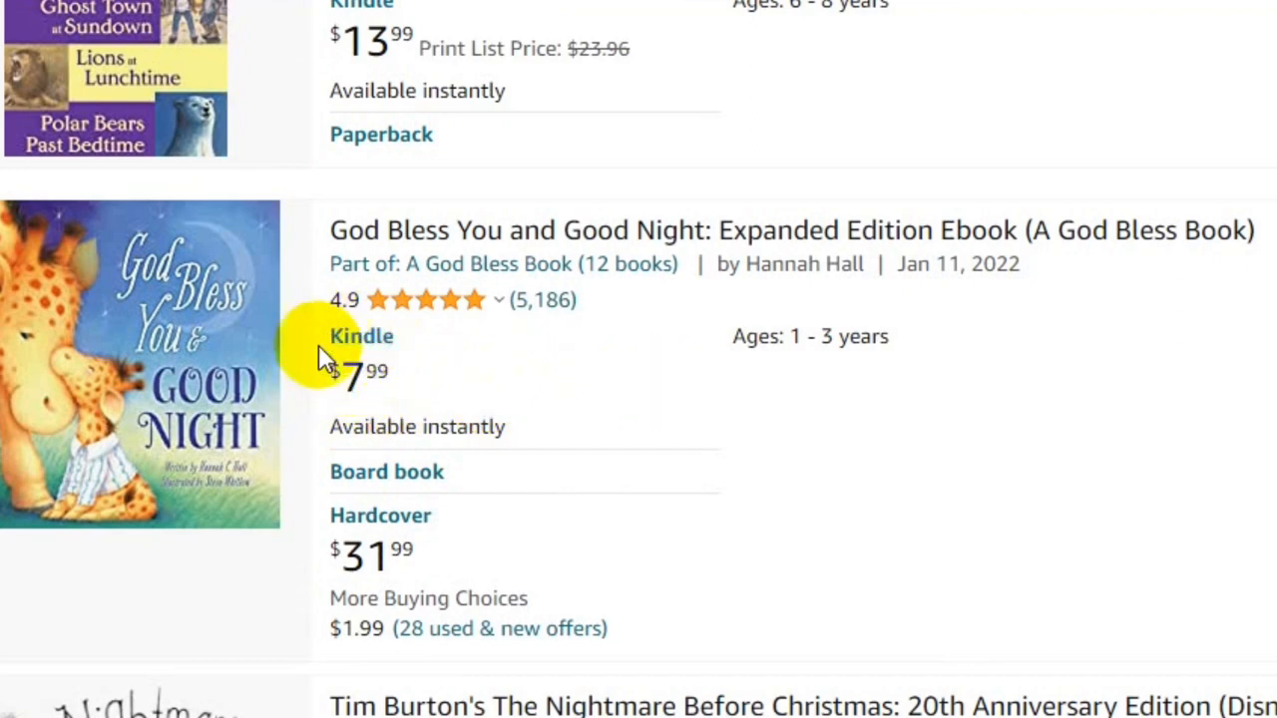
{"action": "mouse_move", "coordinate": [404, 404]}
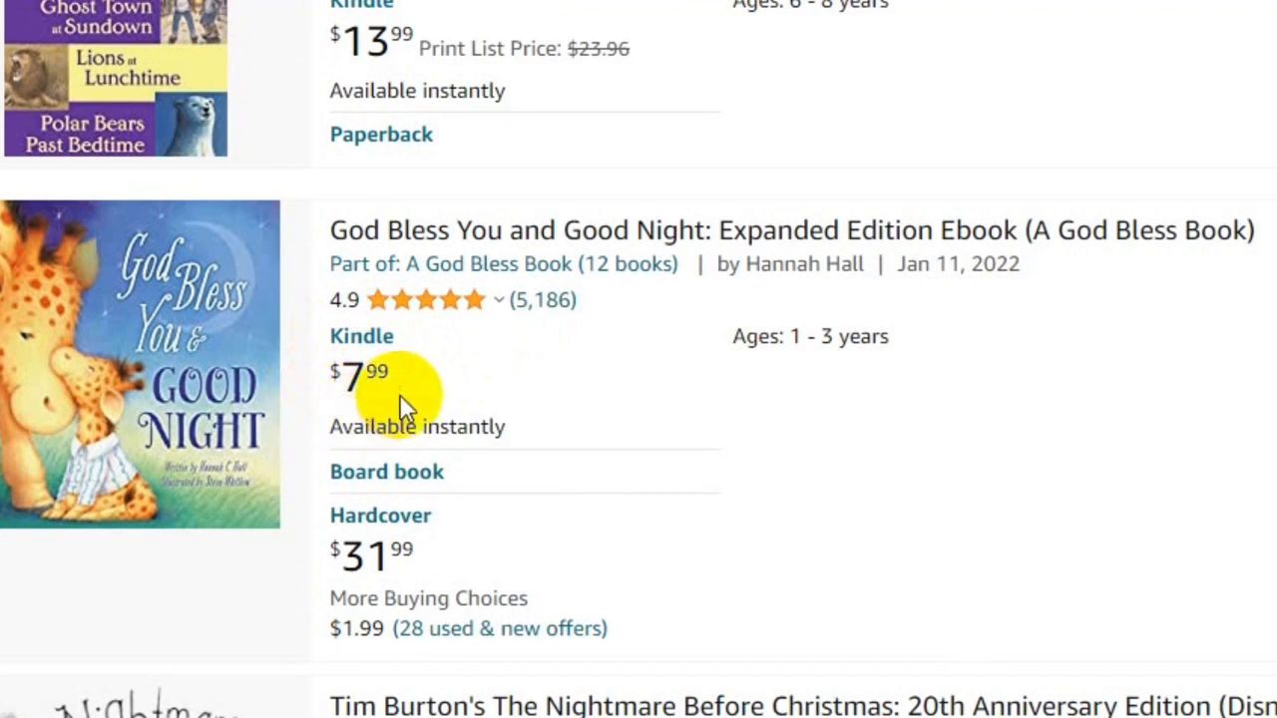
{"action": "mouse_move", "coordinate": [489, 399]}
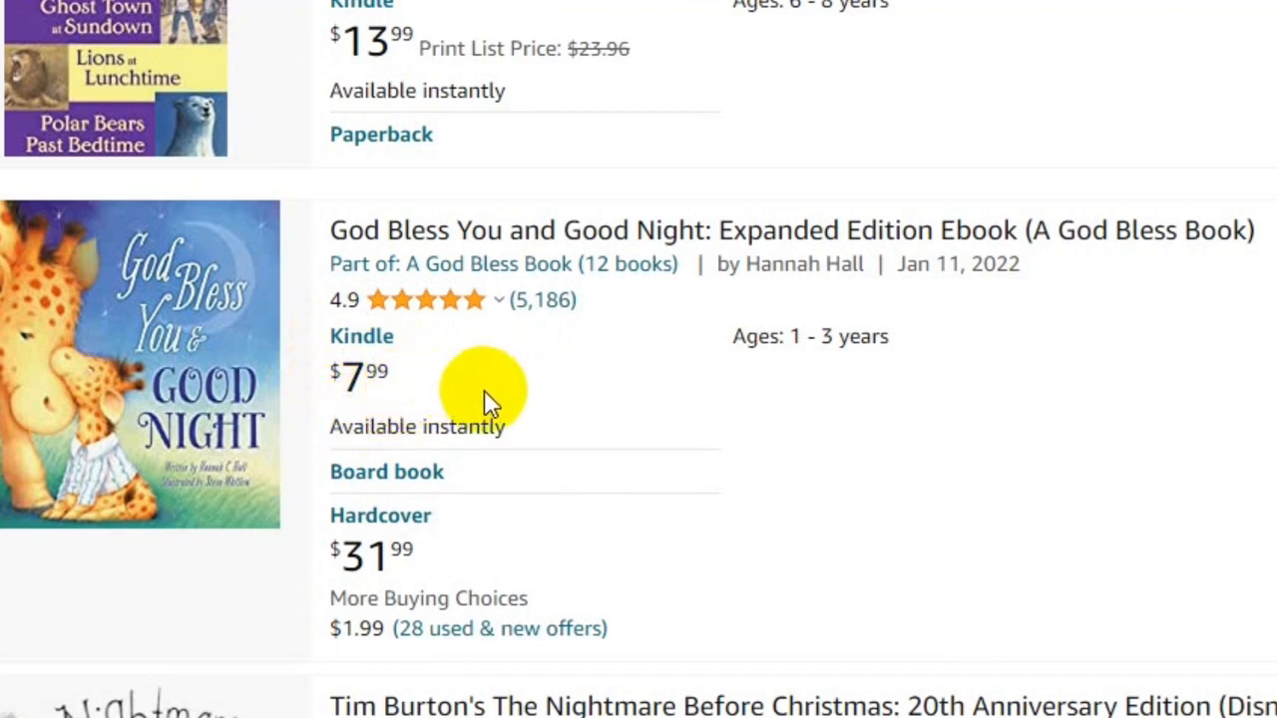
{"action": "mouse_move", "coordinate": [648, 377]}
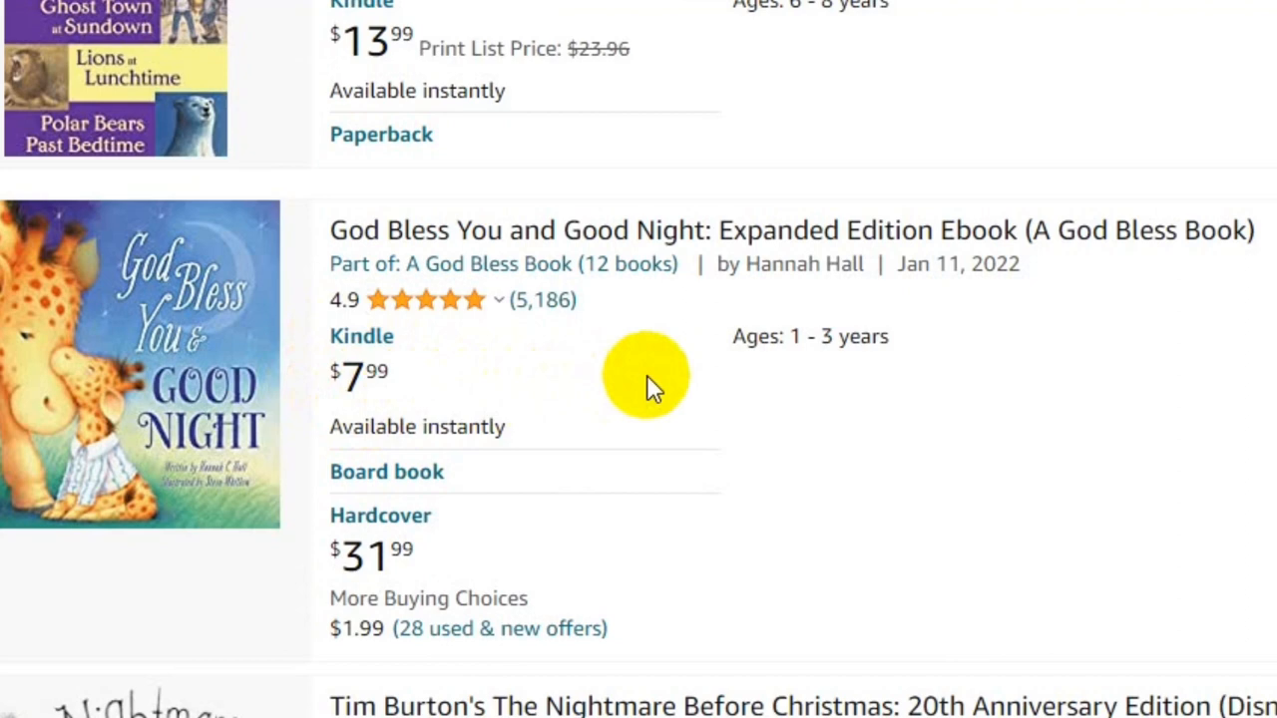
{"action": "mouse_move", "coordinate": [554, 349]}
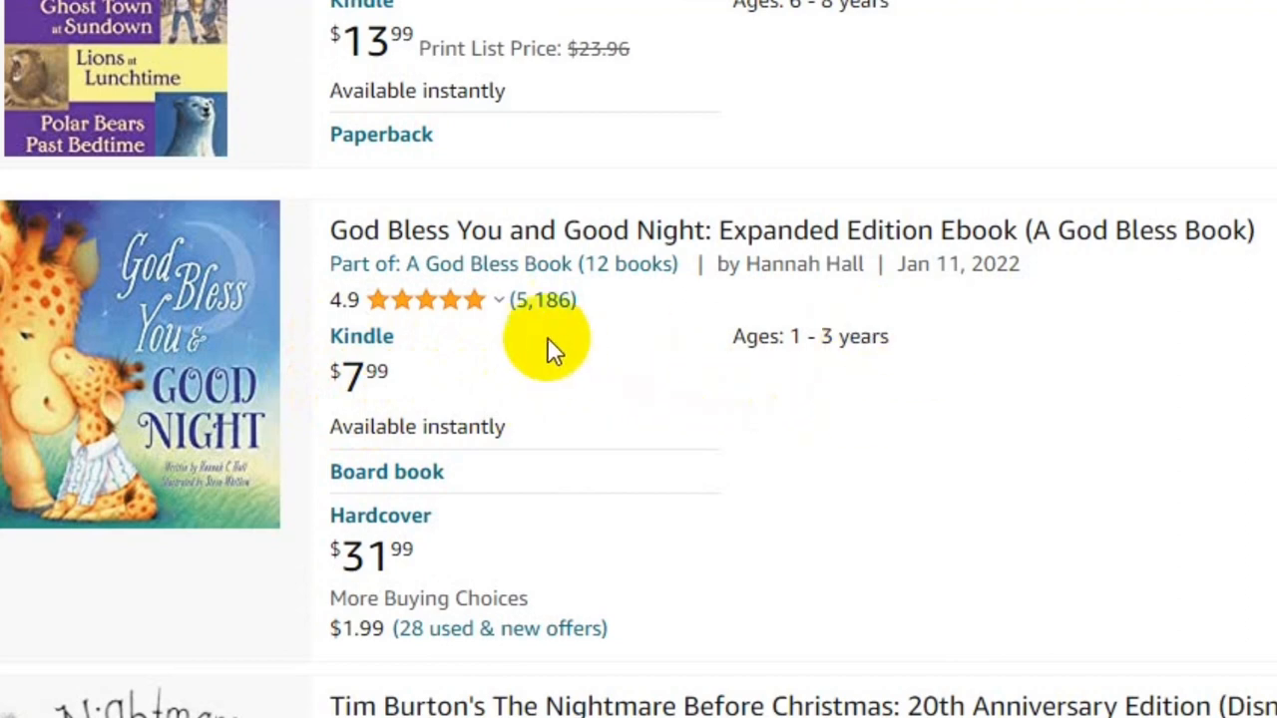
{"action": "mouse_move", "coordinate": [608, 314]}
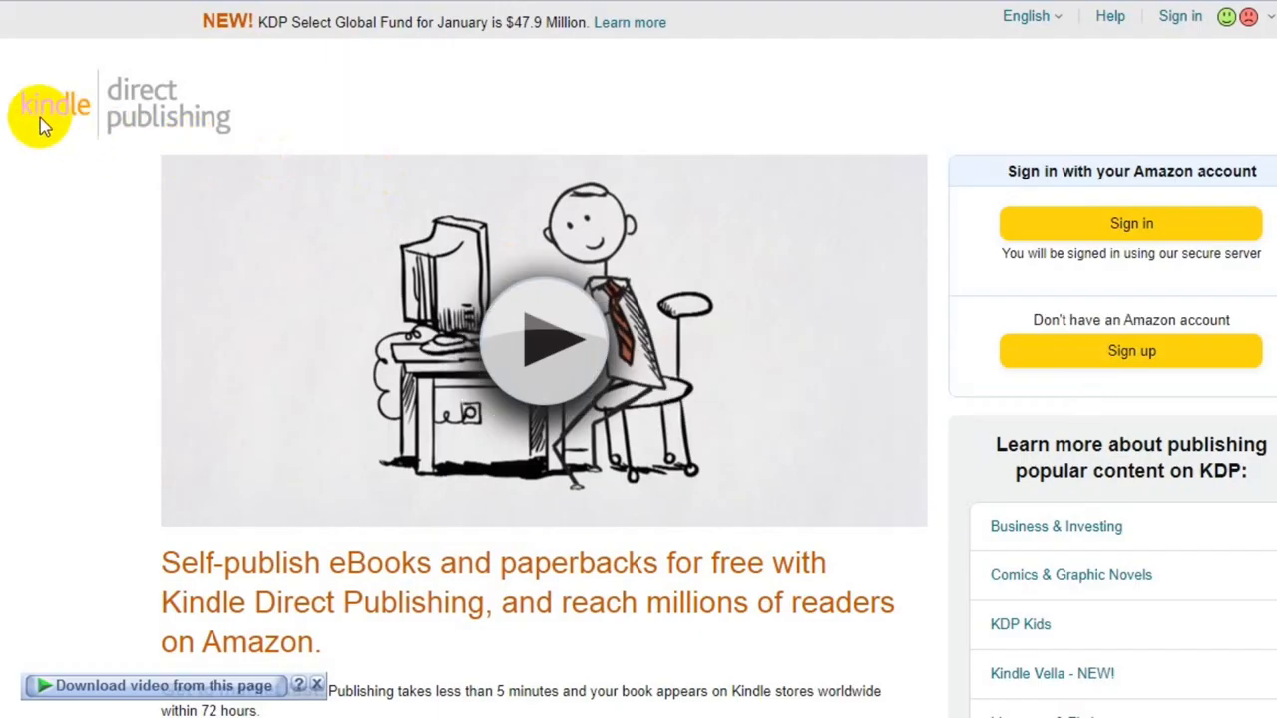
{"action": "mouse_move", "coordinate": [62, 175]}
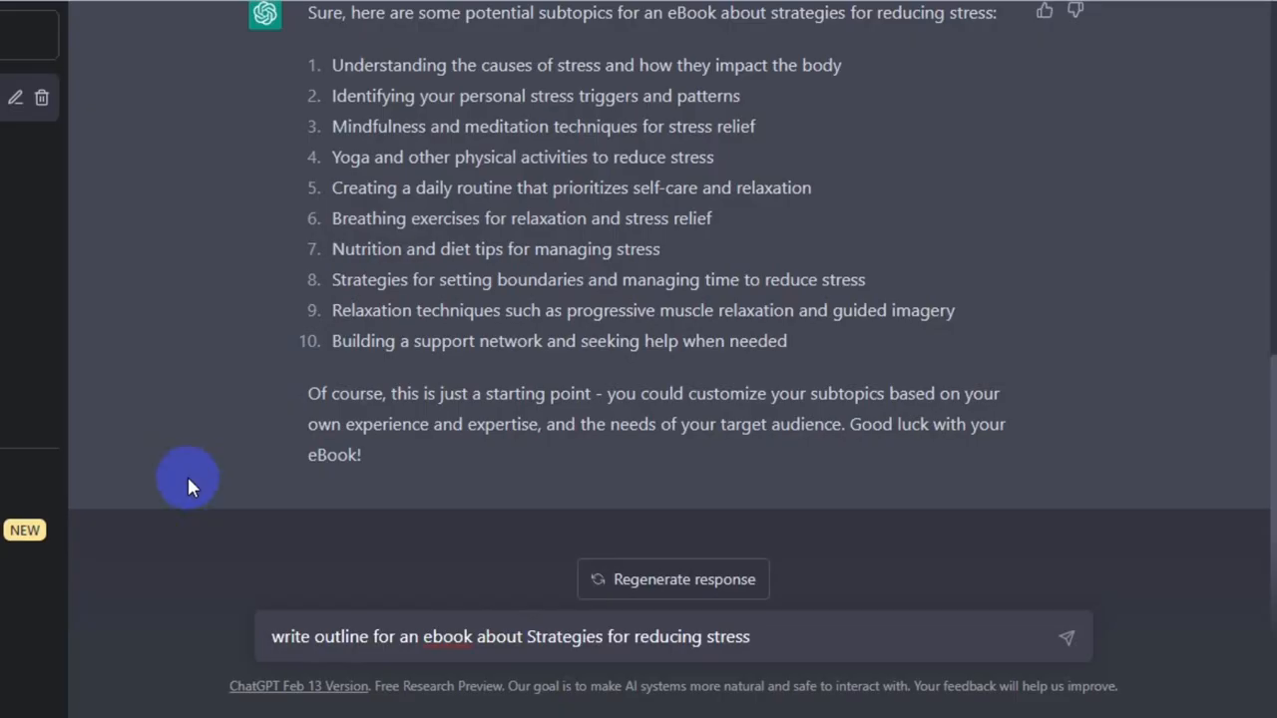
{"action": "left_click", "coordinate": [1065, 636]}
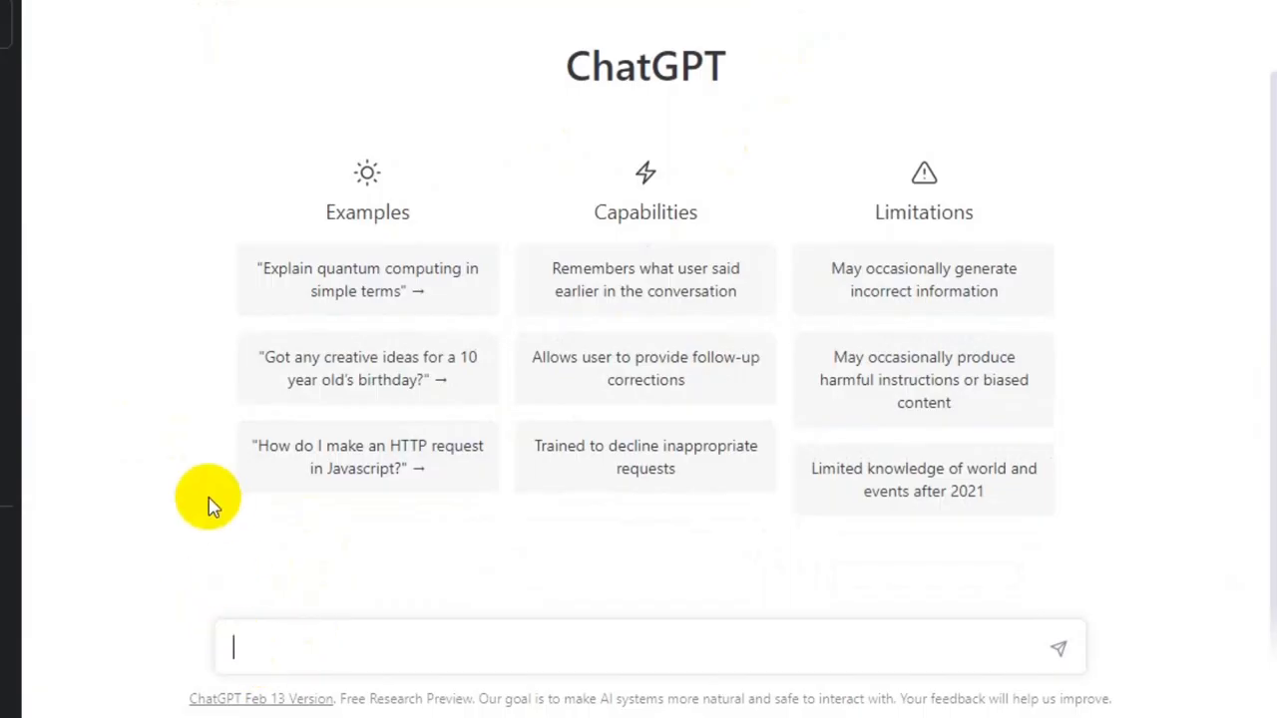
Ask ChatGPT for 5 children's ebook titles and select 'The Secret of the Lost Treasure'.
{"action": "type", "text": "give me"}
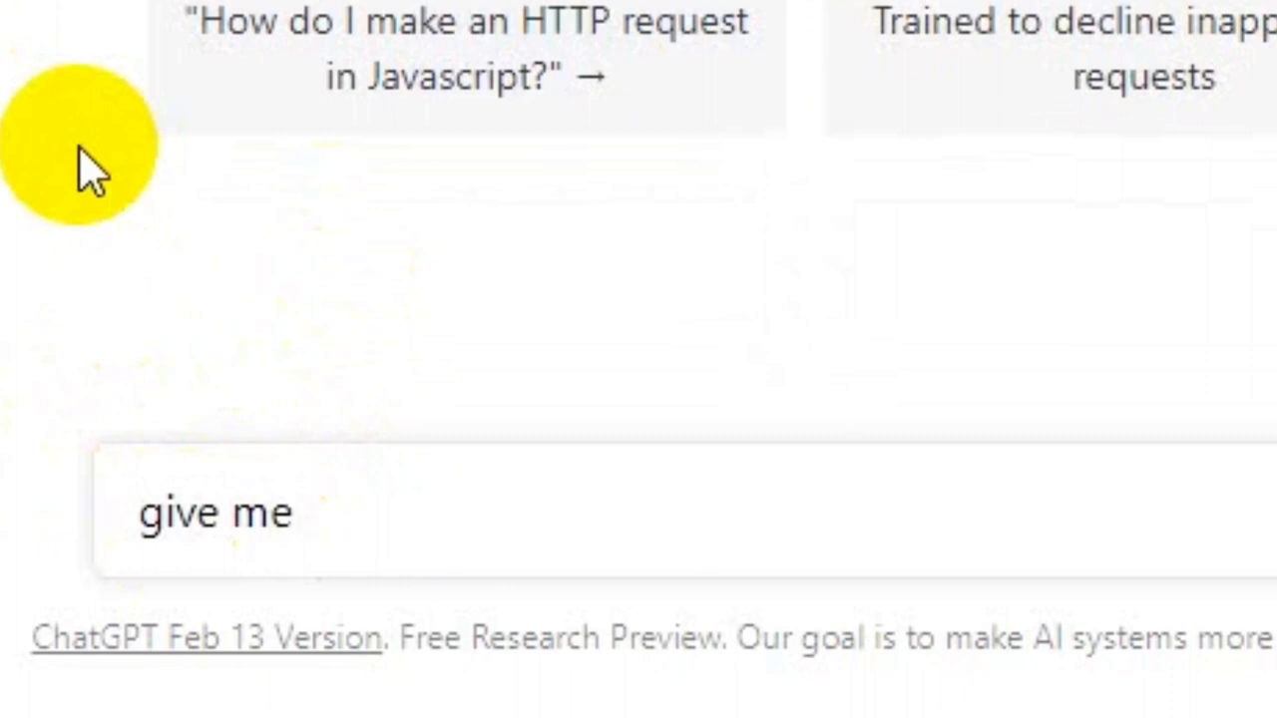
{"action": "type", "text": "5 titles"}
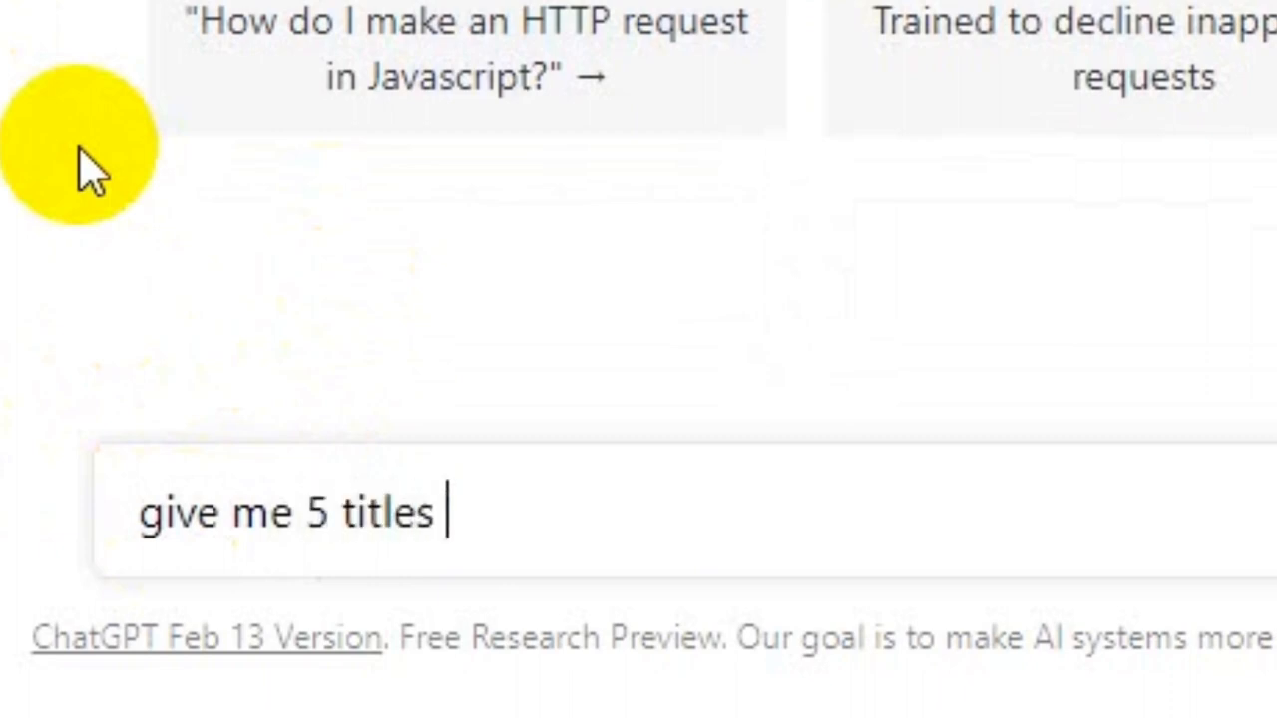
{"action": "type", "text": "for"}
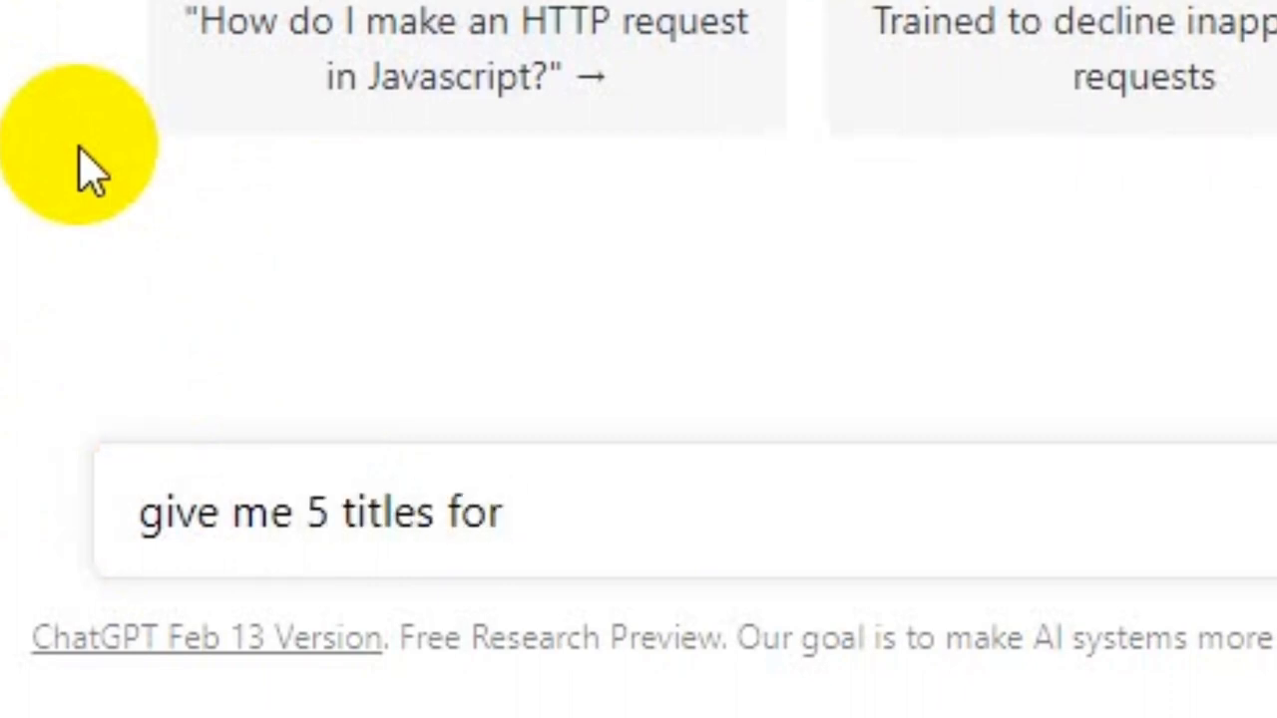
{"action": "type", "text": "children"}
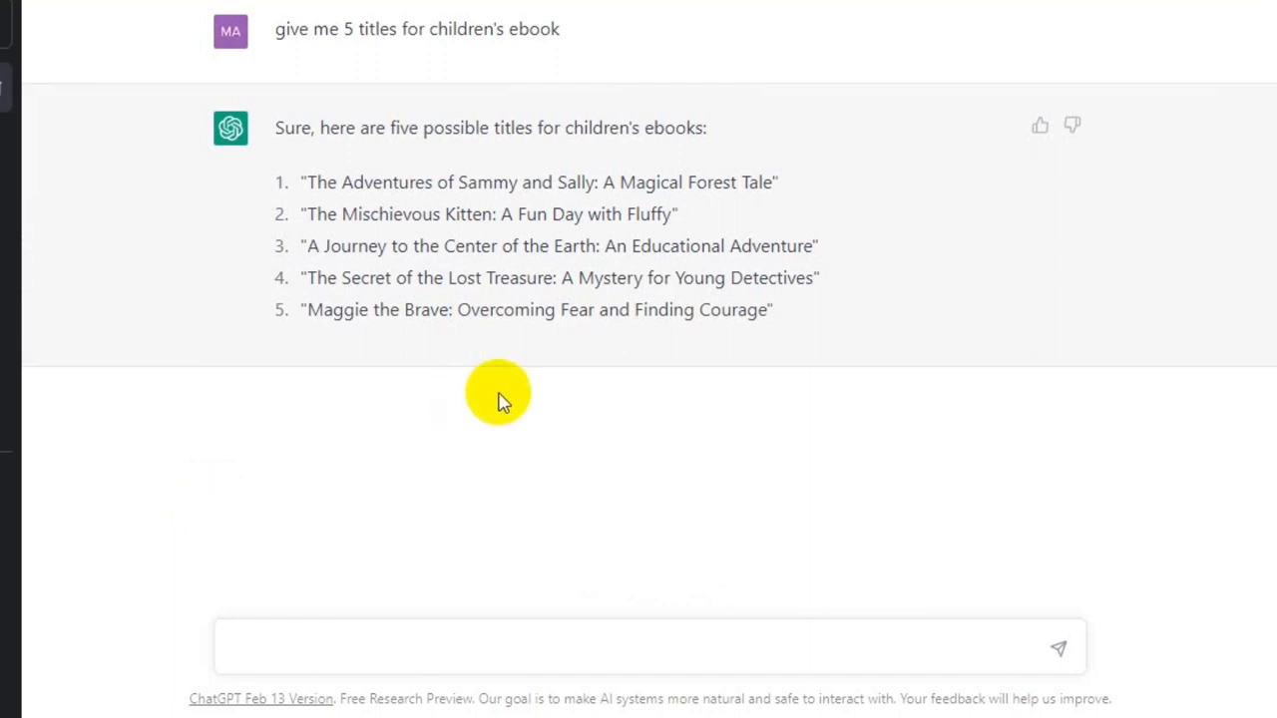
{"action": "triple_click", "coordinate": [558, 277]}
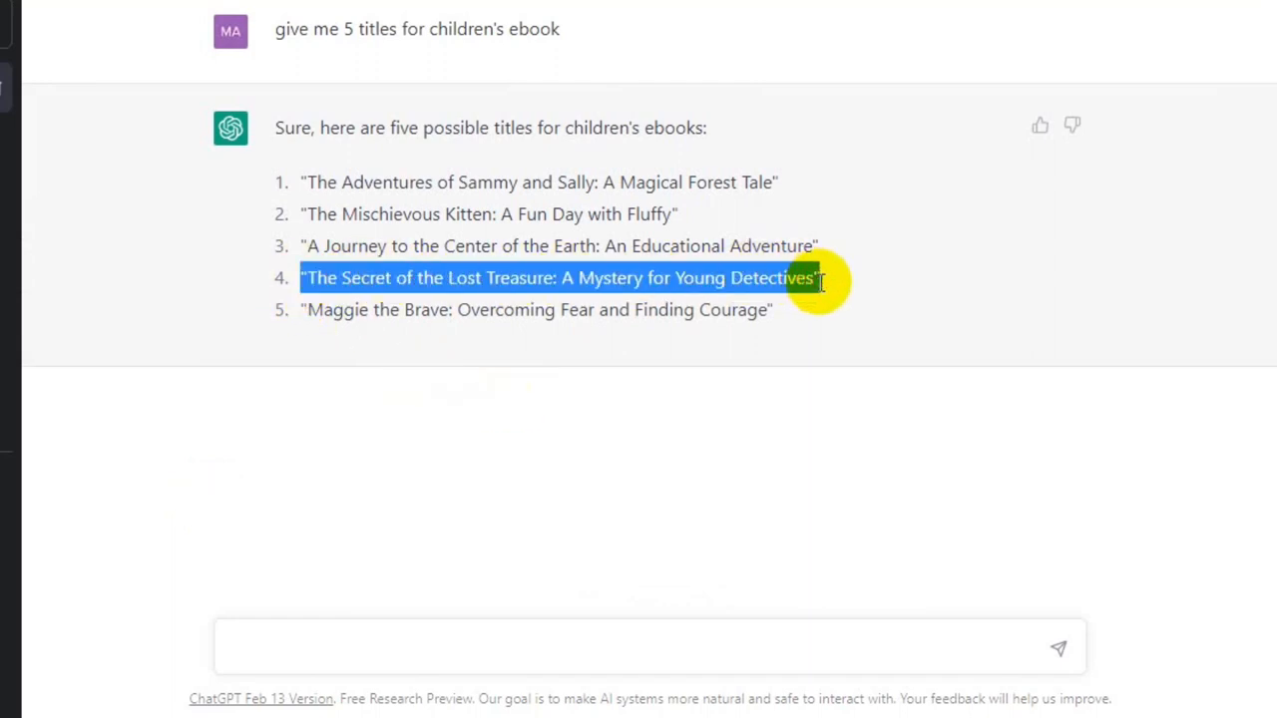
Request an outline for 'The Secret of the Lost Treasure: A Mystery for Young Detectives'.
{"action": "type", "text": "w"}
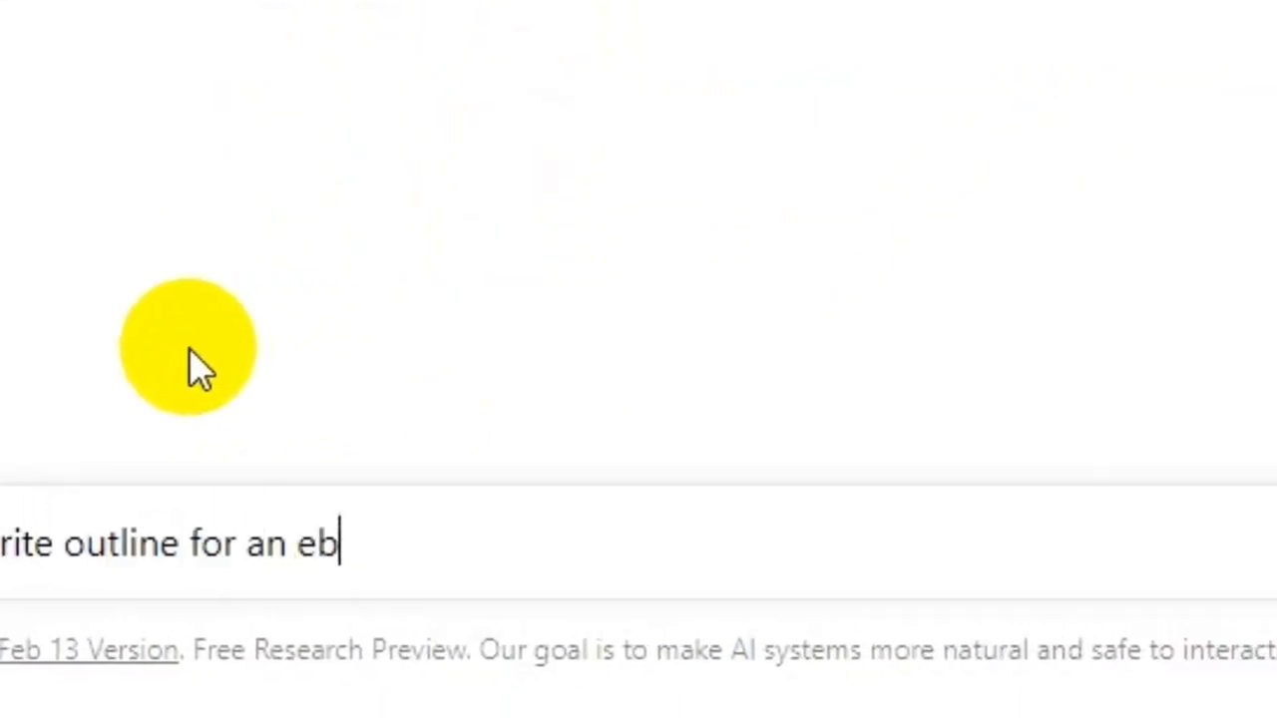
{"action": "type", "text": "ook"}
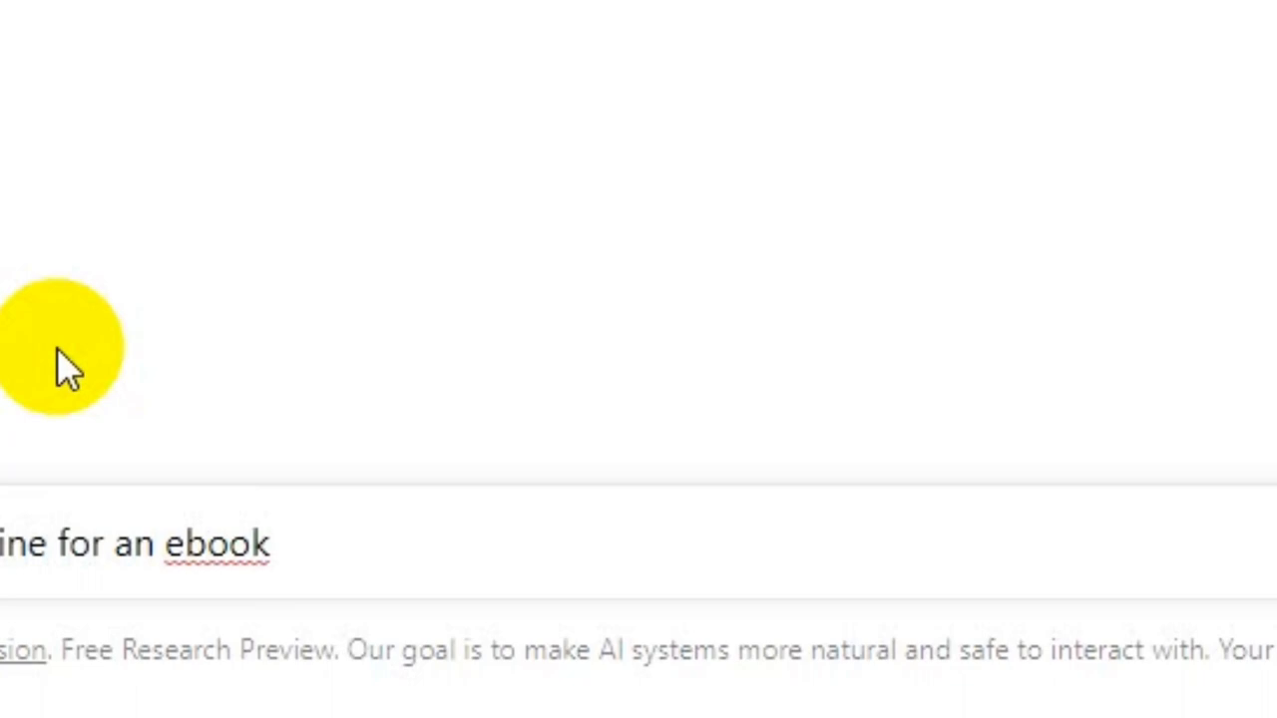
{"action": "type", "text": "called \"The Secret of the Lost Treasure: A Mystery for Young"}
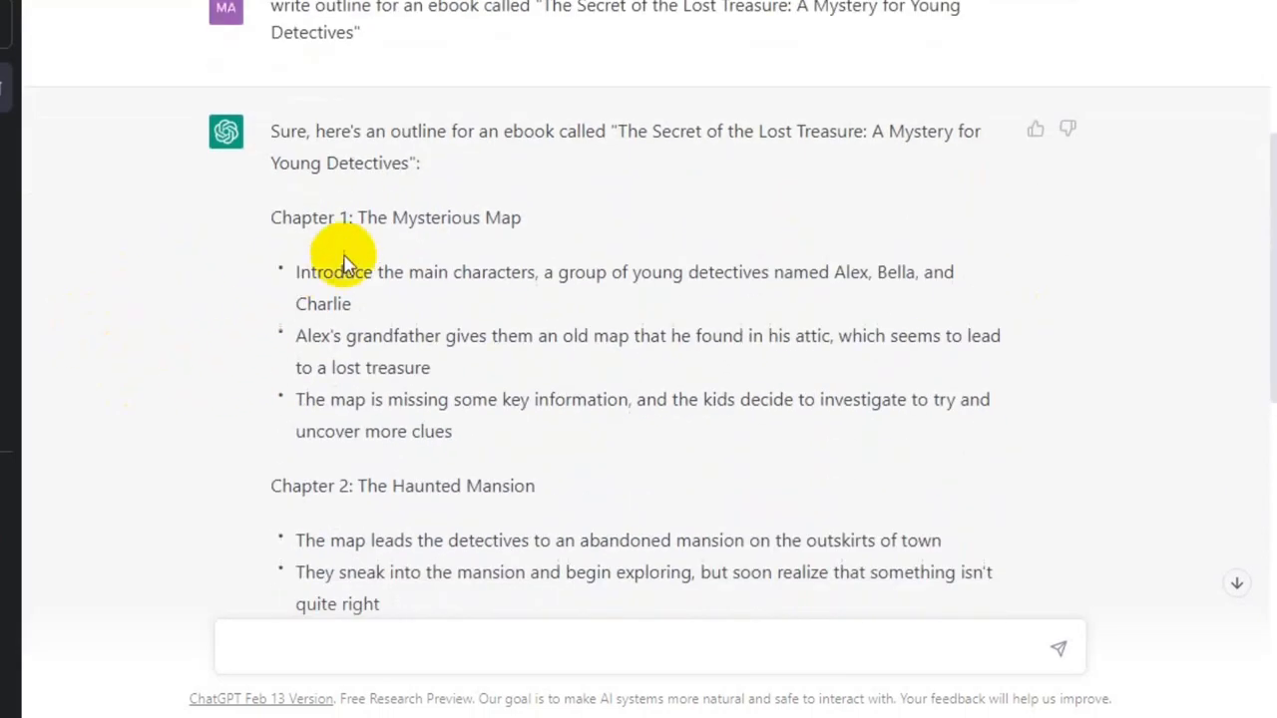
{"action": "mouse_move", "coordinate": [223, 389]}
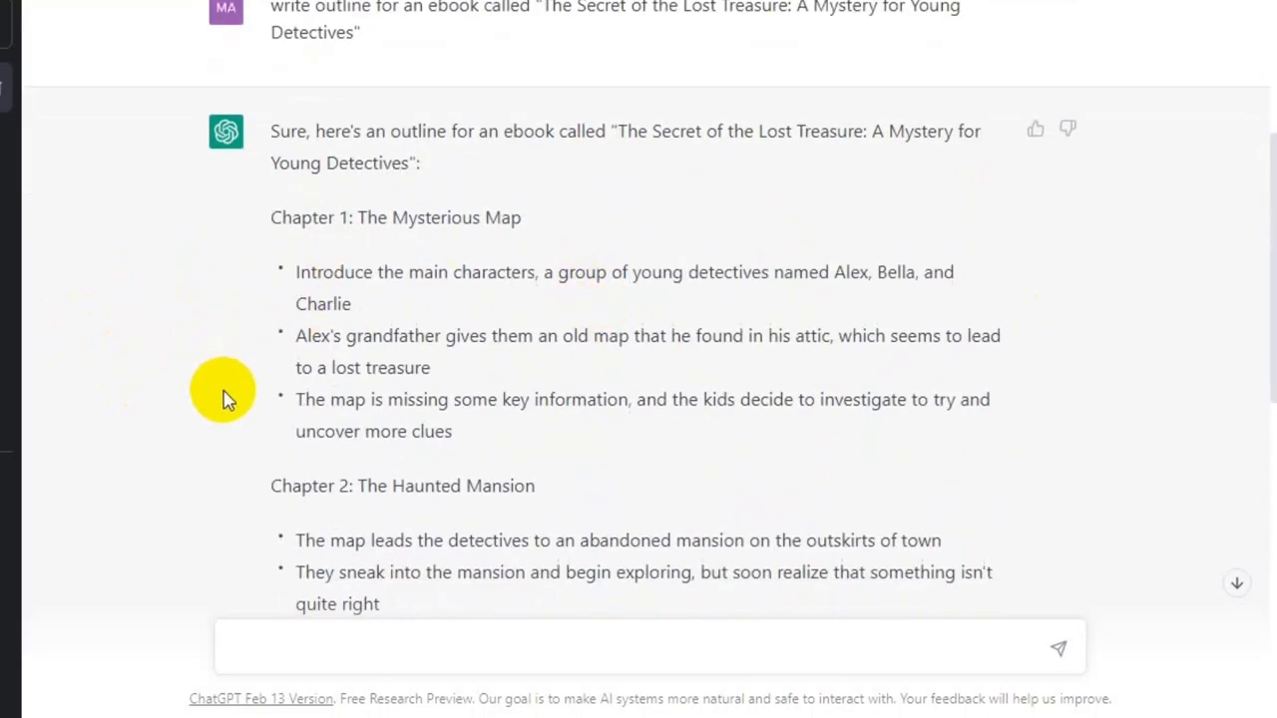
{"action": "mouse_move", "coordinate": [257, 218]}
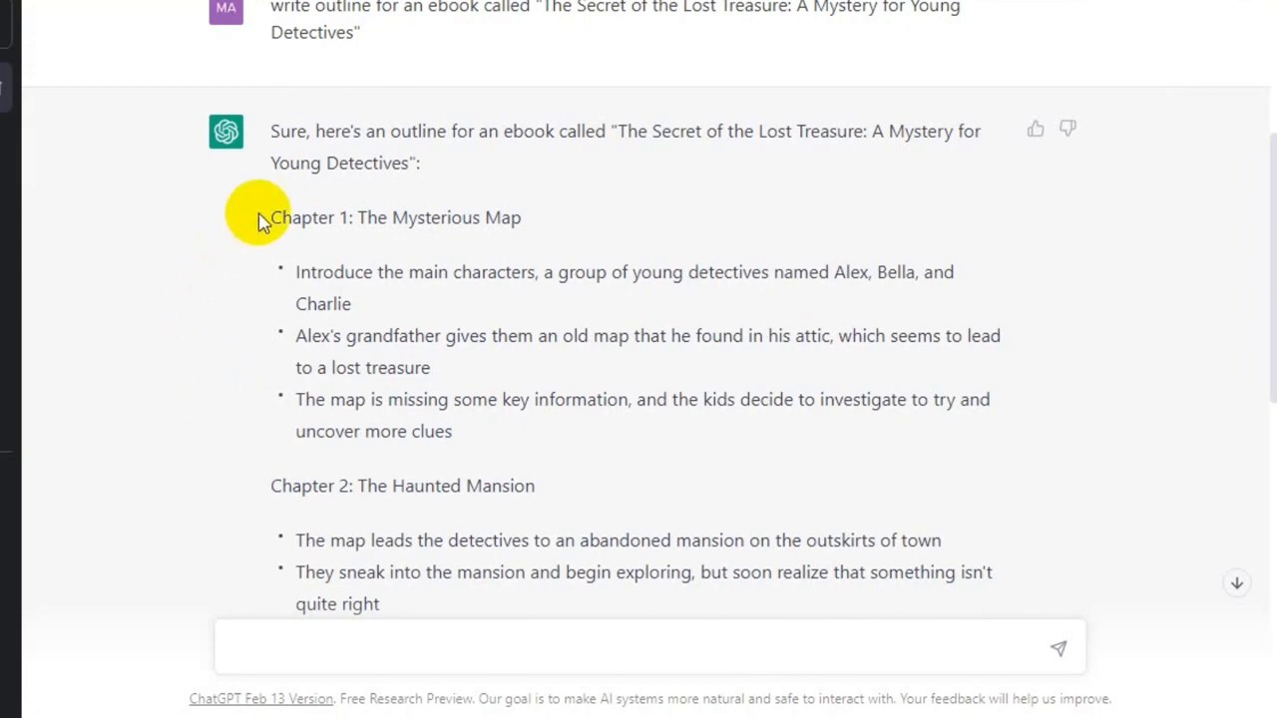
Send the Chapter 1 'The Mysterious Map' outline with 'write the story'.
{"action": "scroll", "scroll_direction": "down", "scroll_amount": 3}
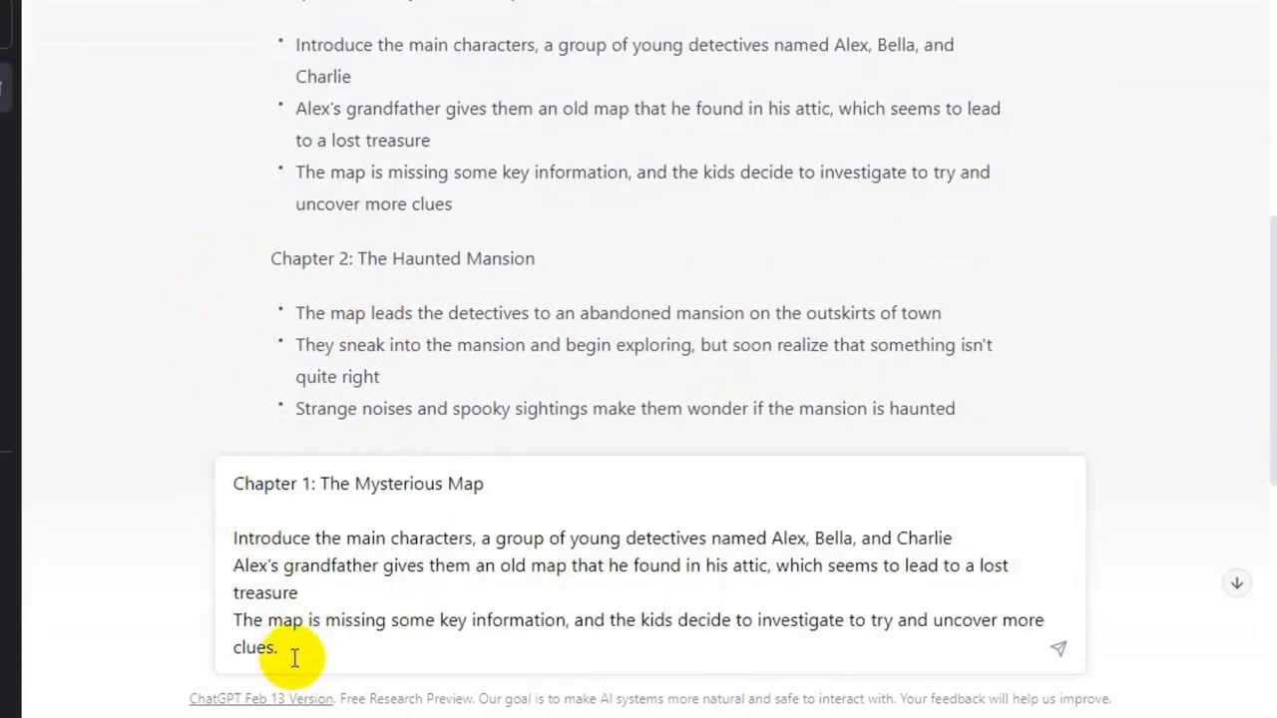
{"action": "type", "text": "write the st"}
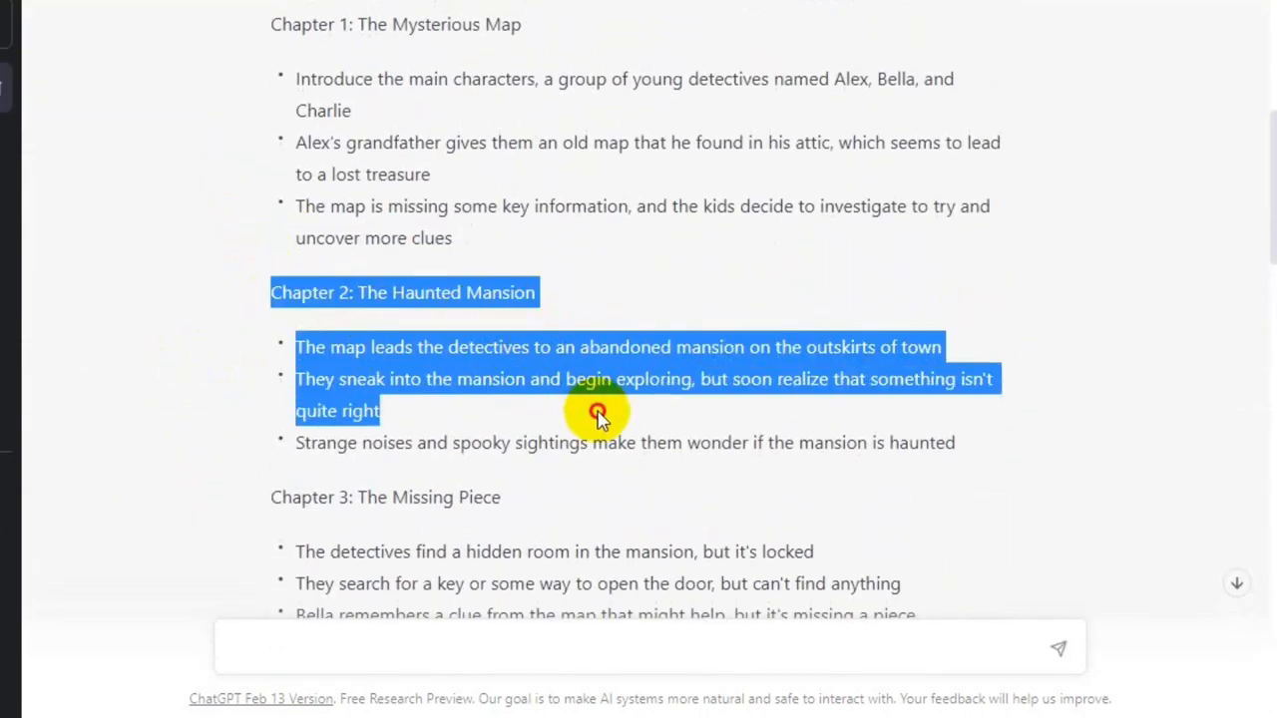
Request the Chapter 2 'The Haunted Mansion' story, then open Midjourney from Google.
{"action": "scroll", "scroll_direction": "down", "scroll_amount": 3}
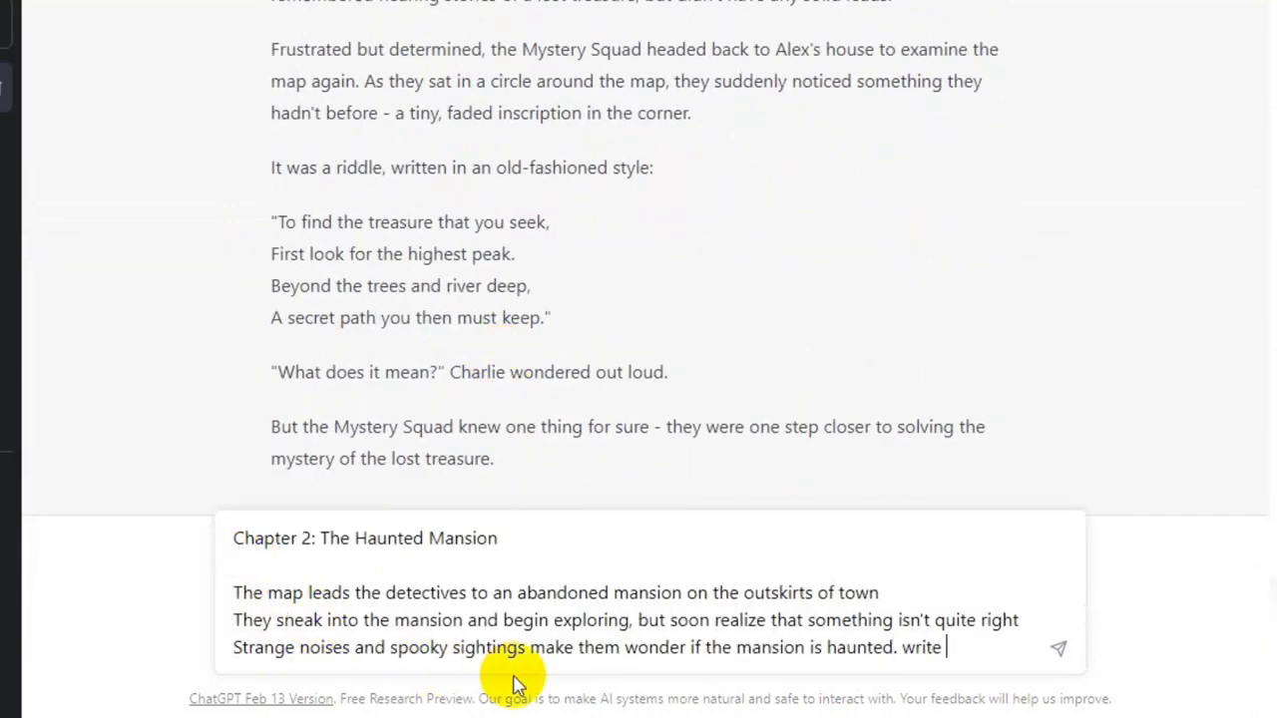
{"action": "type", "text": "the story of this chapter"}
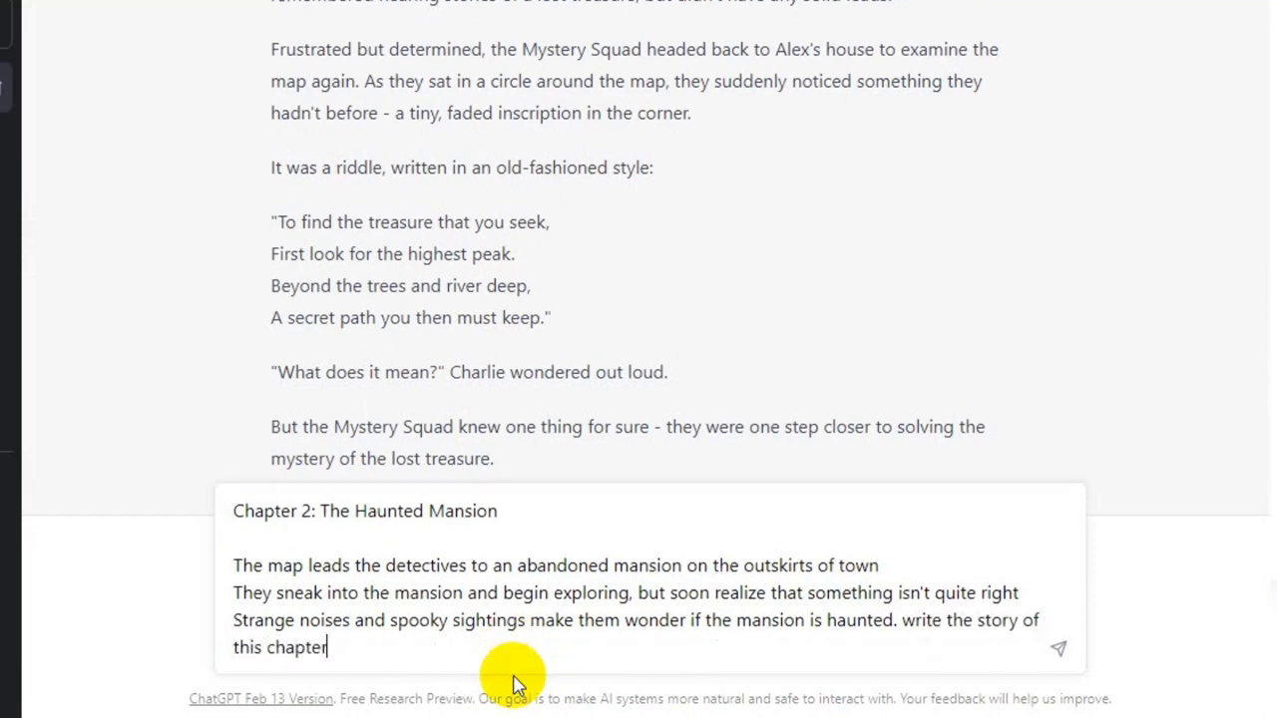
{"action": "left_click", "coordinate": [1057, 648]}
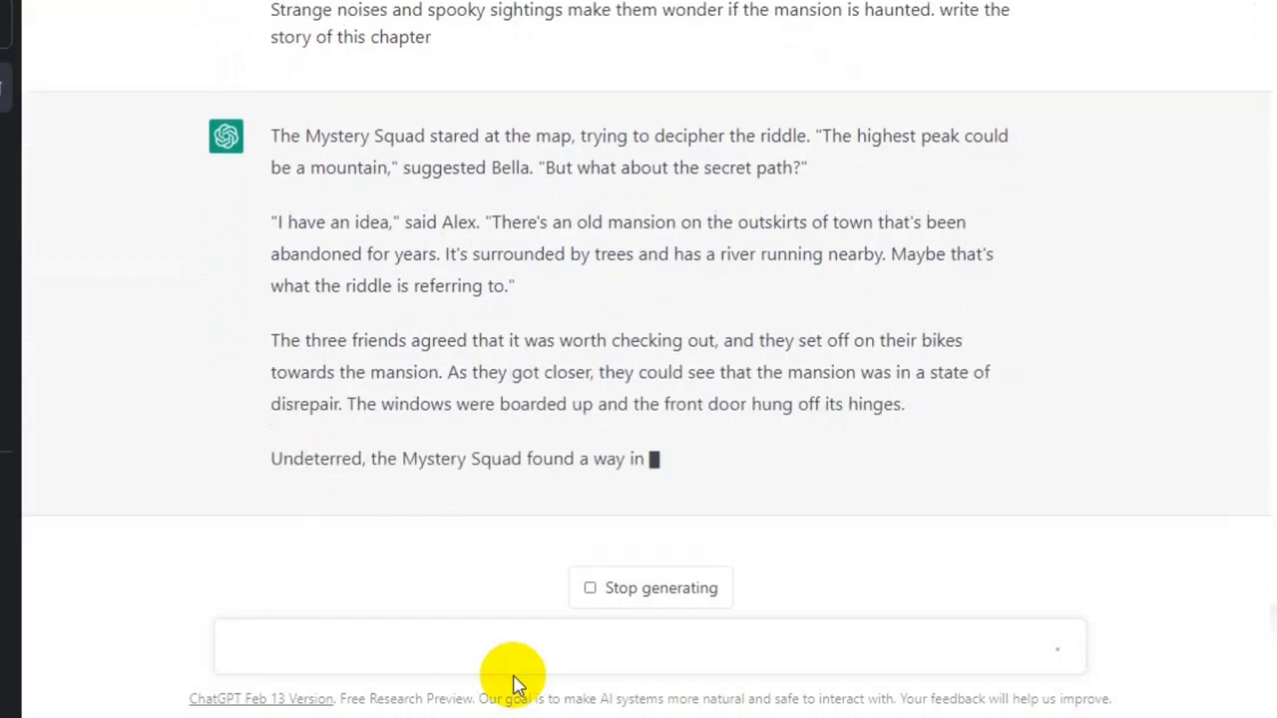
{"action": "left_click", "coordinate": [214, 275]}
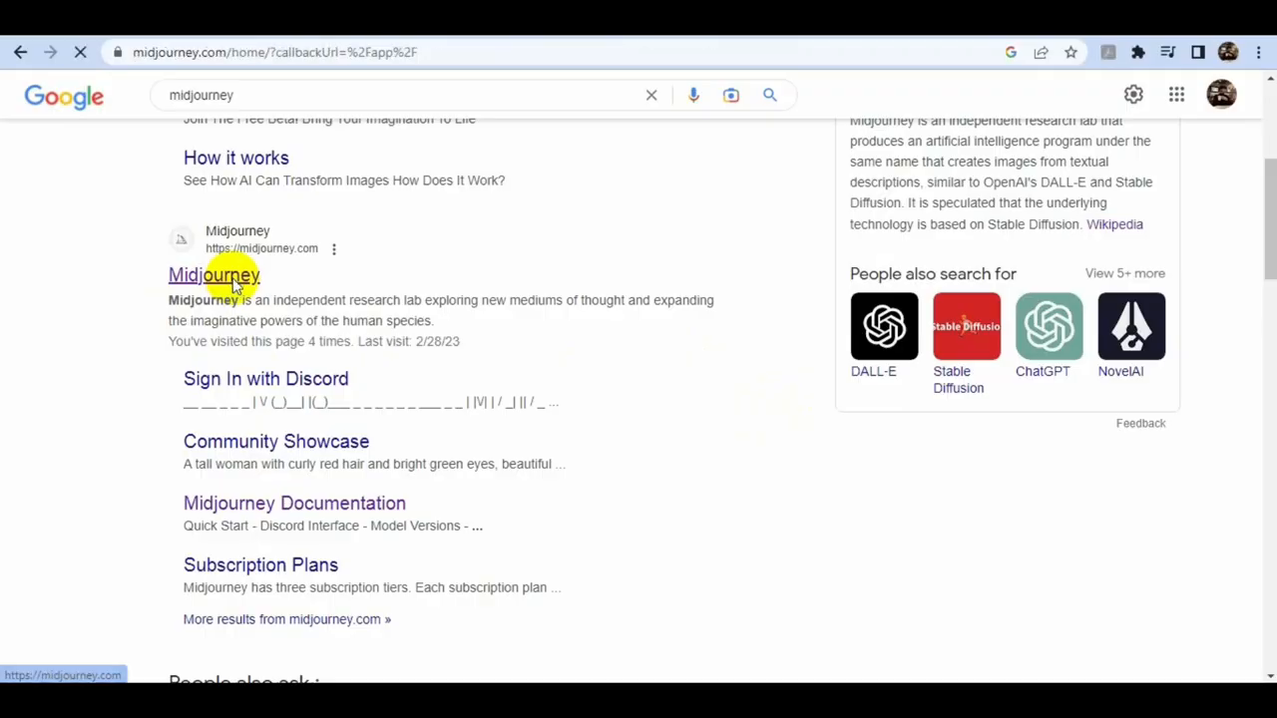
Open the Midjourney website and accept the Midjourney Discord server invite.
{"action": "left_click", "coordinate": [213, 274]}
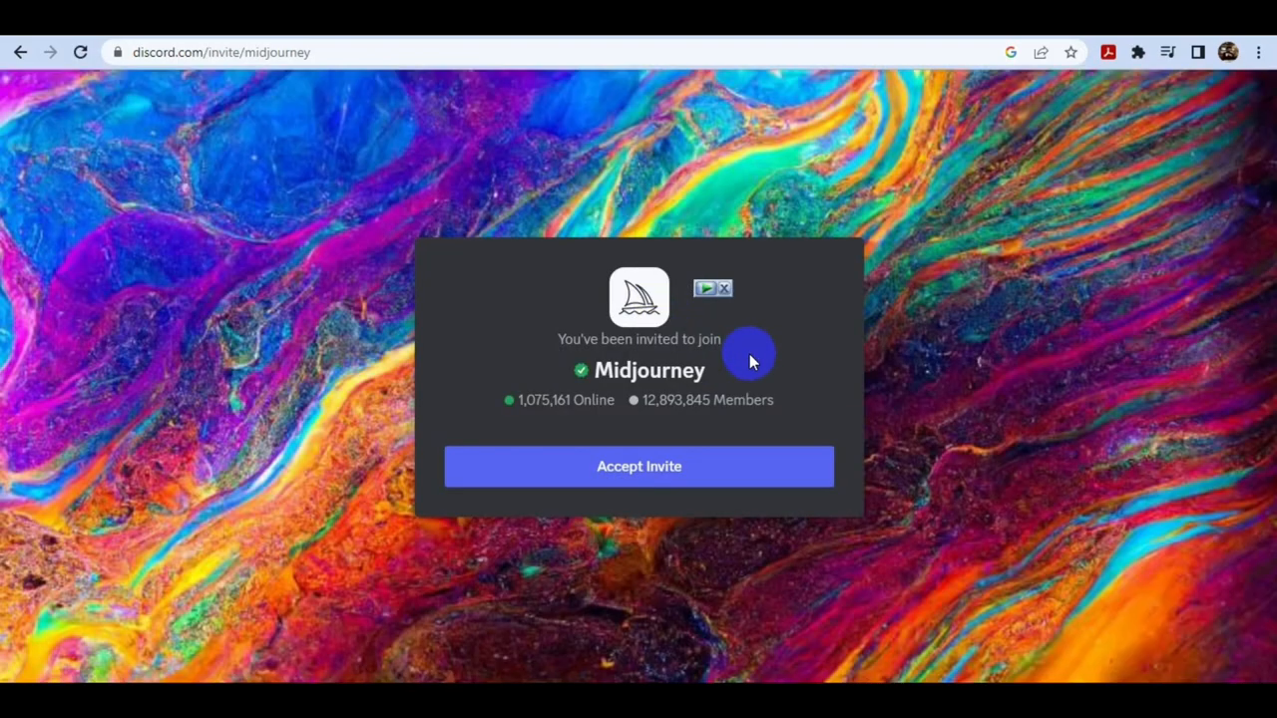
{"action": "left_click", "coordinate": [639, 466]}
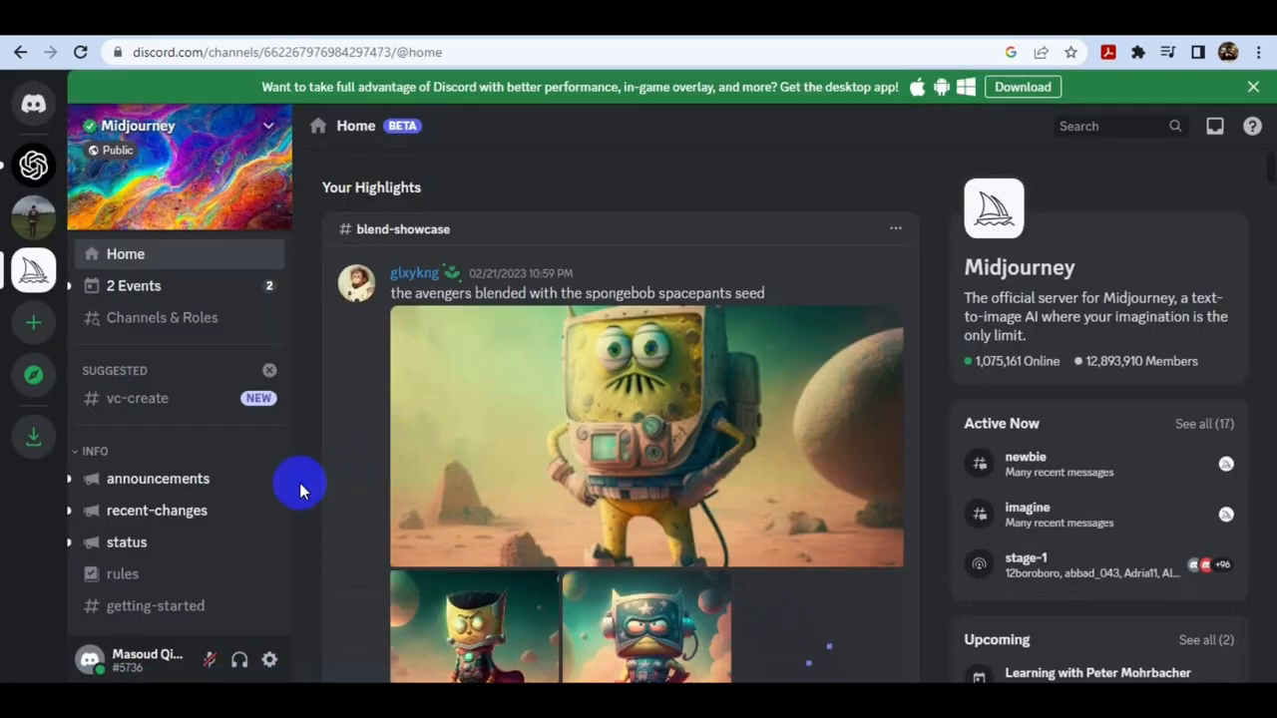
Enter a Midjourney newbies channel and browse other users' generated images.
{"action": "scroll", "scroll_direction": "down", "scroll_amount": 3}
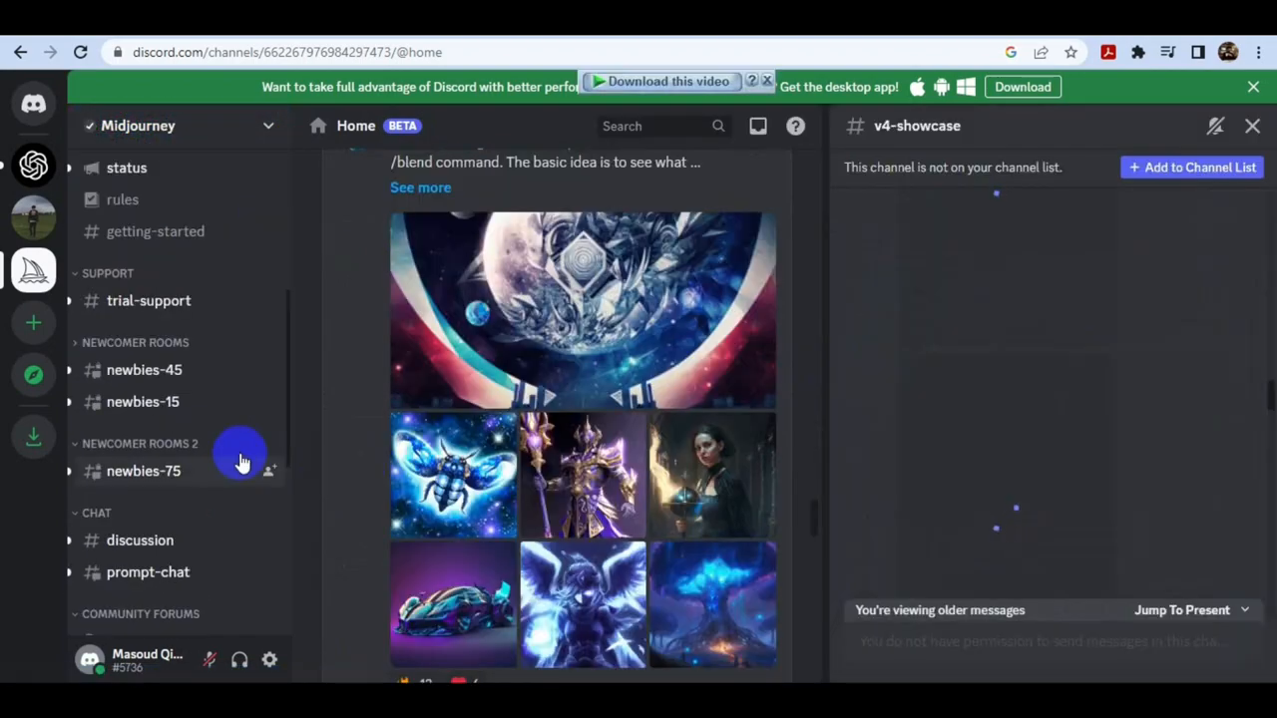
{"action": "left_click", "coordinate": [143, 370]}
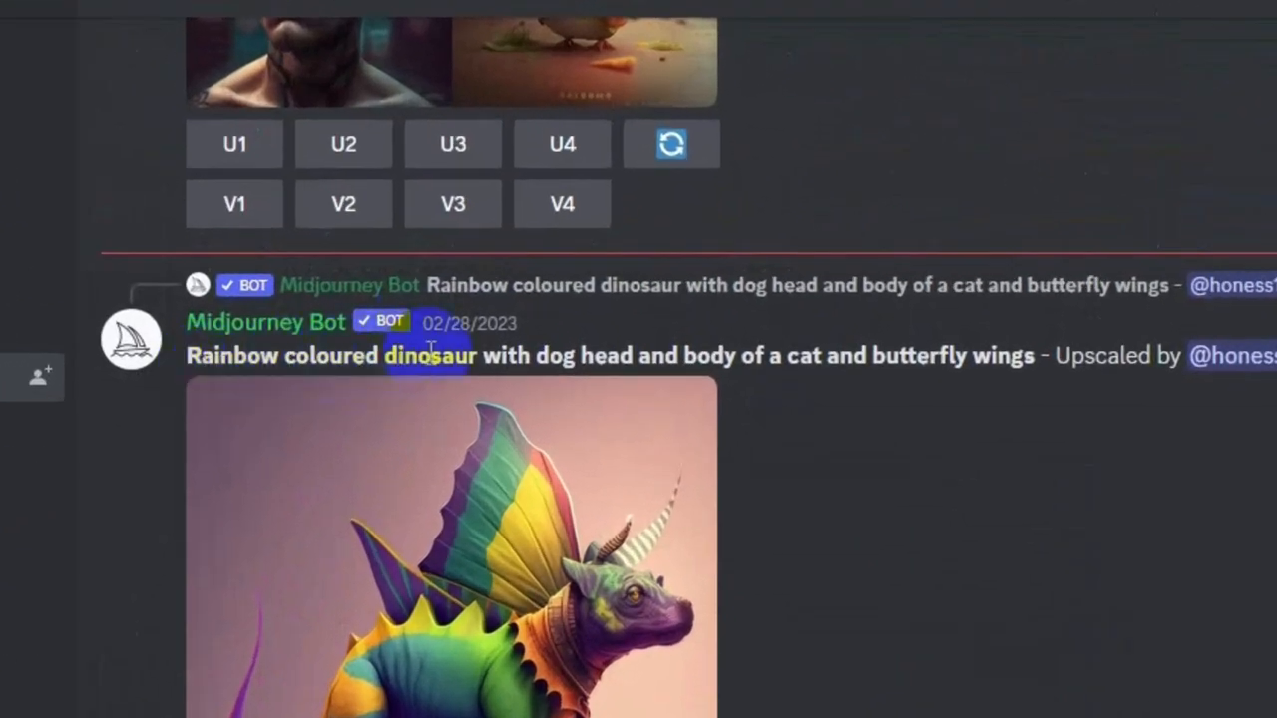
{"action": "scroll", "scroll_direction": "down", "scroll_amount": 3}
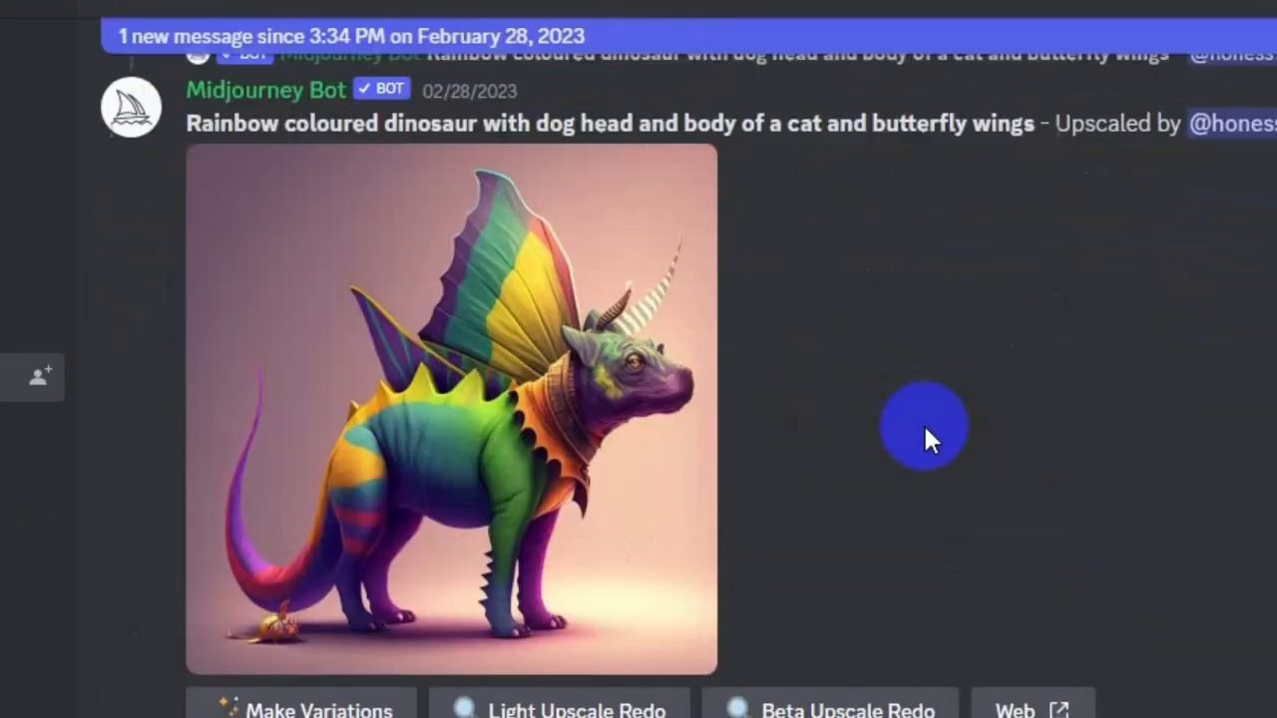
{"action": "left_click", "coordinate": [464, 429]}
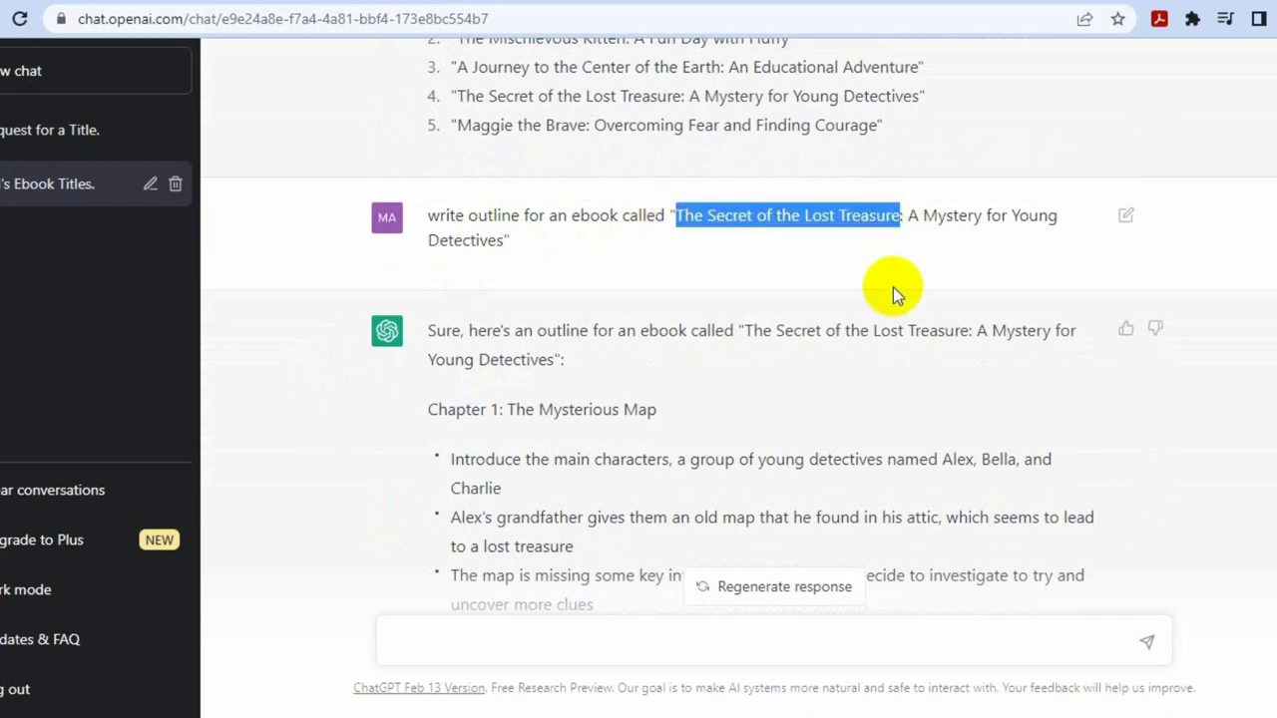
{"action": "mouse_move", "coordinate": [893, 286]}
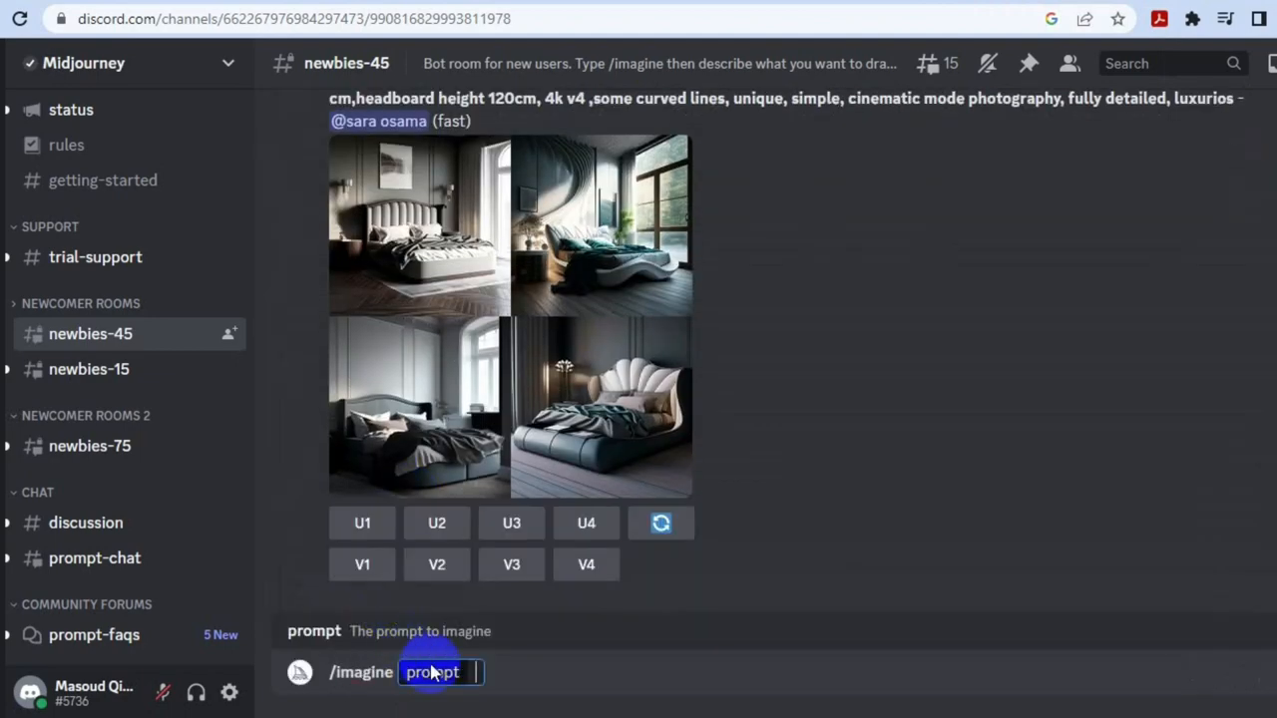
Generate and upscale a Midjourney image for 'The Secret of the Lost Treasure' in newbies-45.
{"action": "type", "text": "The Secret of the Lost Treasure"}
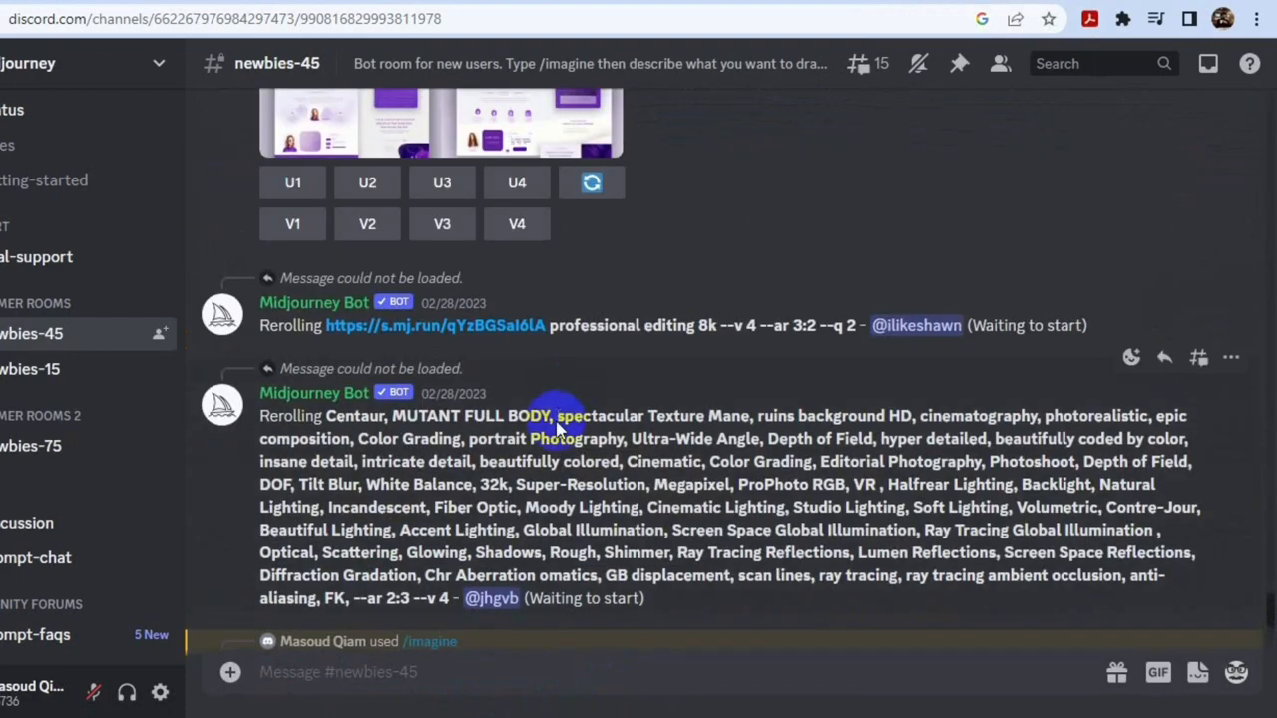
{"action": "scroll", "scroll_direction": "down", "scroll_amount": 3}
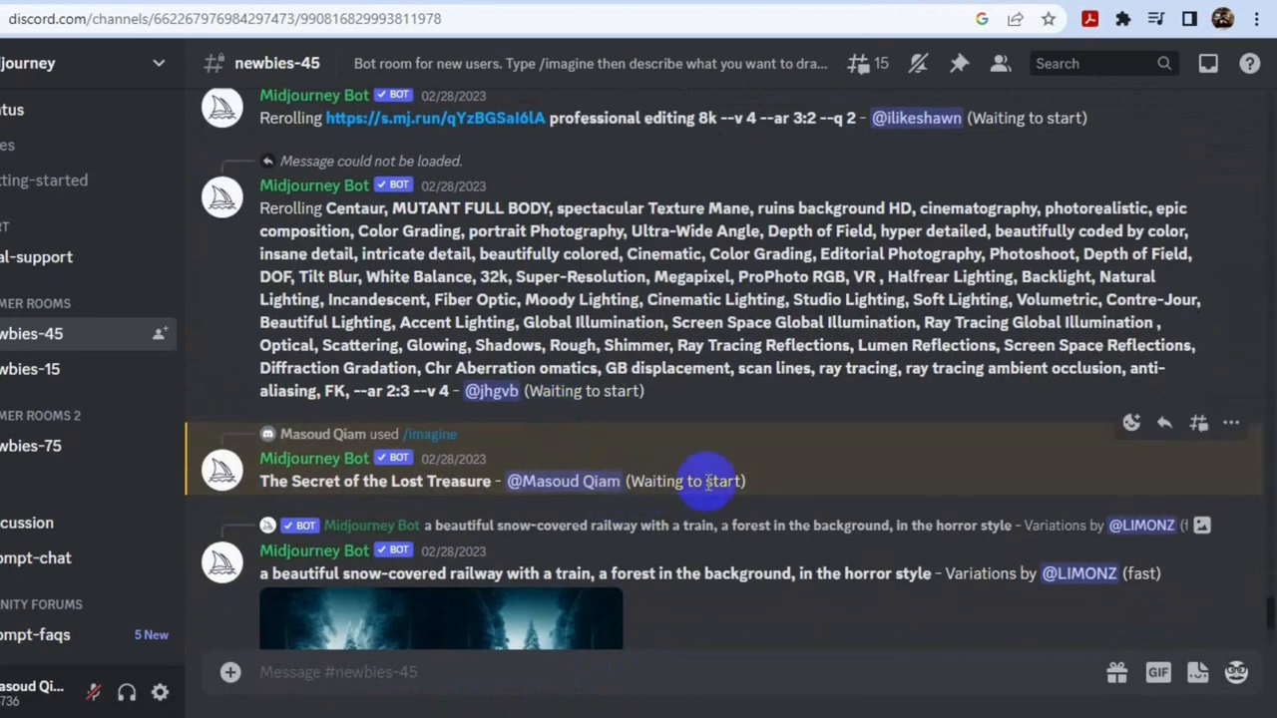
{"action": "mouse_move", "coordinate": [778, 476]}
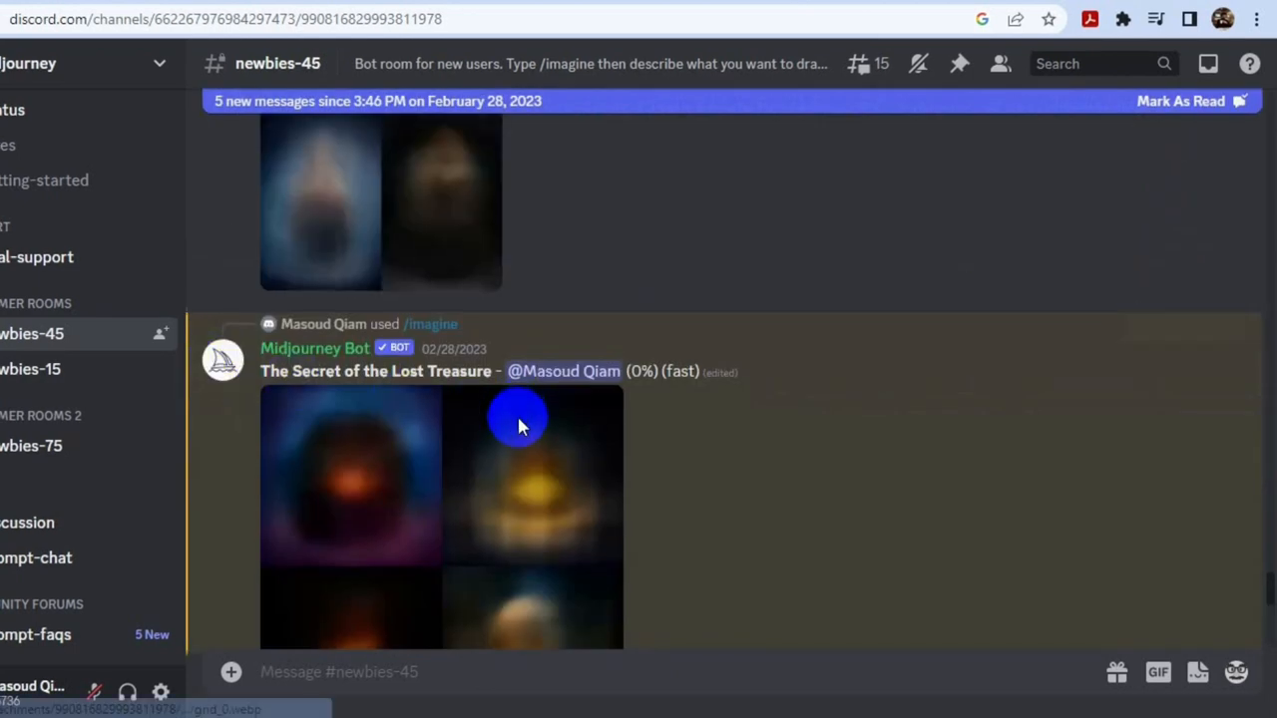
{"action": "scroll", "scroll_direction": "down", "scroll_amount": 3}
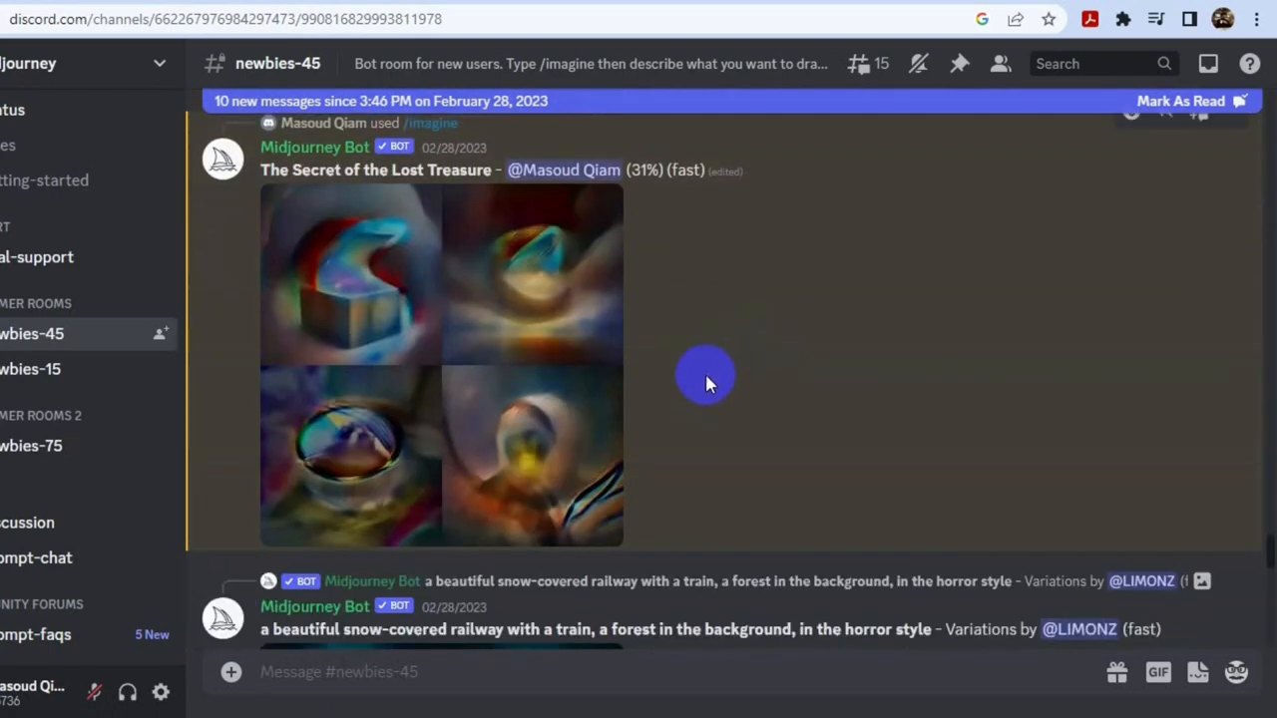
{"action": "mouse_move", "coordinate": [658, 389]}
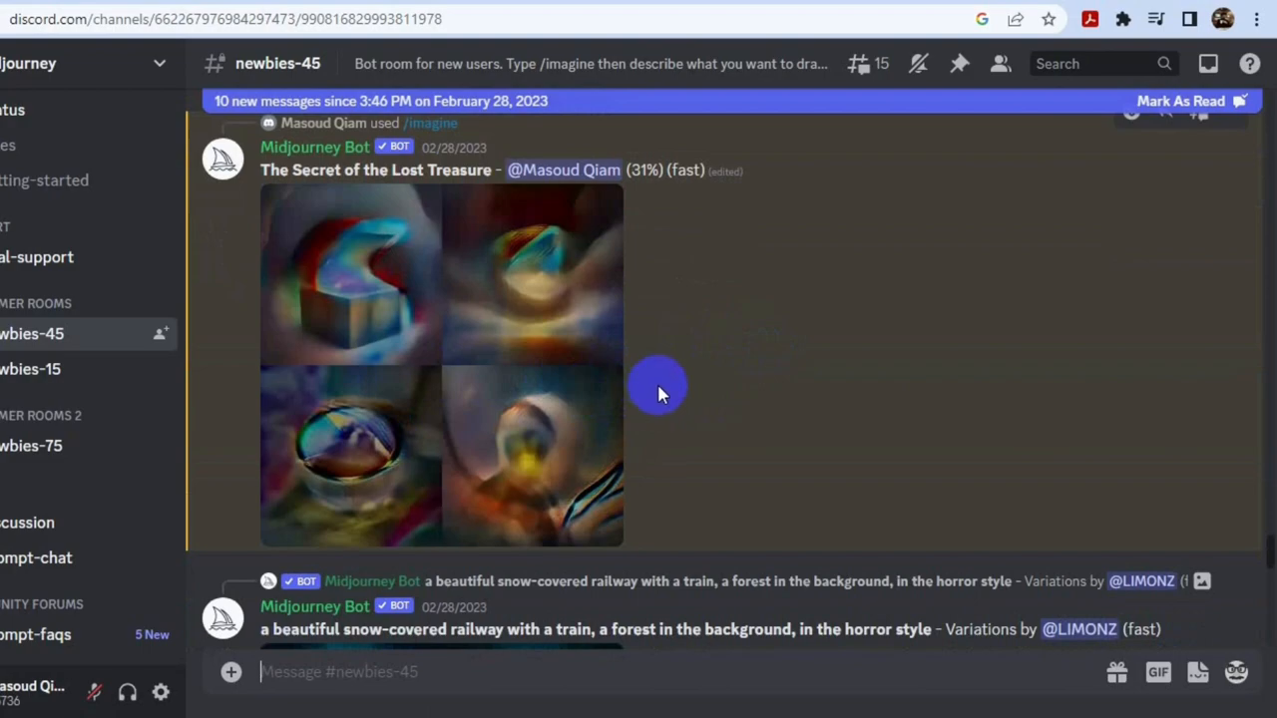
{"action": "scroll", "scroll_direction": "down", "scroll_amount": 3}
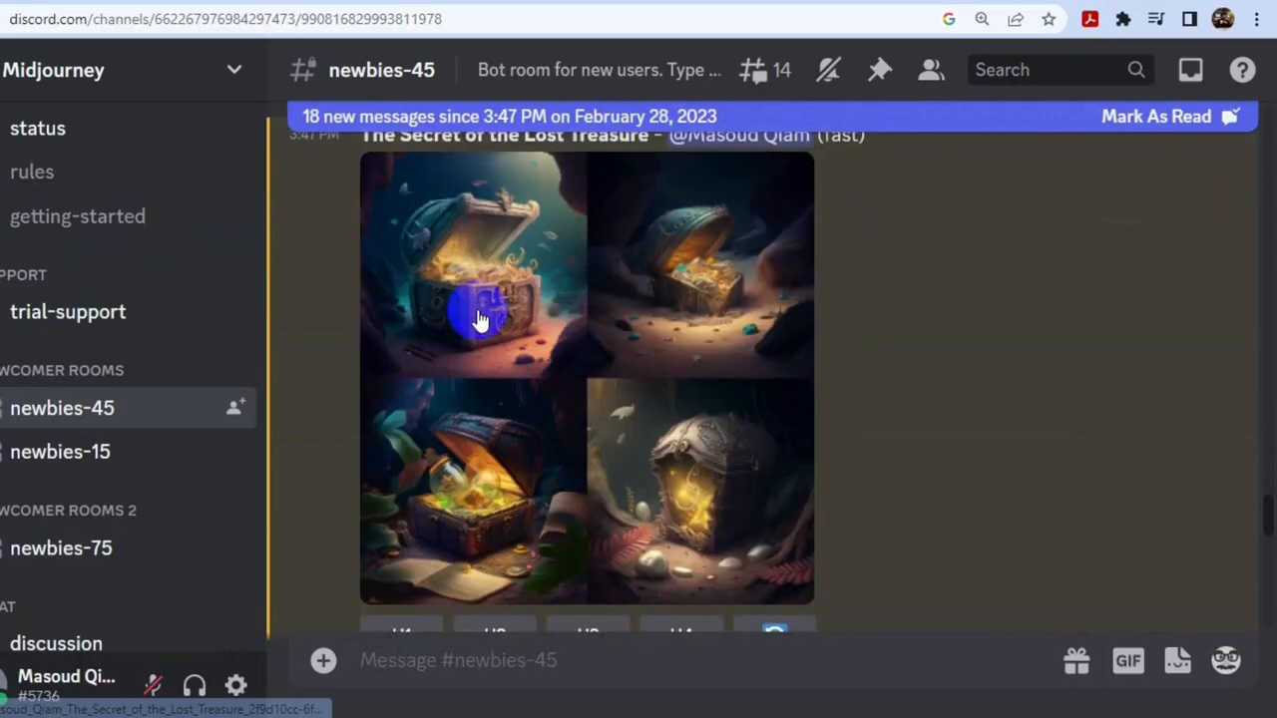
{"action": "mouse_move", "coordinate": [439, 319]}
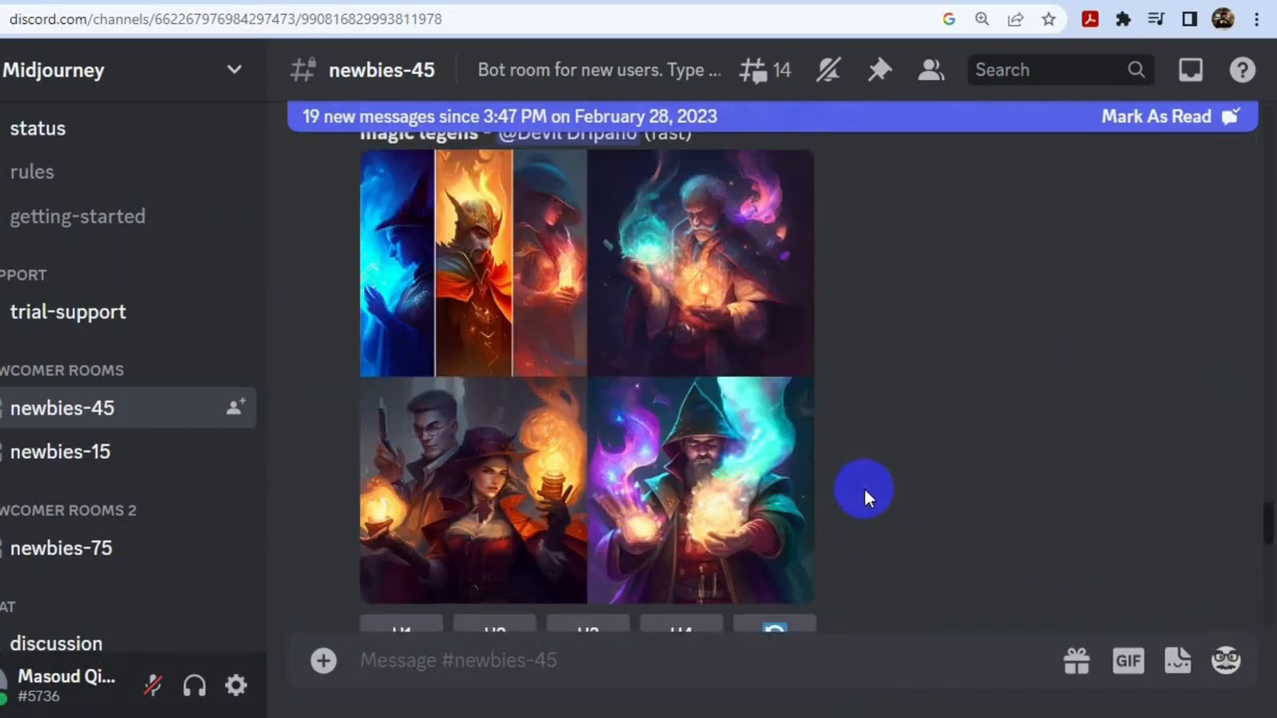
{"action": "scroll", "scroll_direction": "down", "scroll_amount": 3}
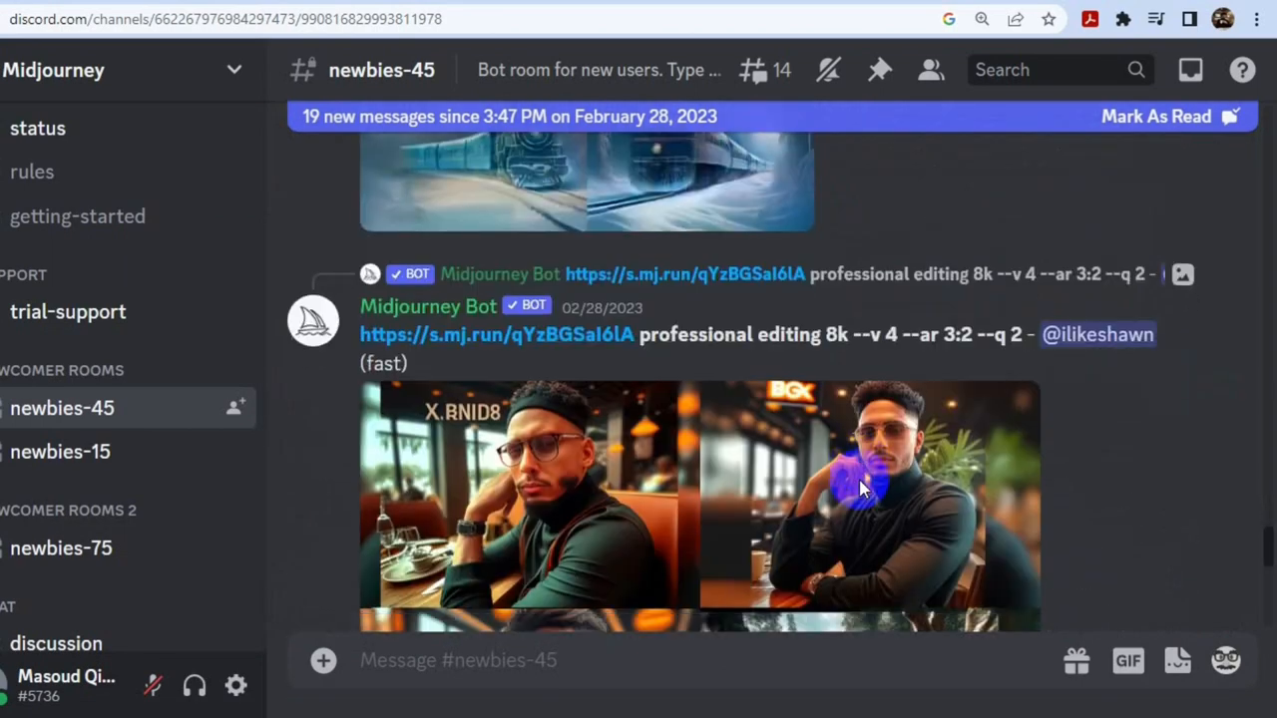
{"action": "scroll", "scroll_direction": "down", "scroll_amount": 3}
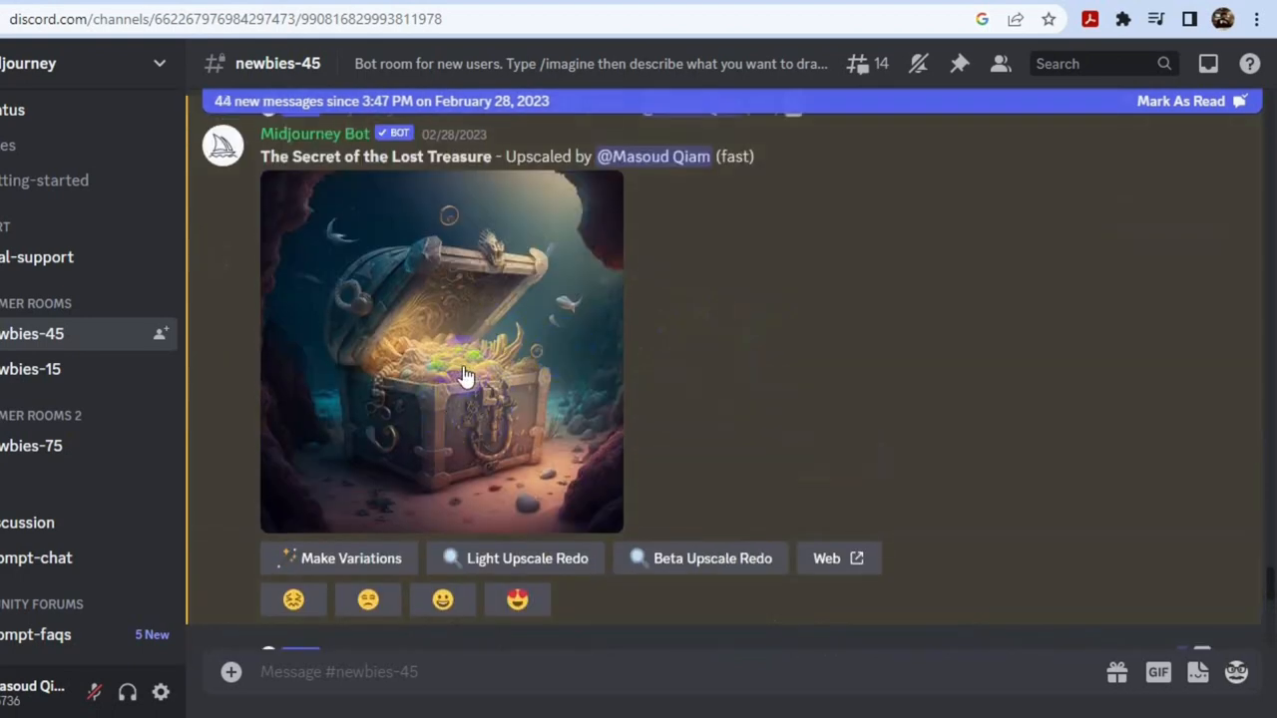
Save the upscaled treasure chest image and run /imagine The Mysterious Map.
{"action": "left_click", "coordinate": [441, 351]}
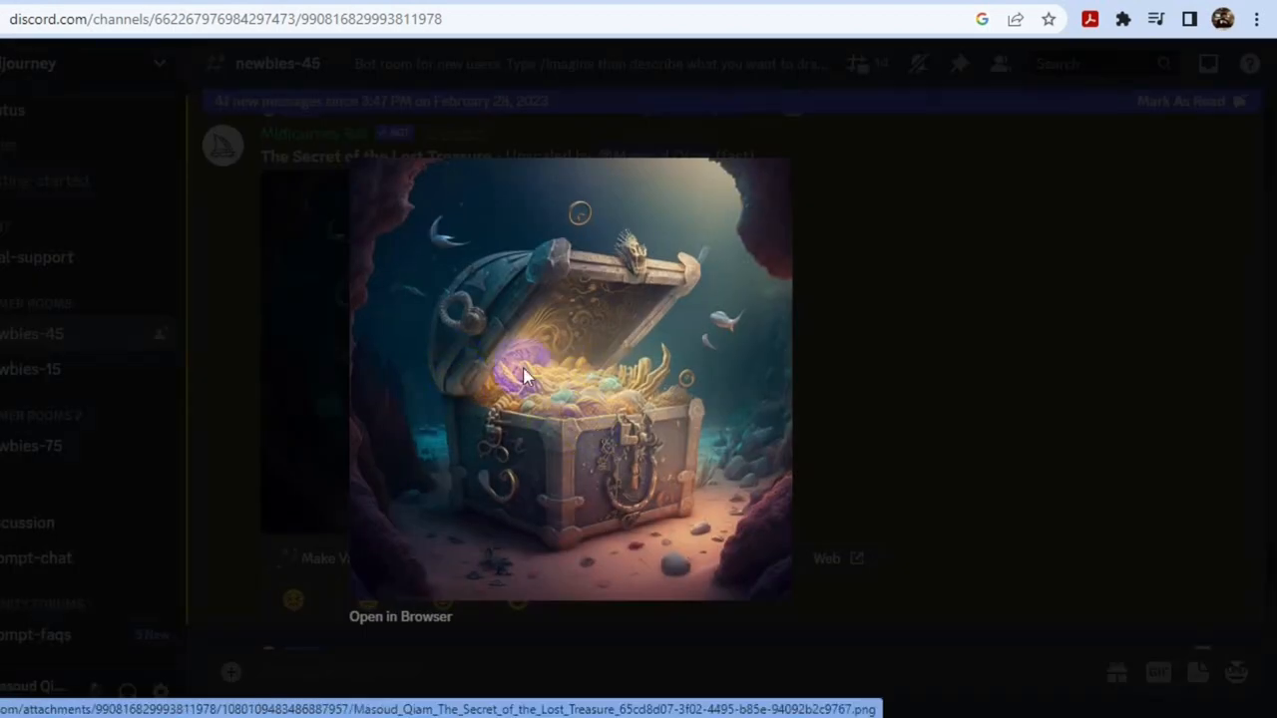
{"action": "right_click", "coordinate": [524, 374]}
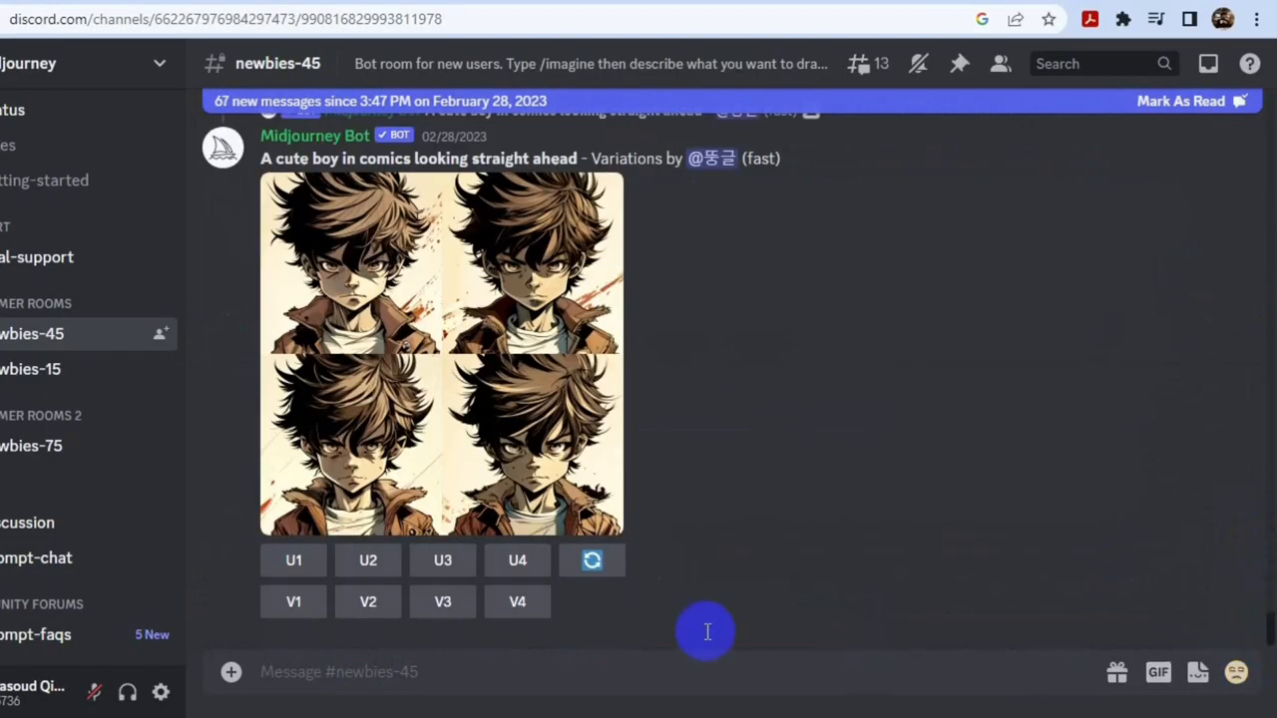
{"action": "type", "text": "/im"}
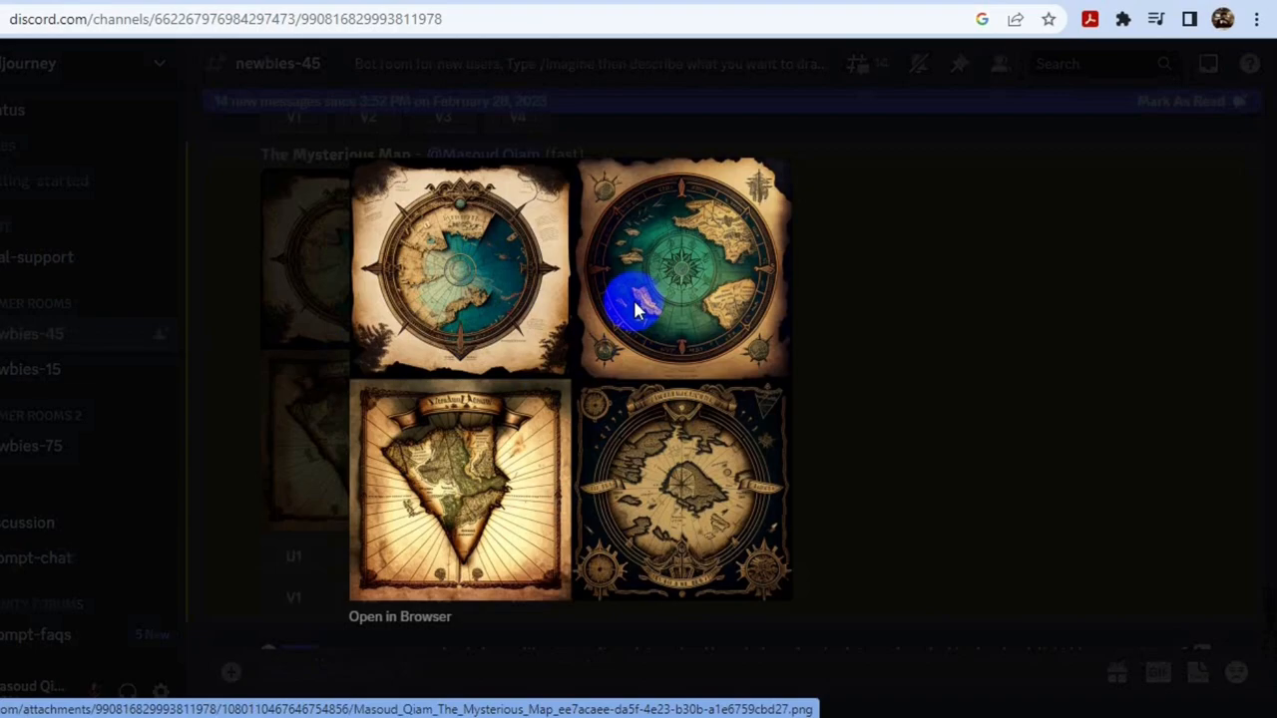
{"action": "mouse_move", "coordinate": [633, 474]}
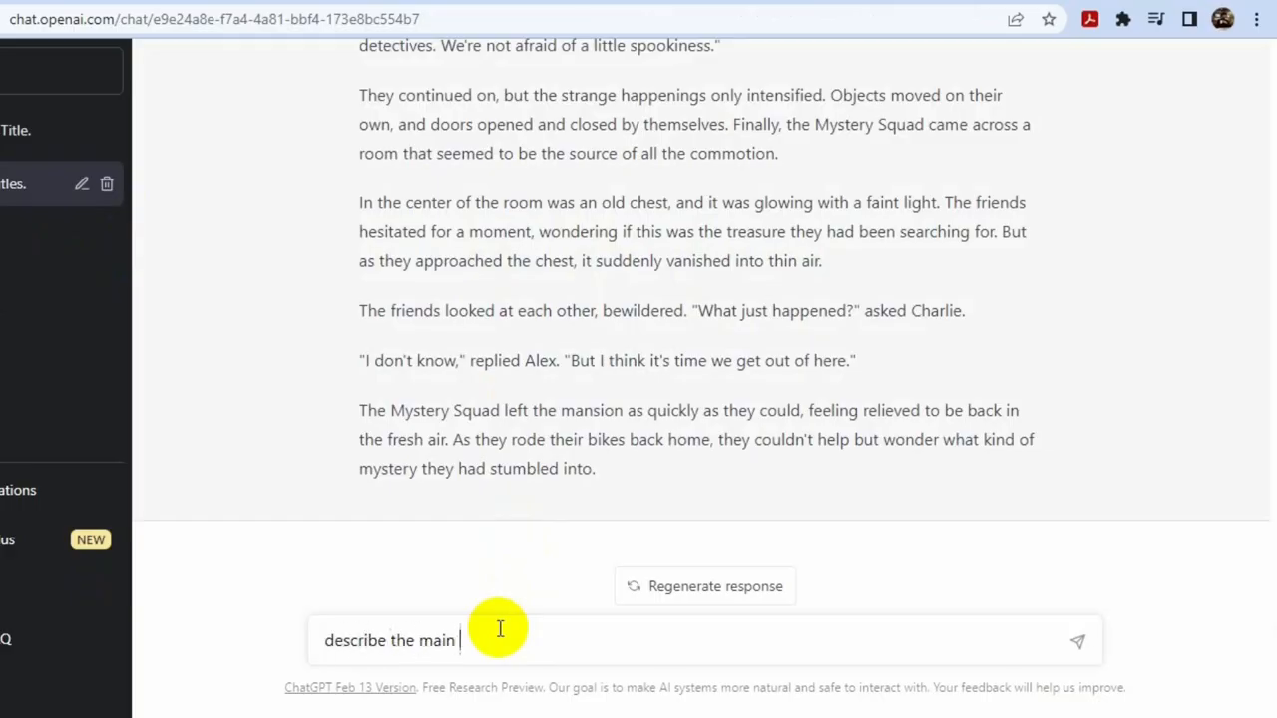
Ask ChatGPT to describe the main characters' appearance and select Alex's description.
{"action": "type", "text": "characters's"}
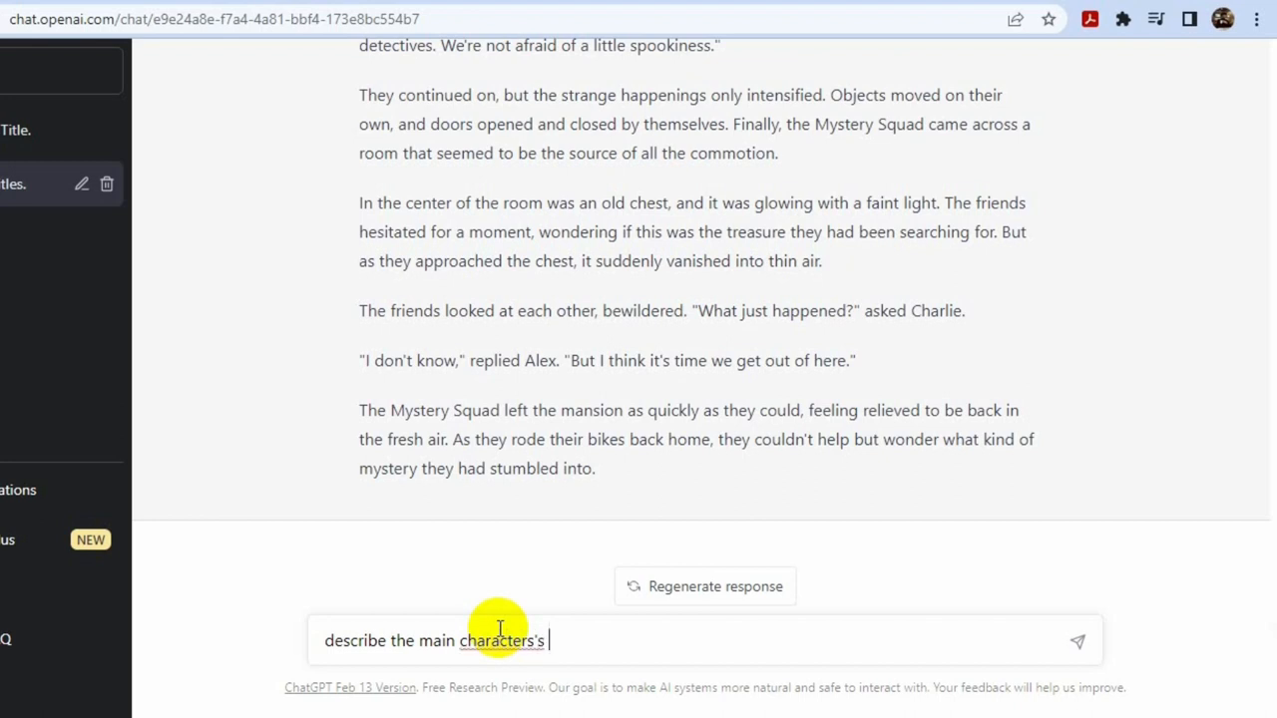
{"action": "right_click", "coordinate": [504, 640]}
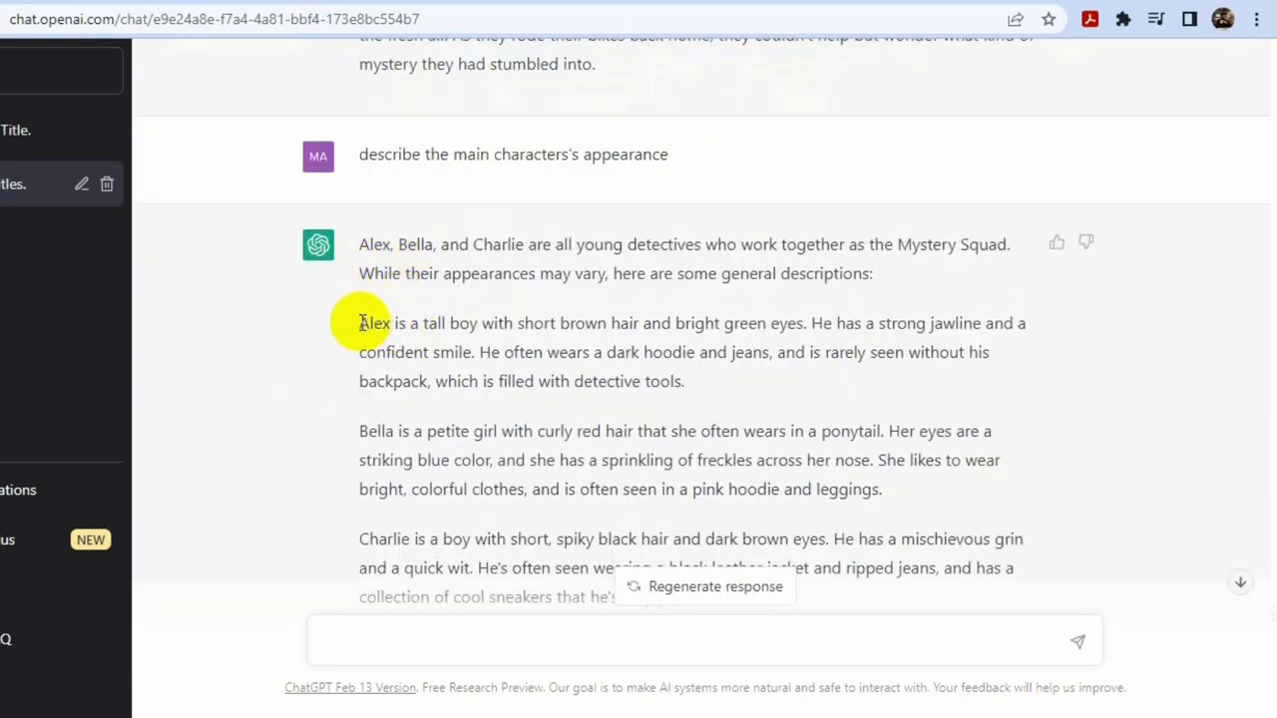
{"action": "left_click_drag", "start_coordinate": [359, 324], "coordinate": [683, 382]}
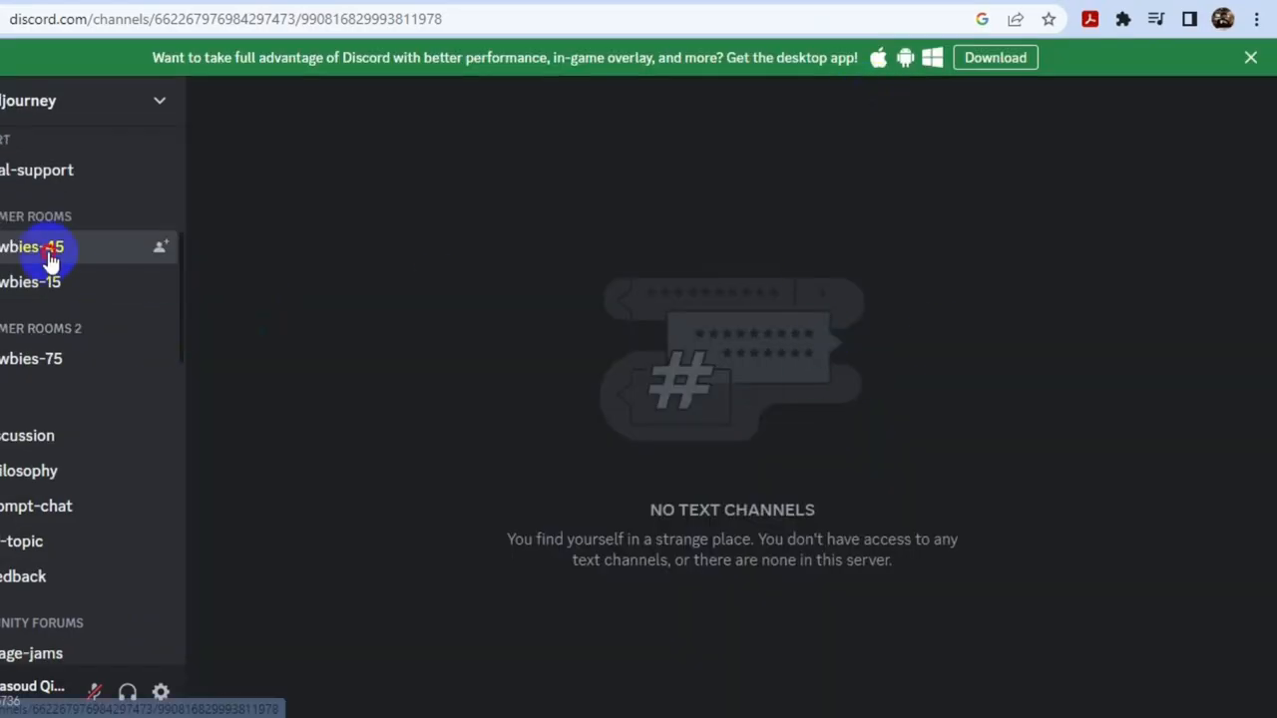
In the newbies-45 channel, prompt a dark-haired boy in a green hoodie with a backpack.
{"action": "left_click", "coordinate": [40, 247]}
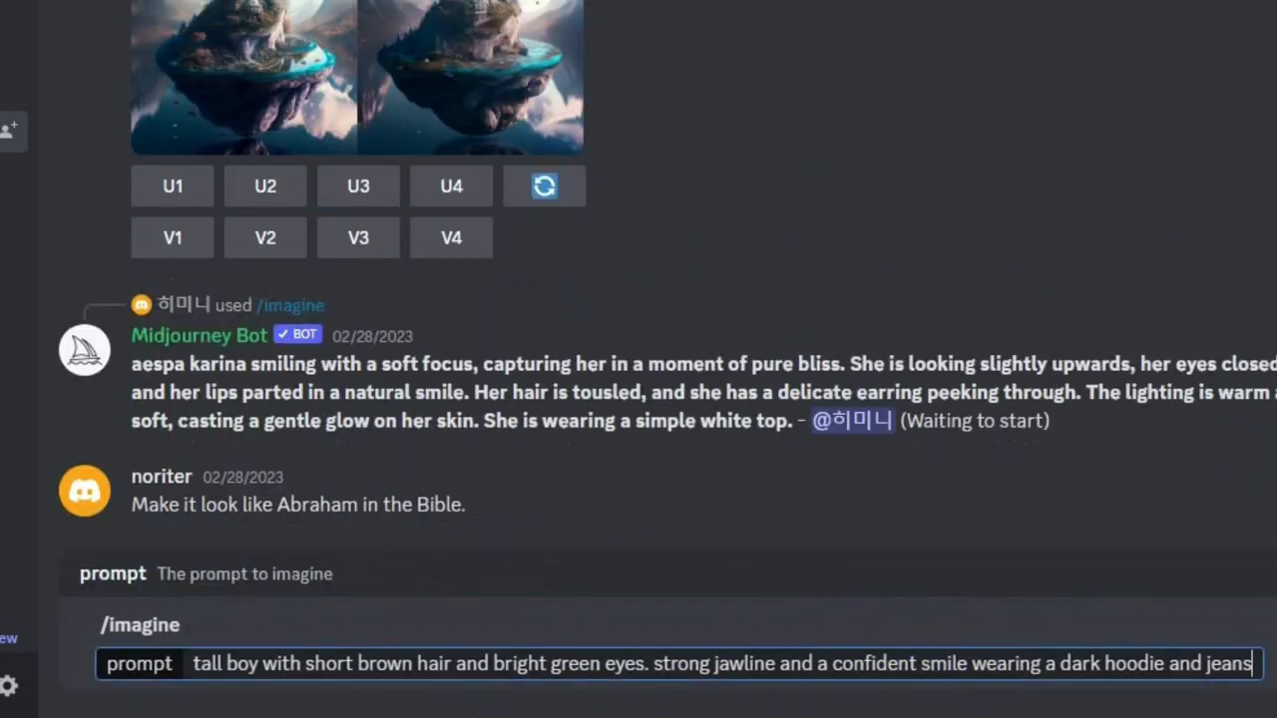
{"action": "type", "text": "with a backpack"}
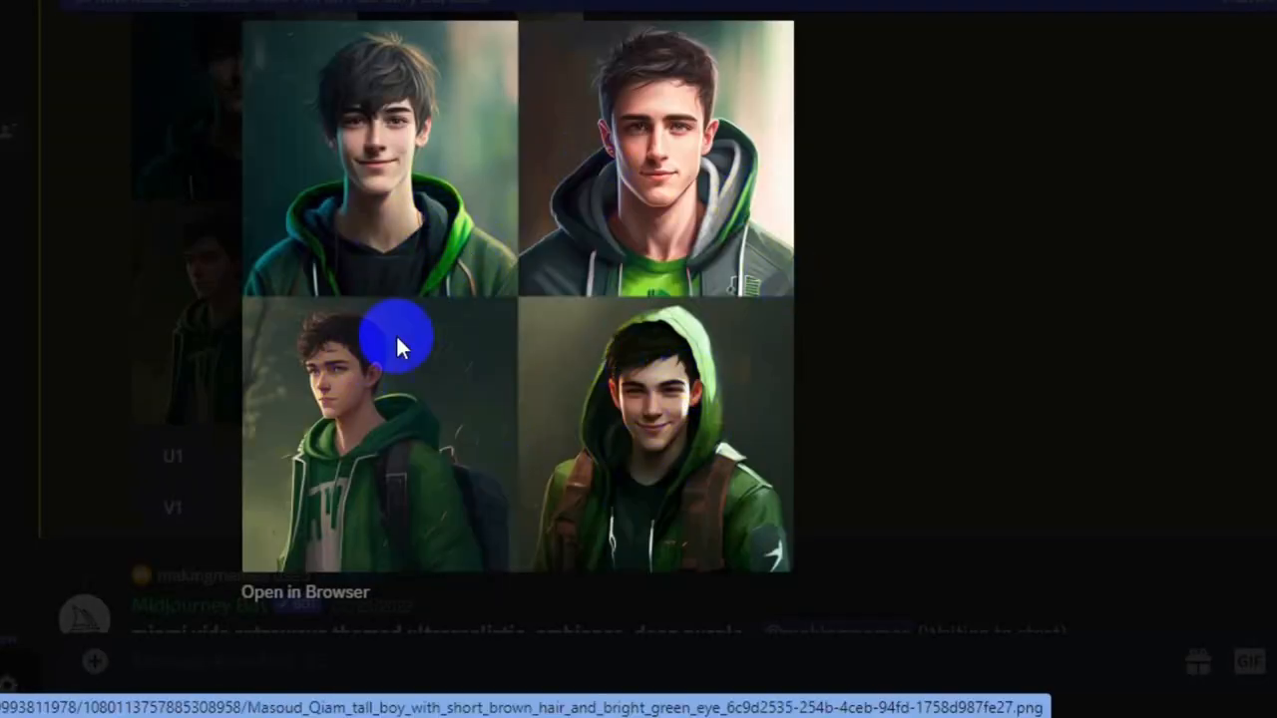
{"action": "mouse_move", "coordinate": [334, 474]}
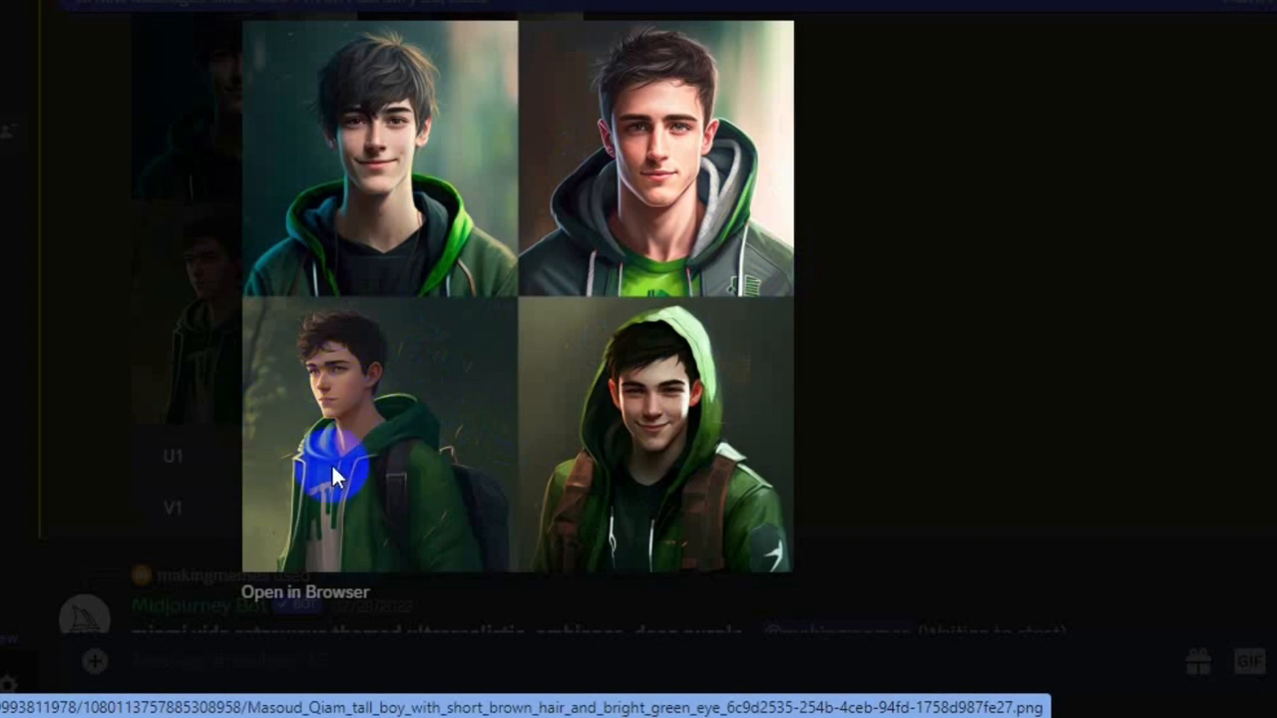
{"action": "mouse_move", "coordinate": [578, 553]}
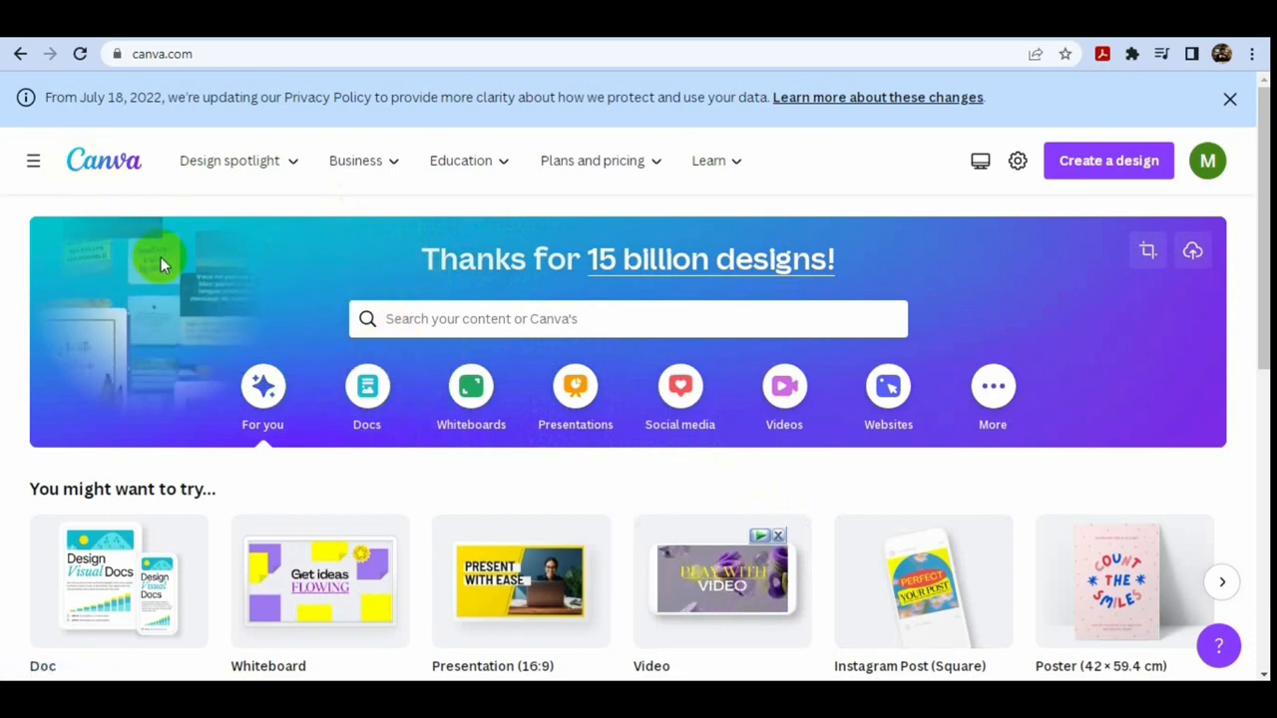
Search Canva for 'story' and browse the Story Book templates to start a blank book.
{"action": "left_click", "coordinate": [628, 319]}
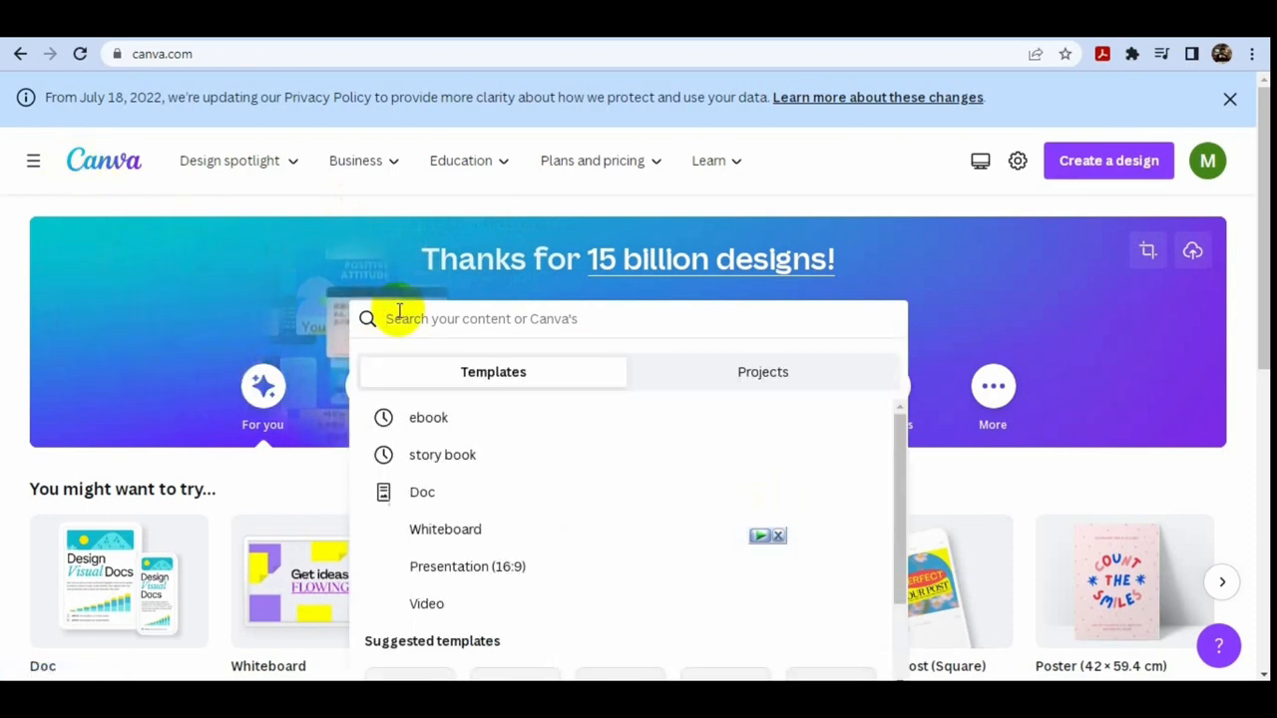
{"action": "type", "text": "story"}
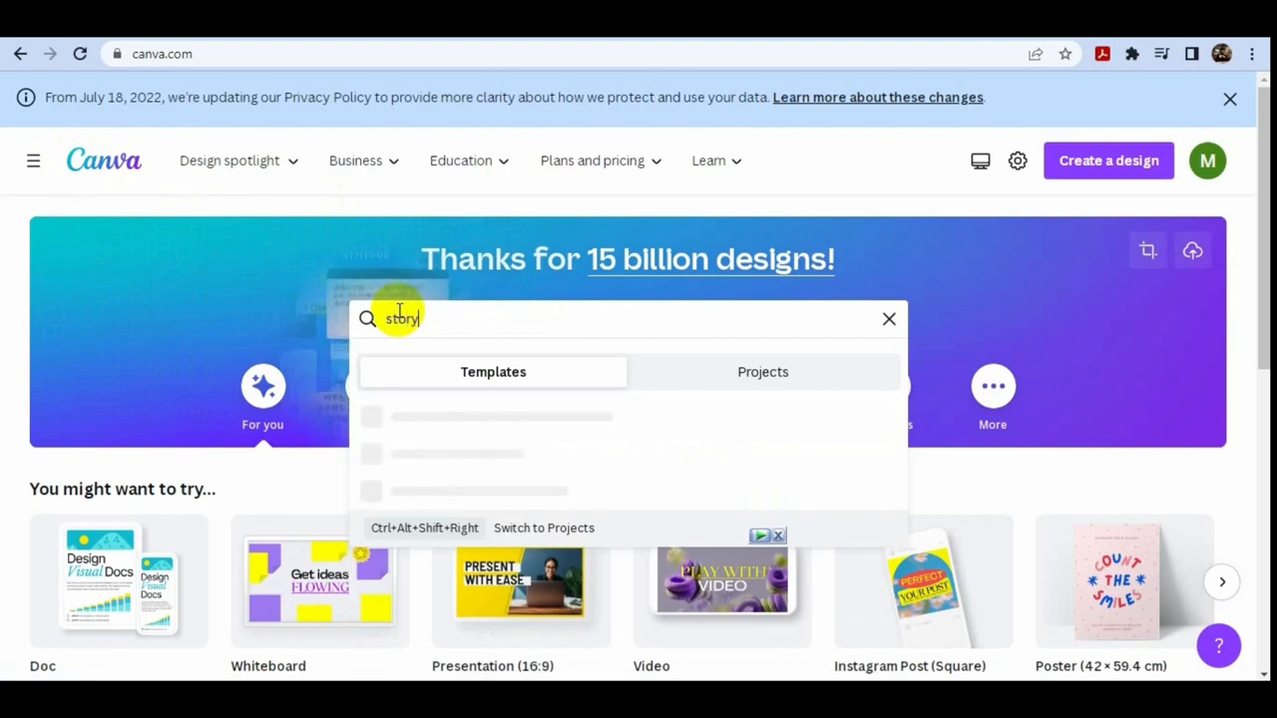
{"action": "key", "text": "enter"}
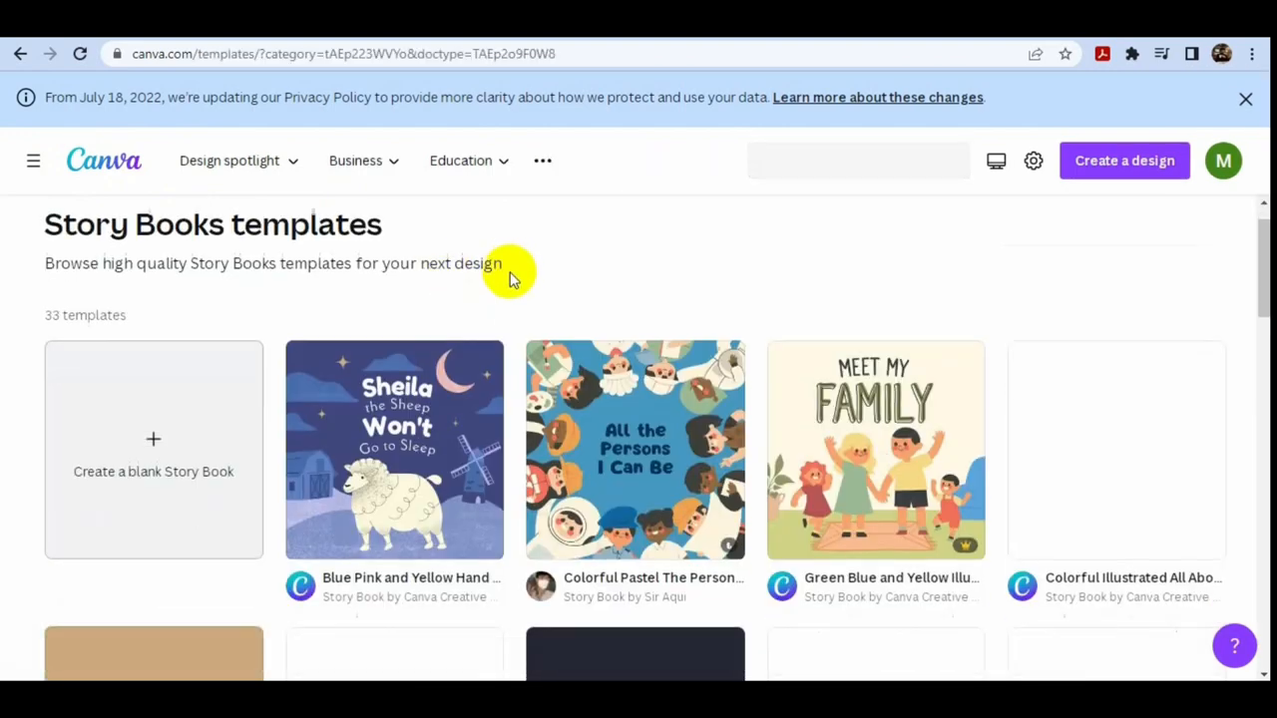
{"action": "scroll", "scroll_direction": "down", "scroll_amount": 3}
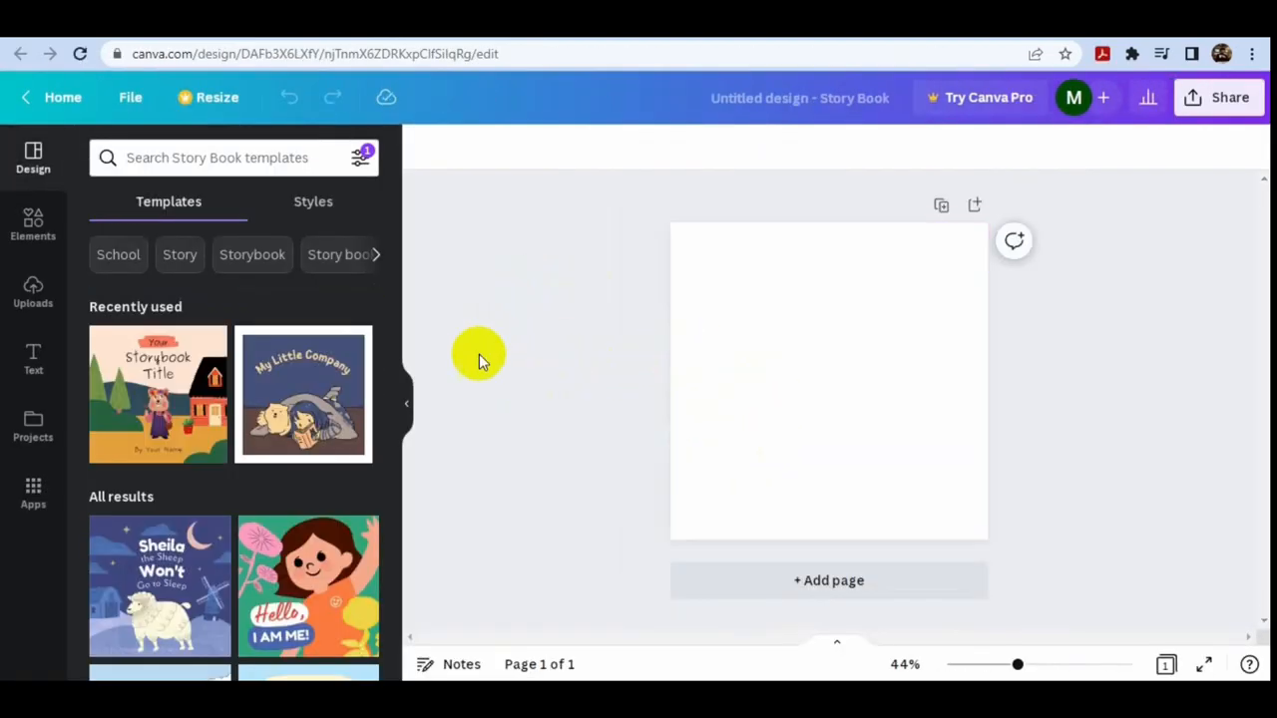
Add the orange flower photo from Uploads and enlarge it to cover the page.
{"action": "left_click", "coordinate": [33, 292]}
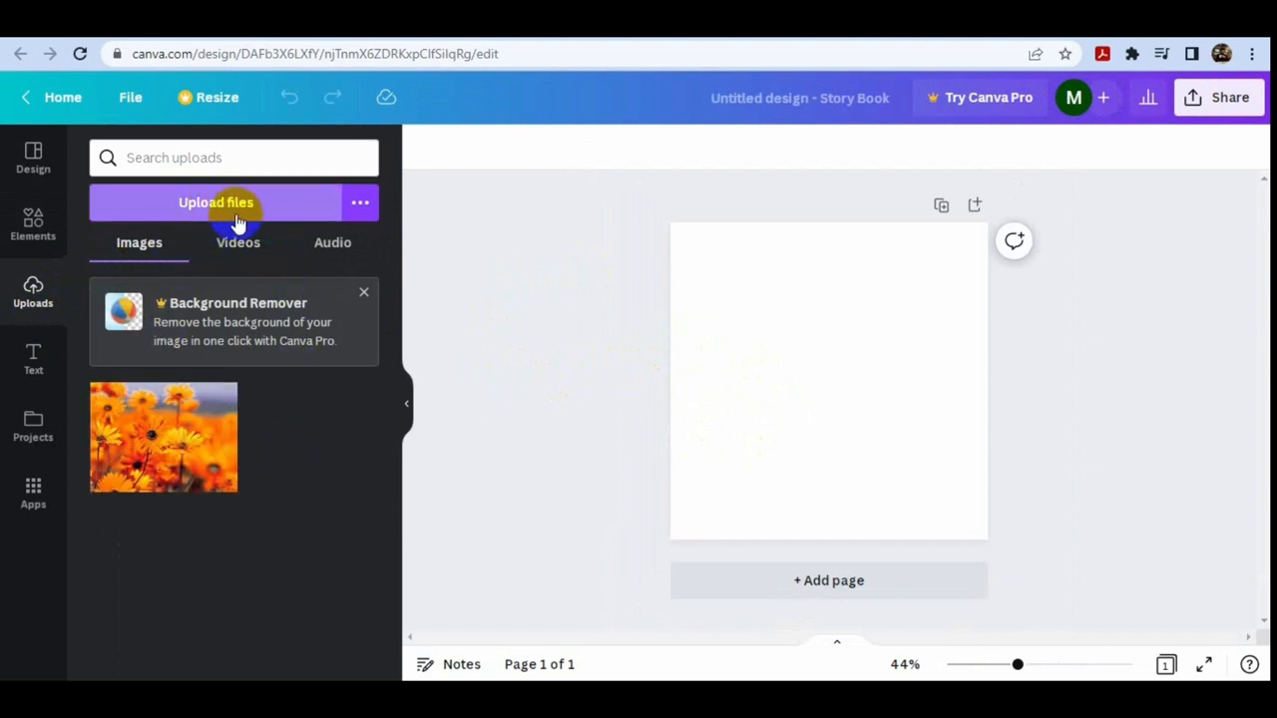
{"action": "left_click", "coordinate": [164, 436]}
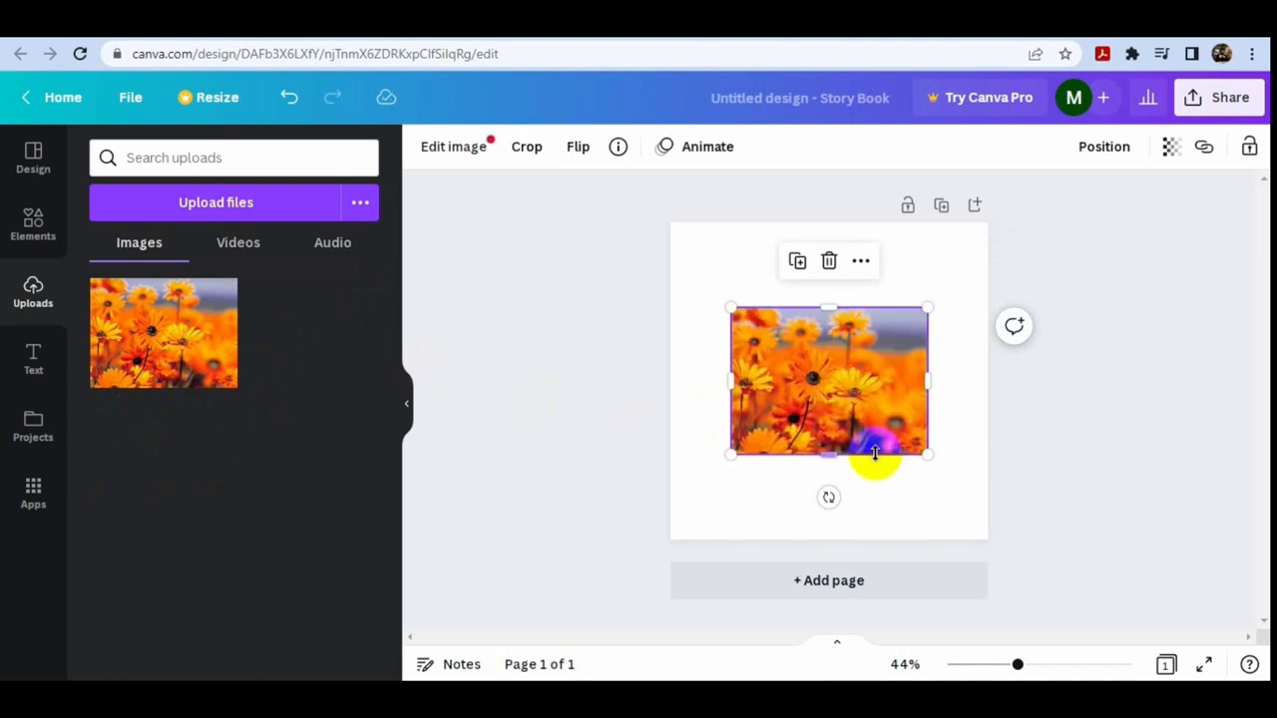
{"action": "left_click_drag", "start_coordinate": [927, 454], "coordinate": [1062, 515]}
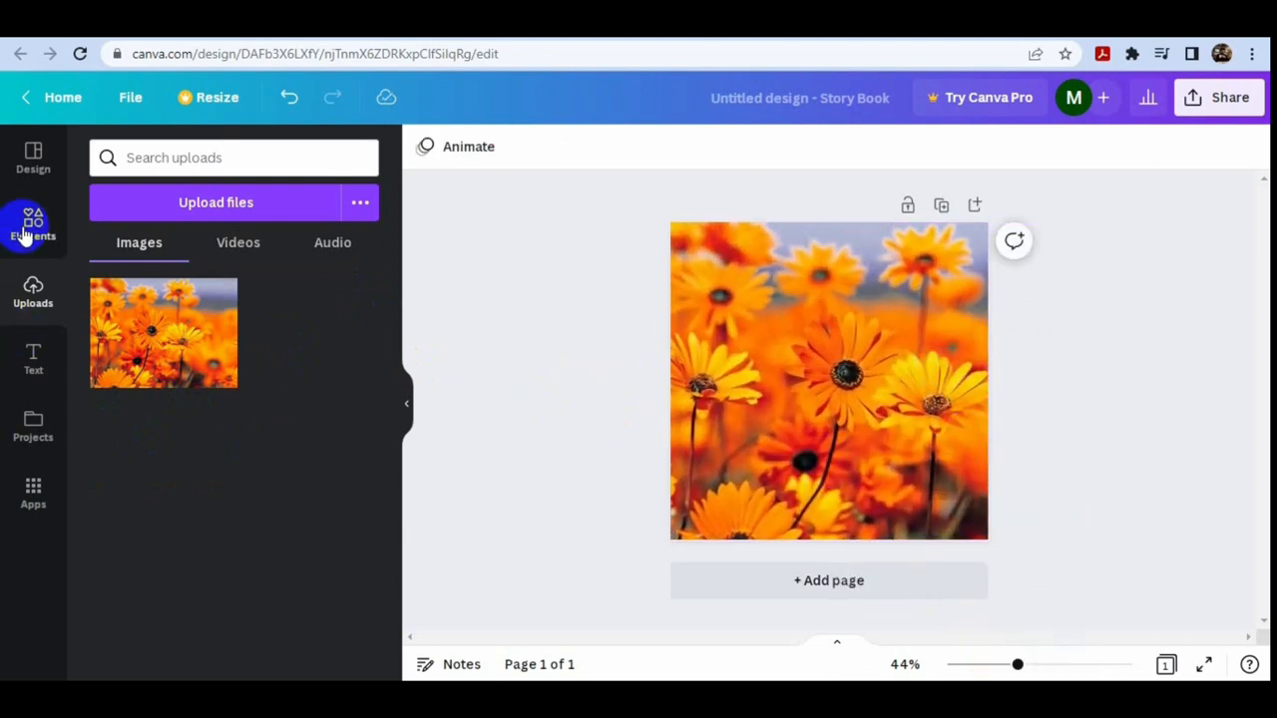
Add the title 'The Secret of the Lost Treasure', move it higher, and add page 2.
{"action": "left_click", "coordinate": [33, 359]}
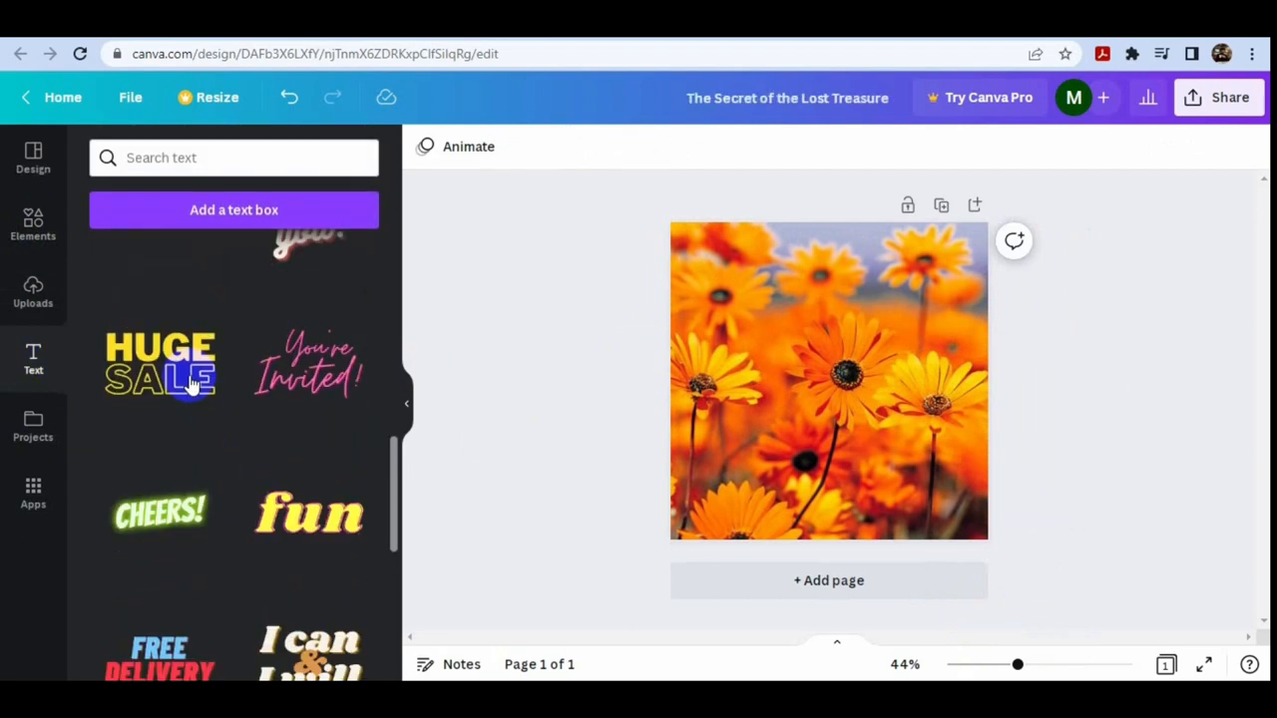
{"action": "scroll", "scroll_direction": "down", "scroll_amount": 3}
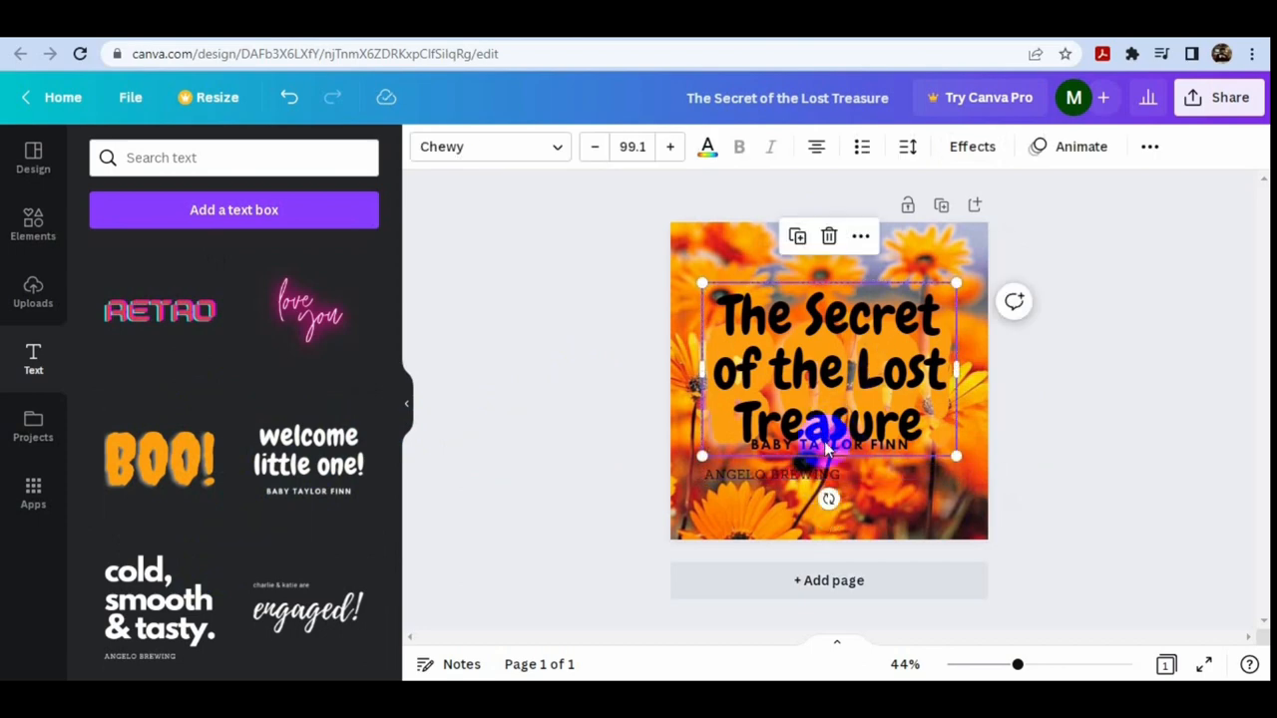
{"action": "left_click_drag", "start_coordinate": [828, 374], "coordinate": [828, 324]}
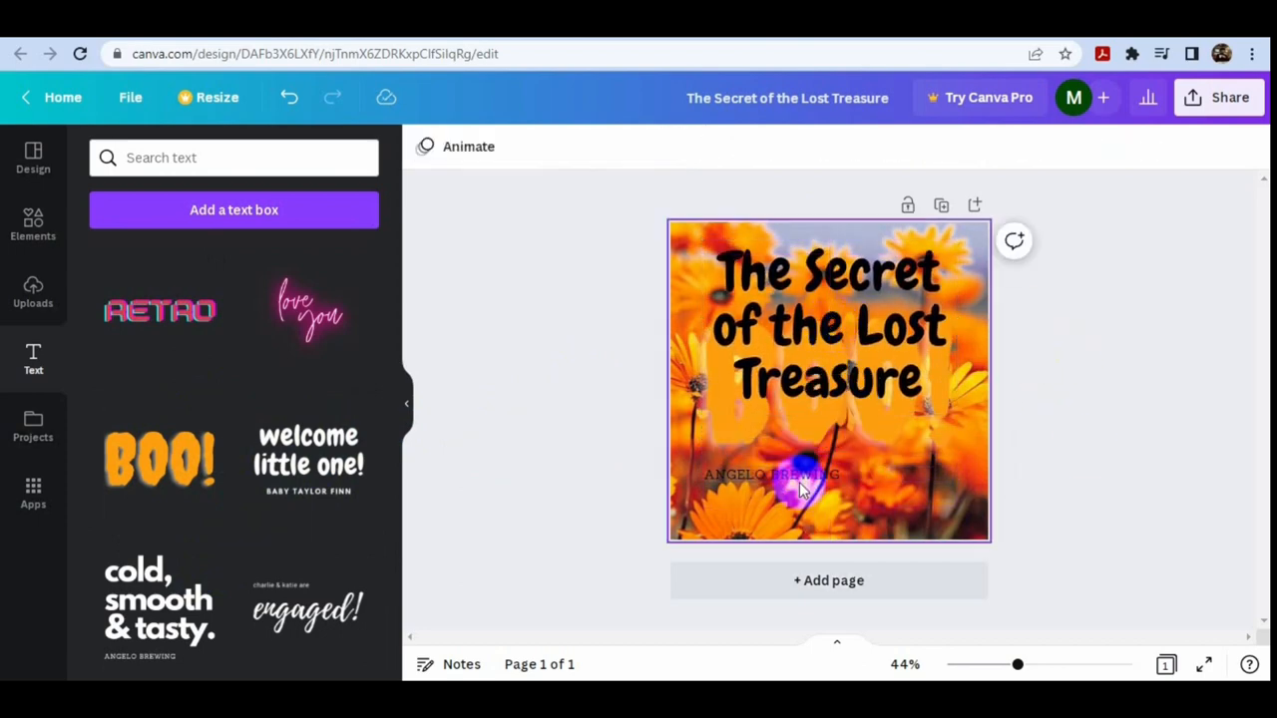
{"action": "left_click", "coordinate": [828, 580]}
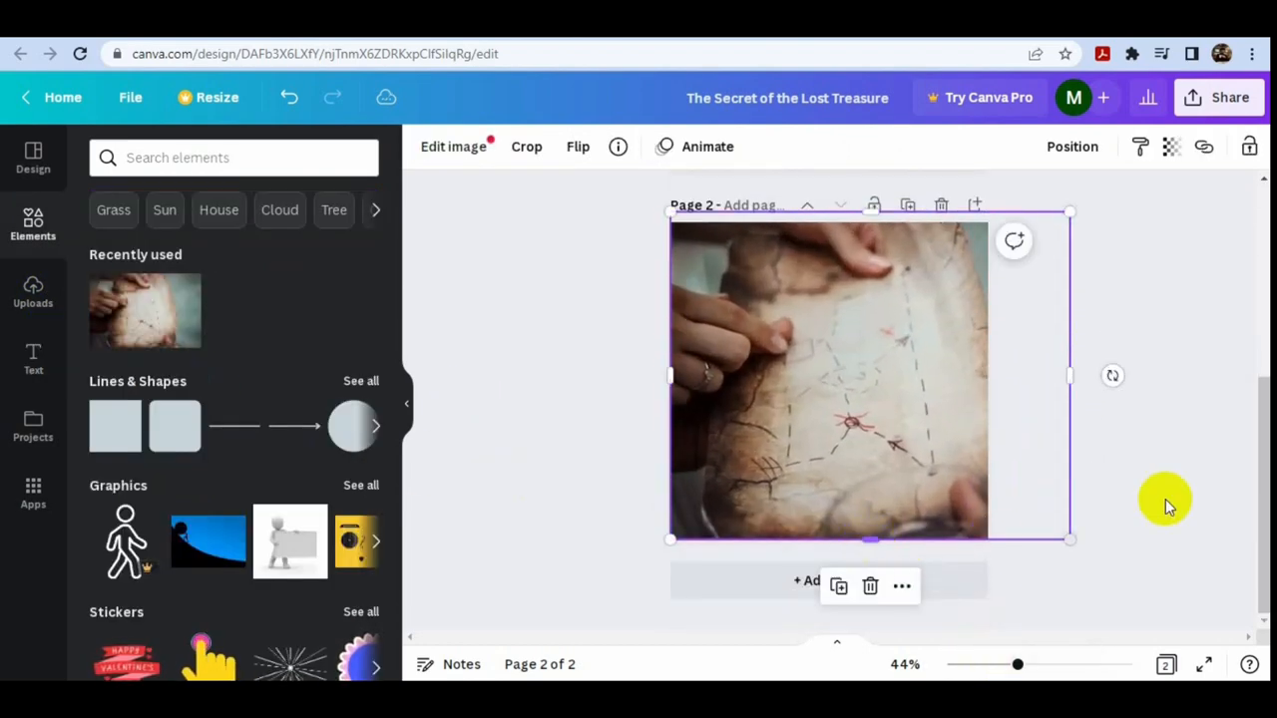
Add page 2's 'The Mysterious Map' heading and the Alex, Bella and Charlie paragraph.
{"action": "left_click", "coordinate": [33, 359]}
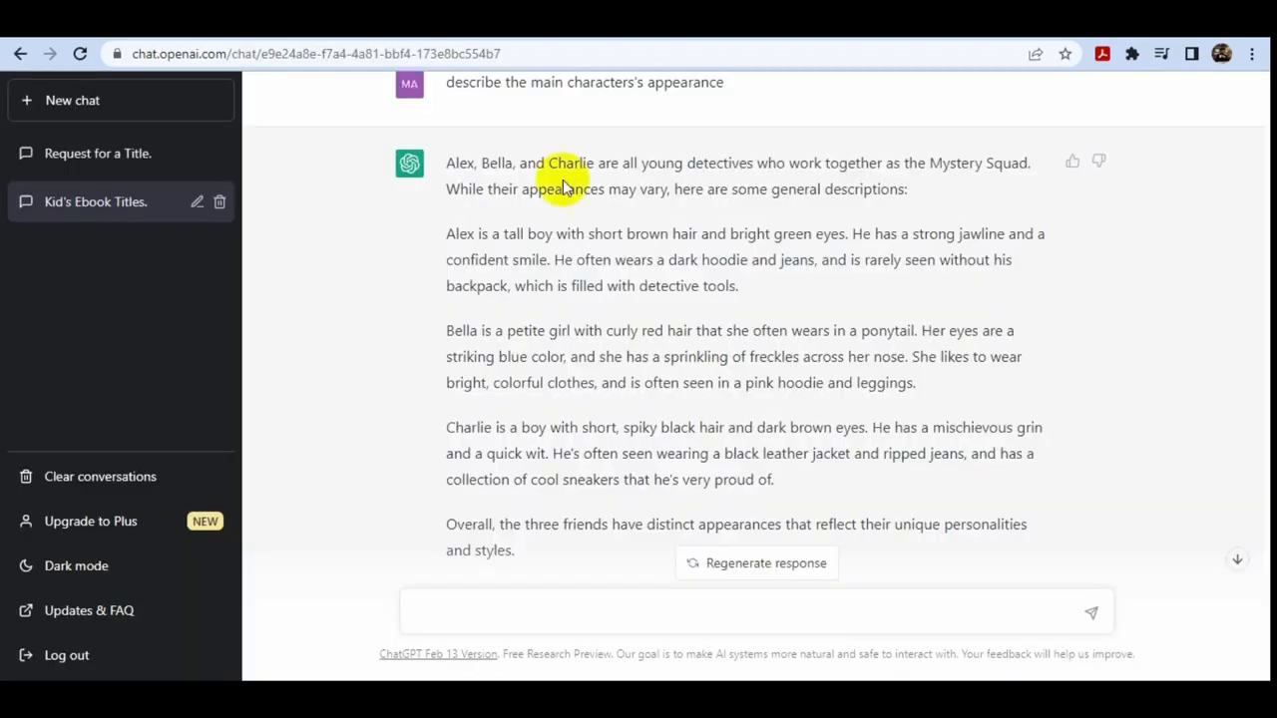
{"action": "scroll", "scroll_direction": "down", "scroll_amount": 3}
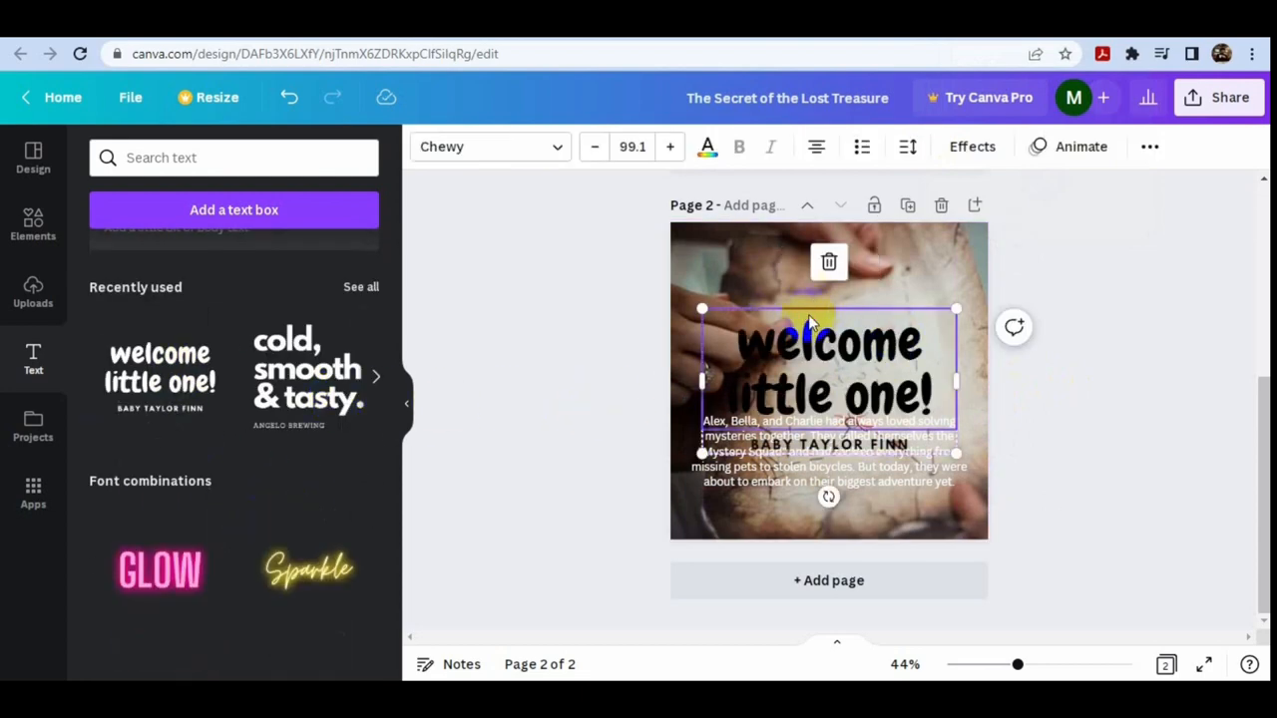
{"action": "left_click", "coordinate": [828, 262]}
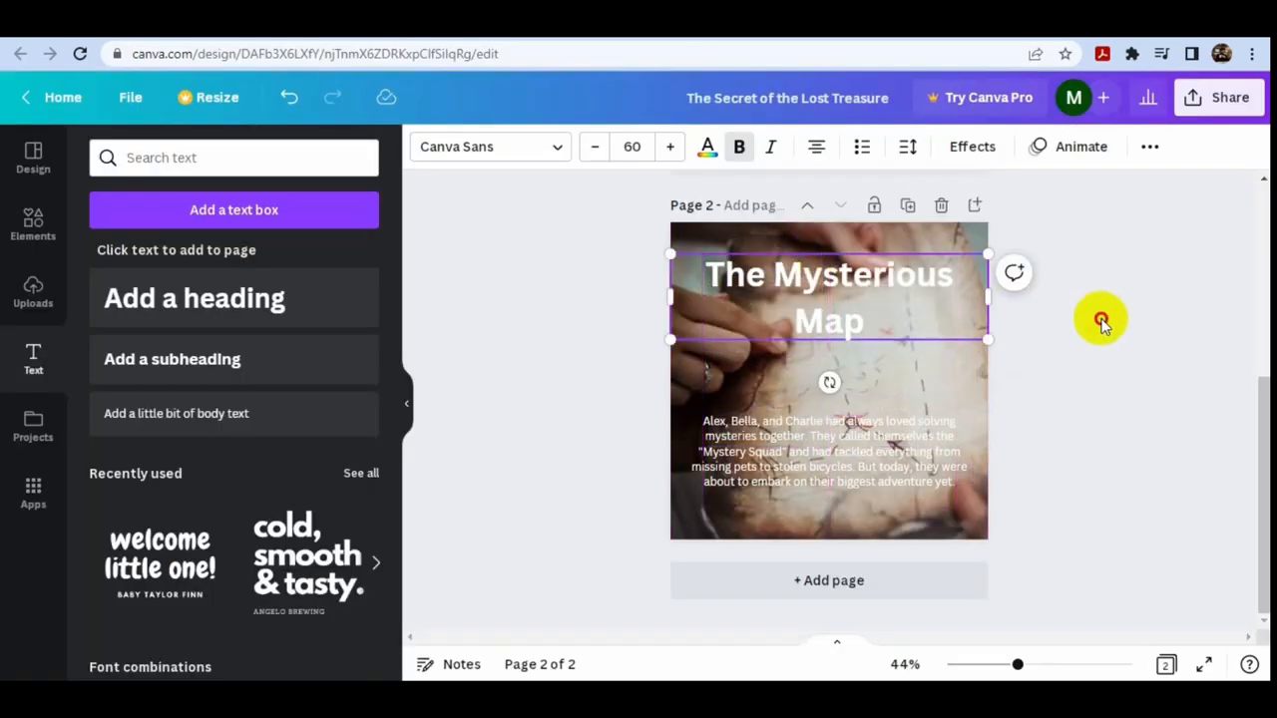
{"action": "left_click", "coordinate": [828, 451]}
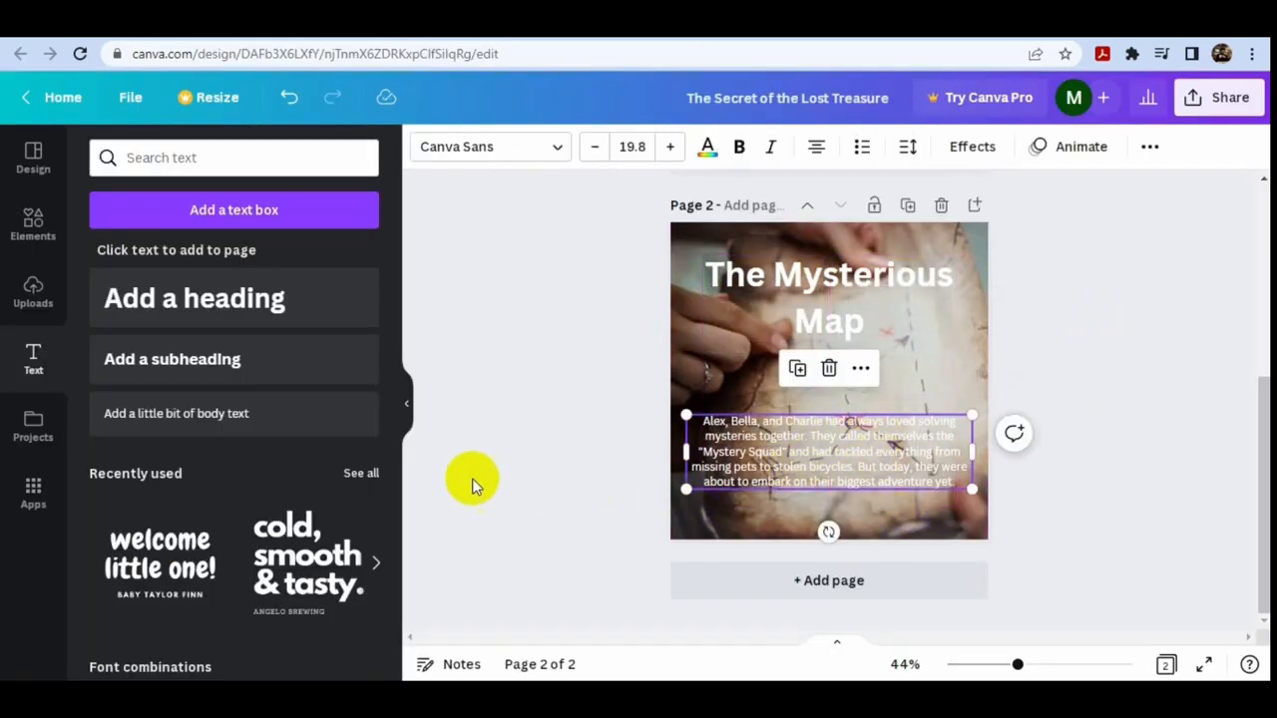
{"action": "left_click", "coordinate": [971, 147]}
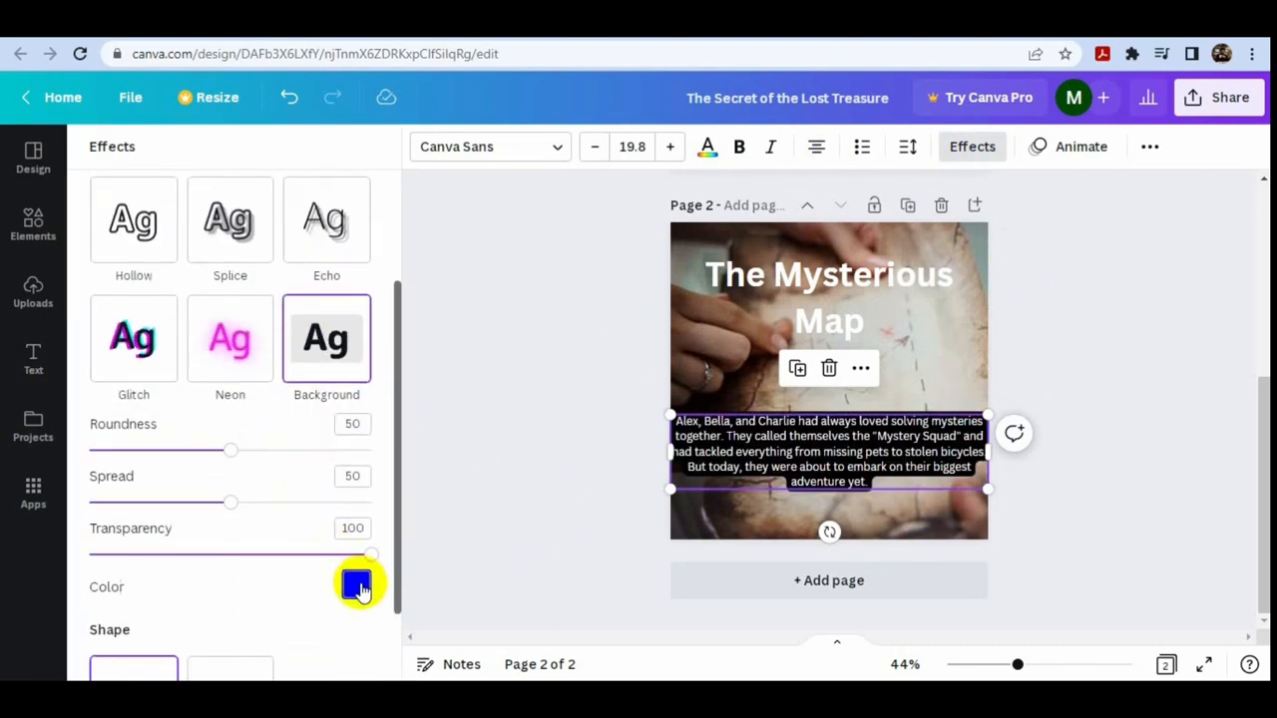
Try yellow background and hollow effects on the paragraph, then settle on a drop shadow.
{"action": "left_click", "coordinate": [356, 585]}
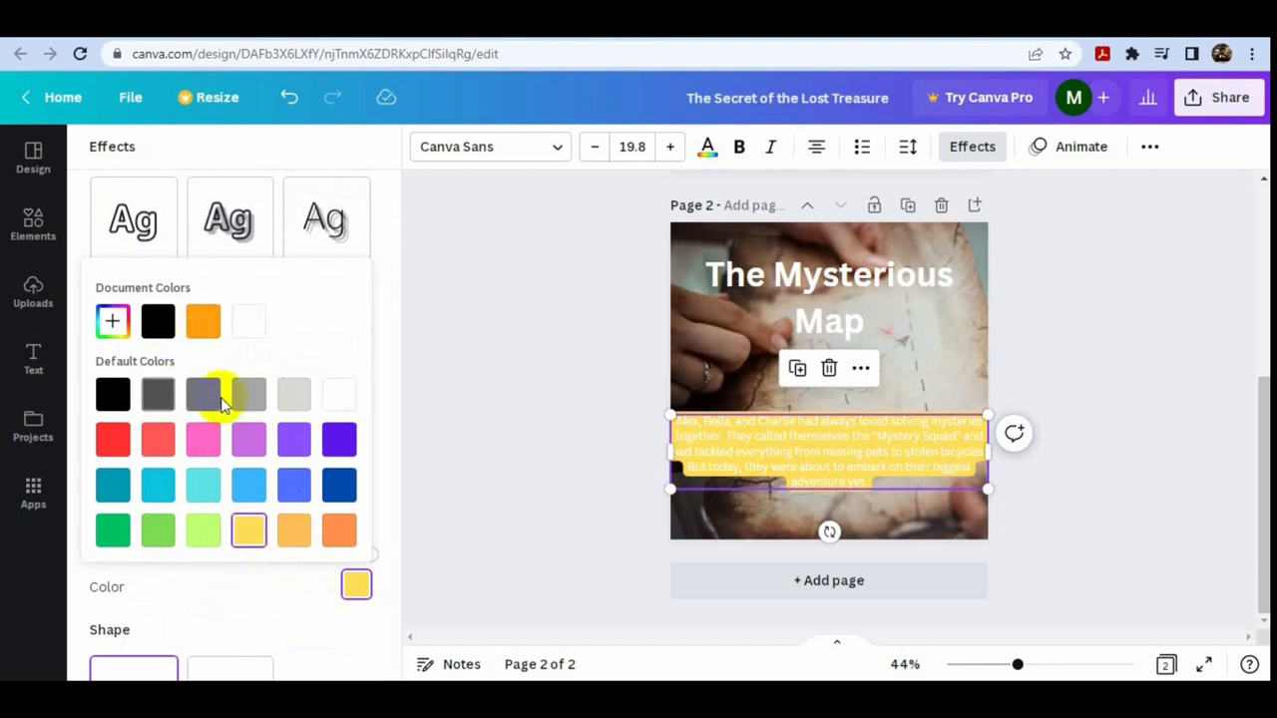
{"action": "left_click", "coordinate": [158, 393]}
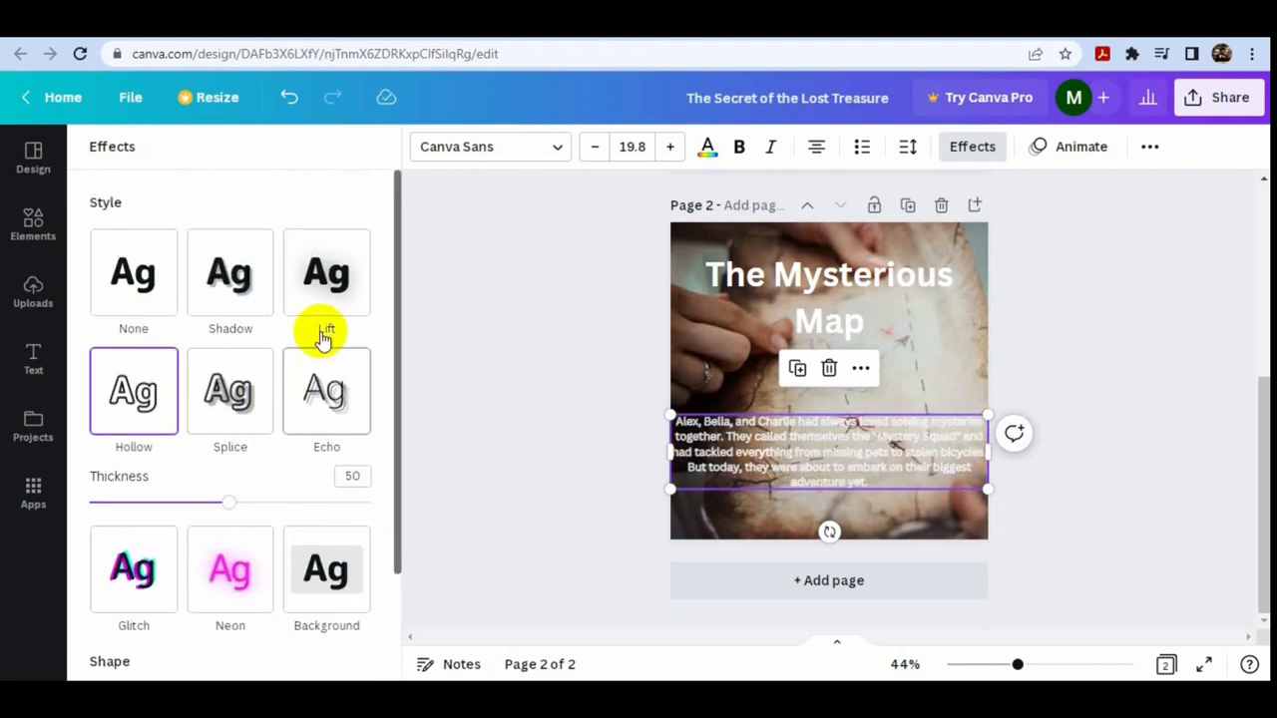
{"action": "left_click", "coordinate": [230, 273]}
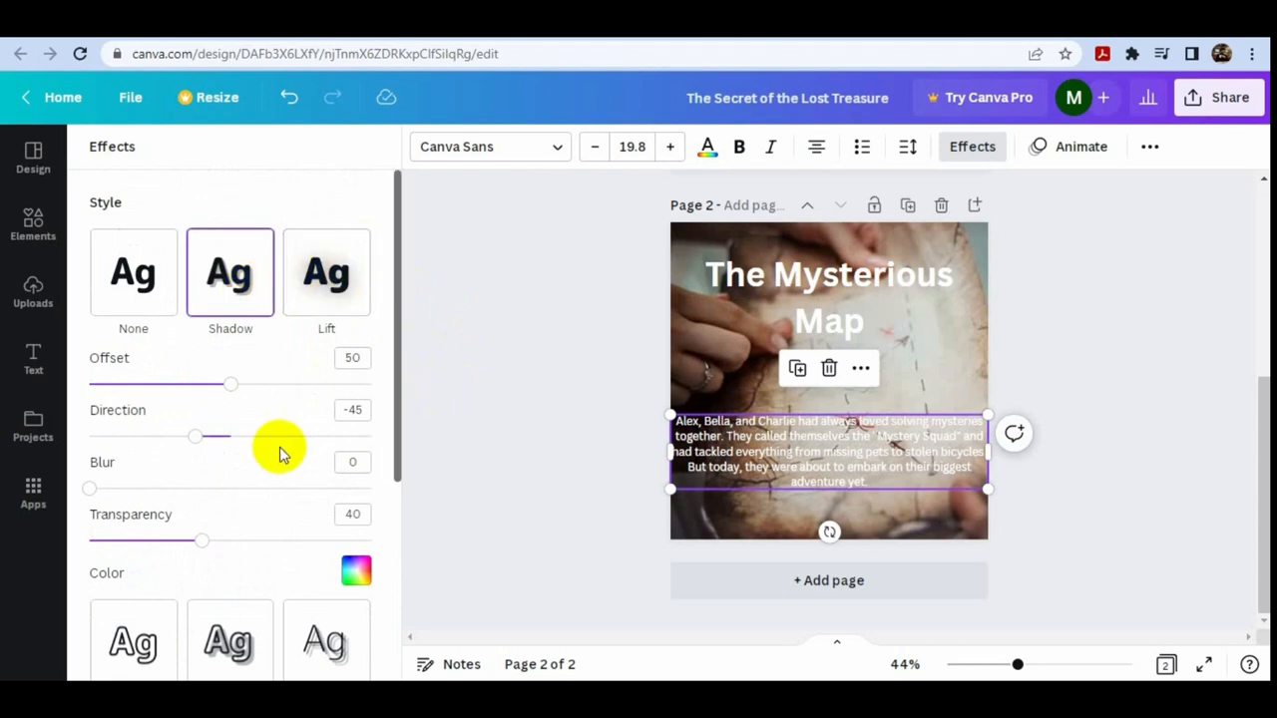
{"action": "left_click", "coordinate": [33, 359]}
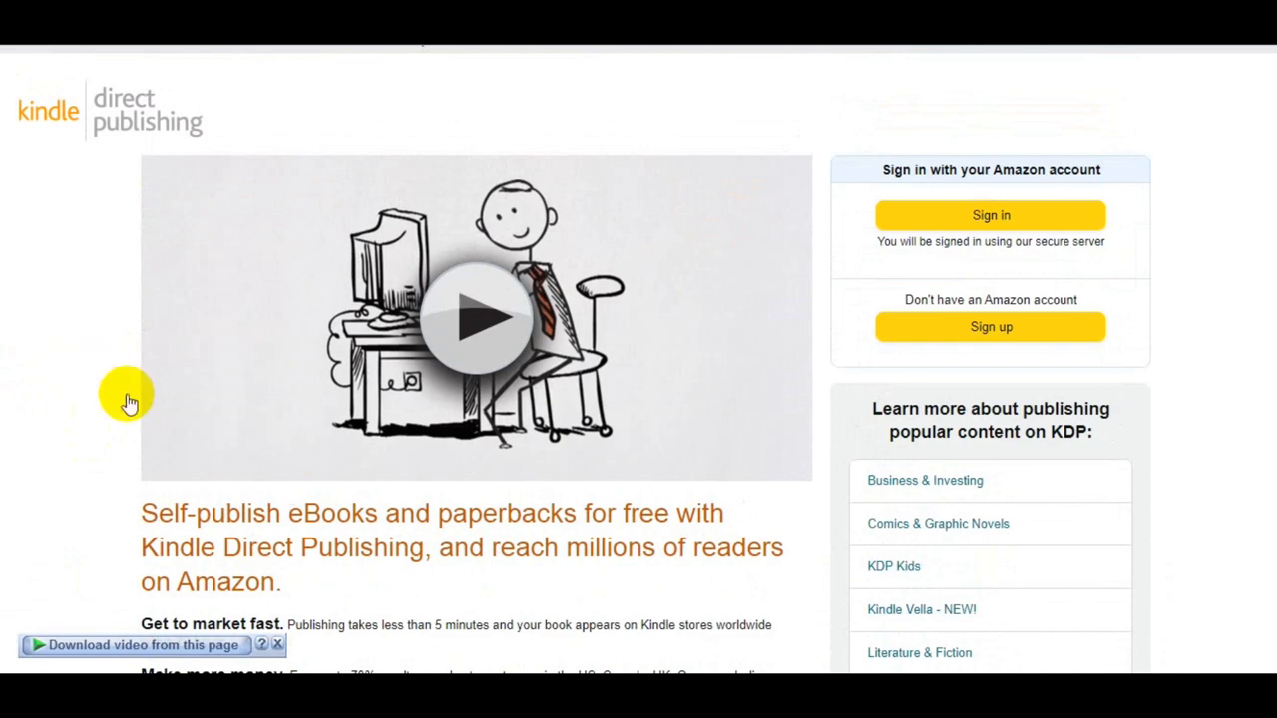
{"action": "mouse_move", "coordinate": [816, 437]}
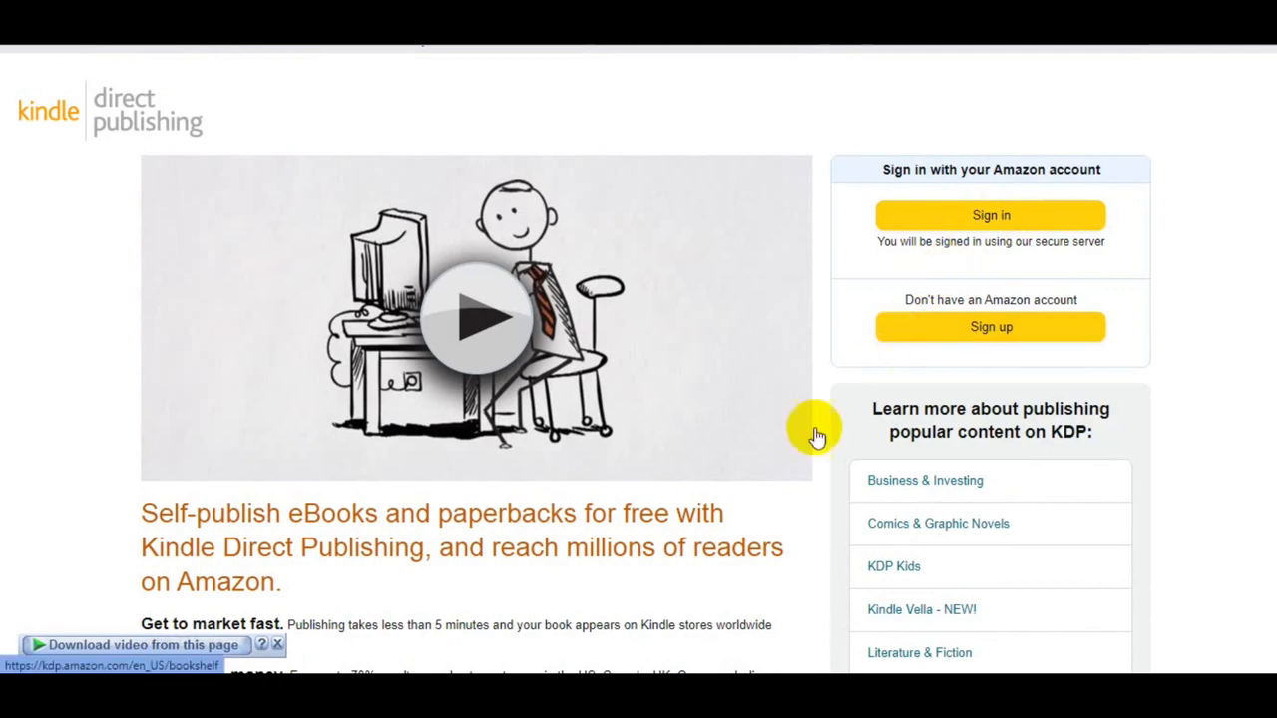
Scroll the KDP homepage down to its benefits list and popular publishing categories.
{"action": "scroll", "scroll_direction": "down", "scroll_amount": 3}
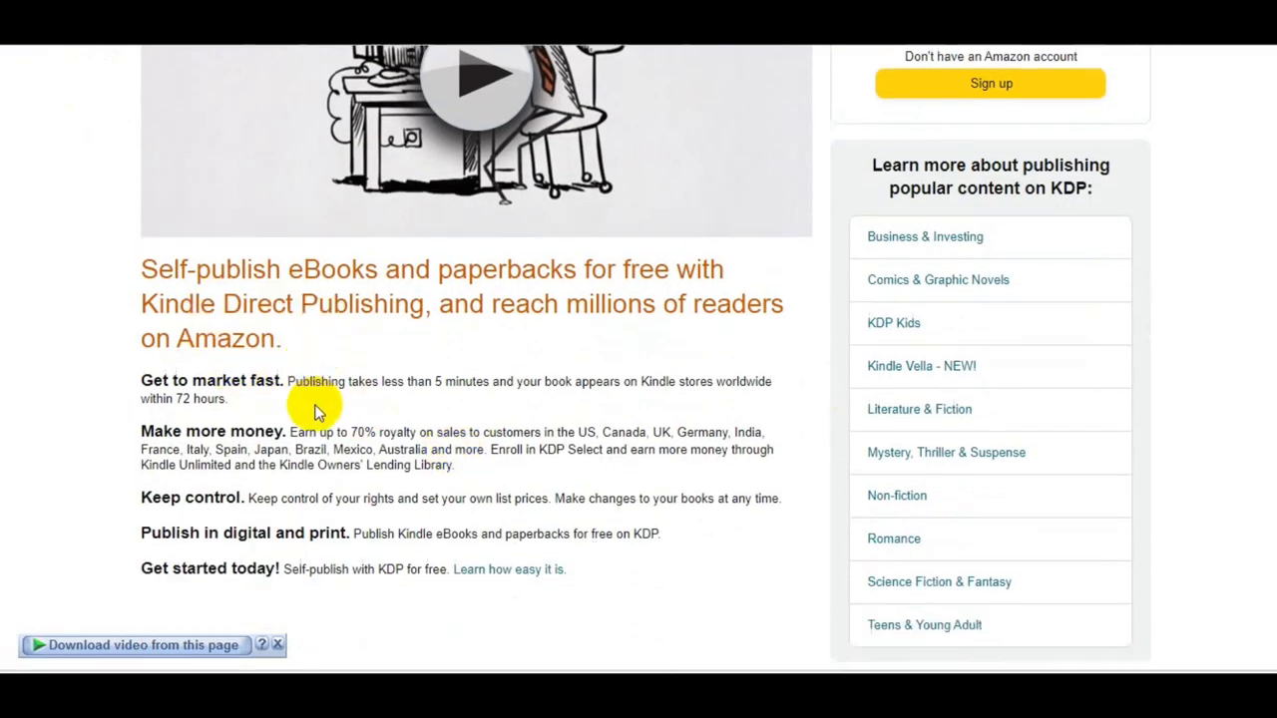
{"action": "scroll", "scroll_direction": "down", "scroll_amount": 3}
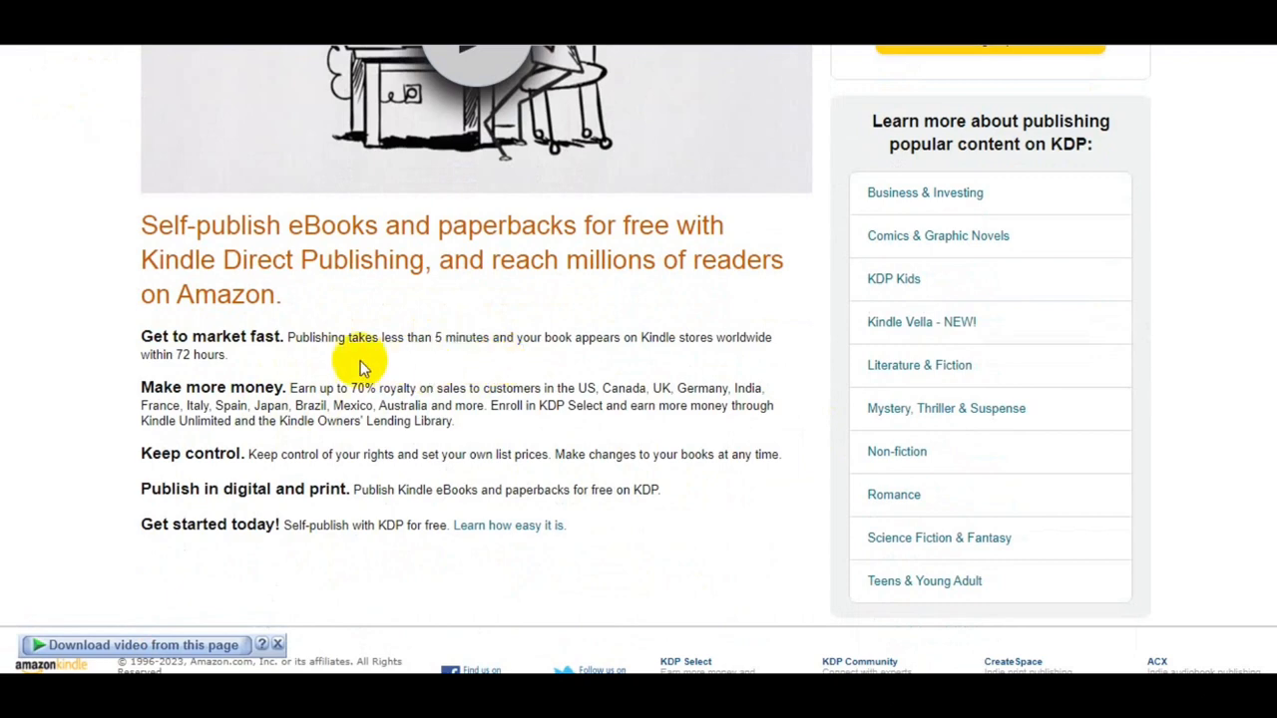
{"action": "mouse_move", "coordinate": [787, 527]}
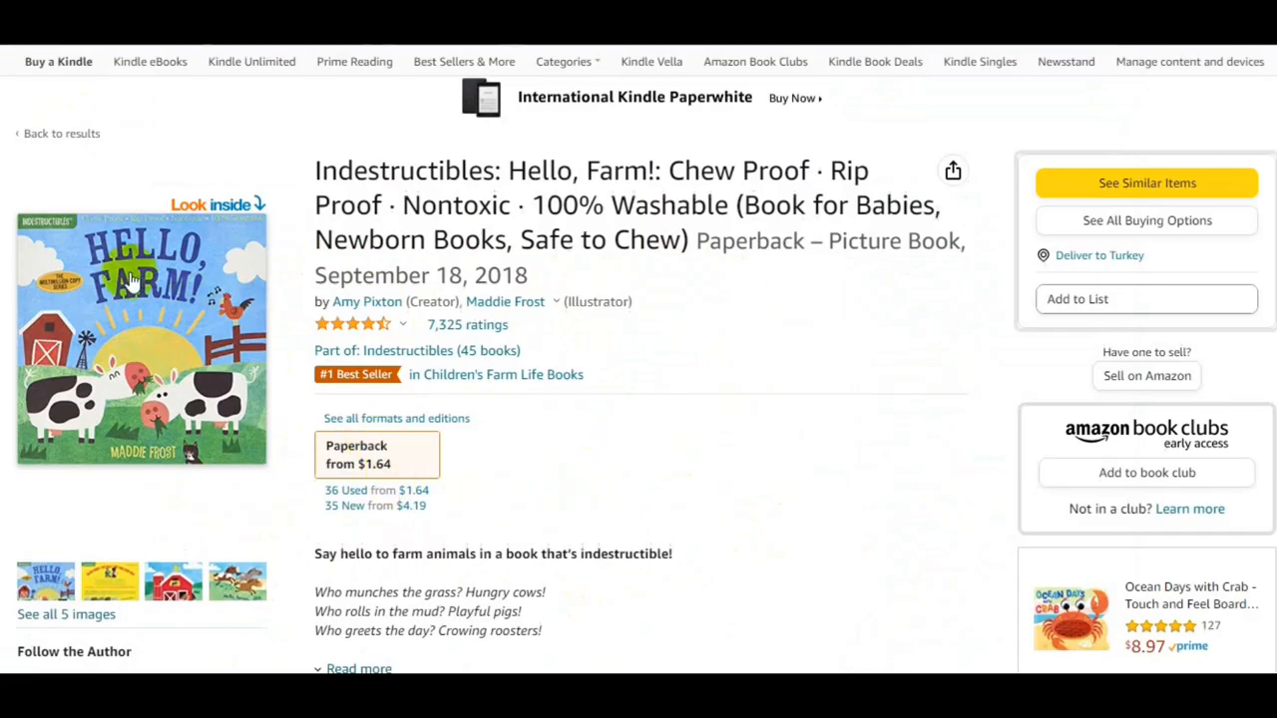
{"action": "mouse_move", "coordinate": [583, 449]}
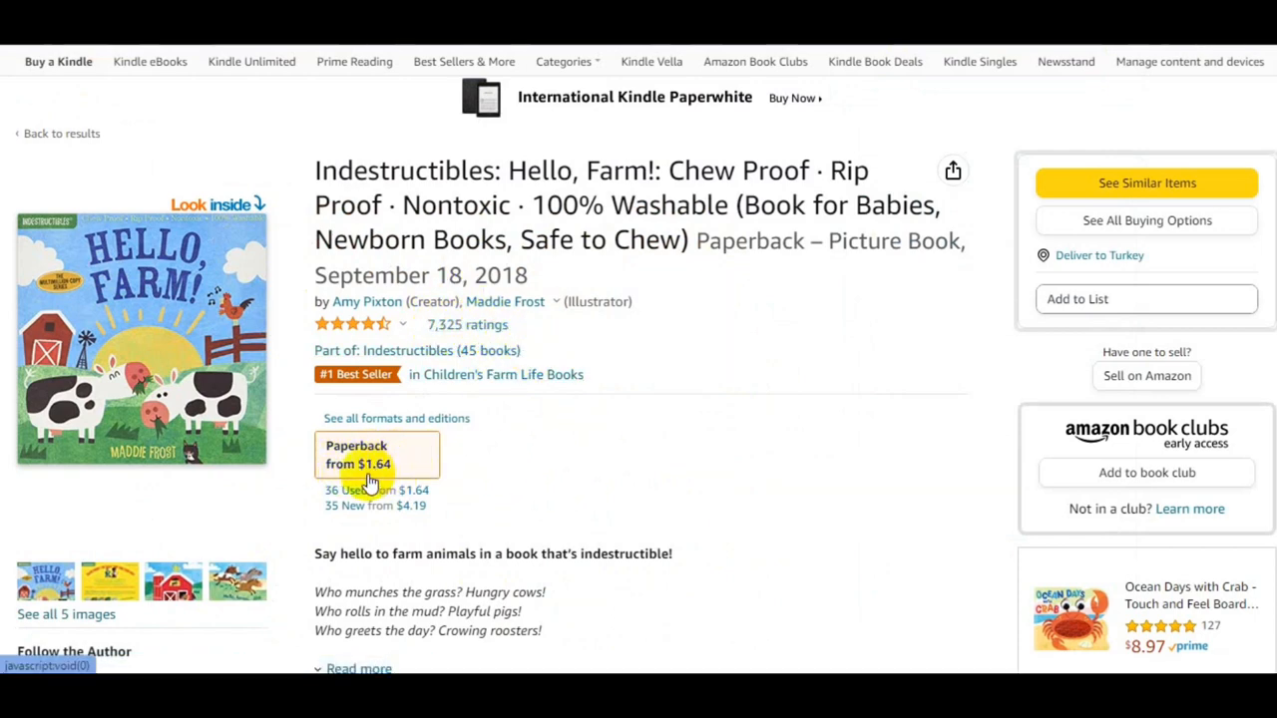
{"action": "mouse_move", "coordinate": [683, 409]}
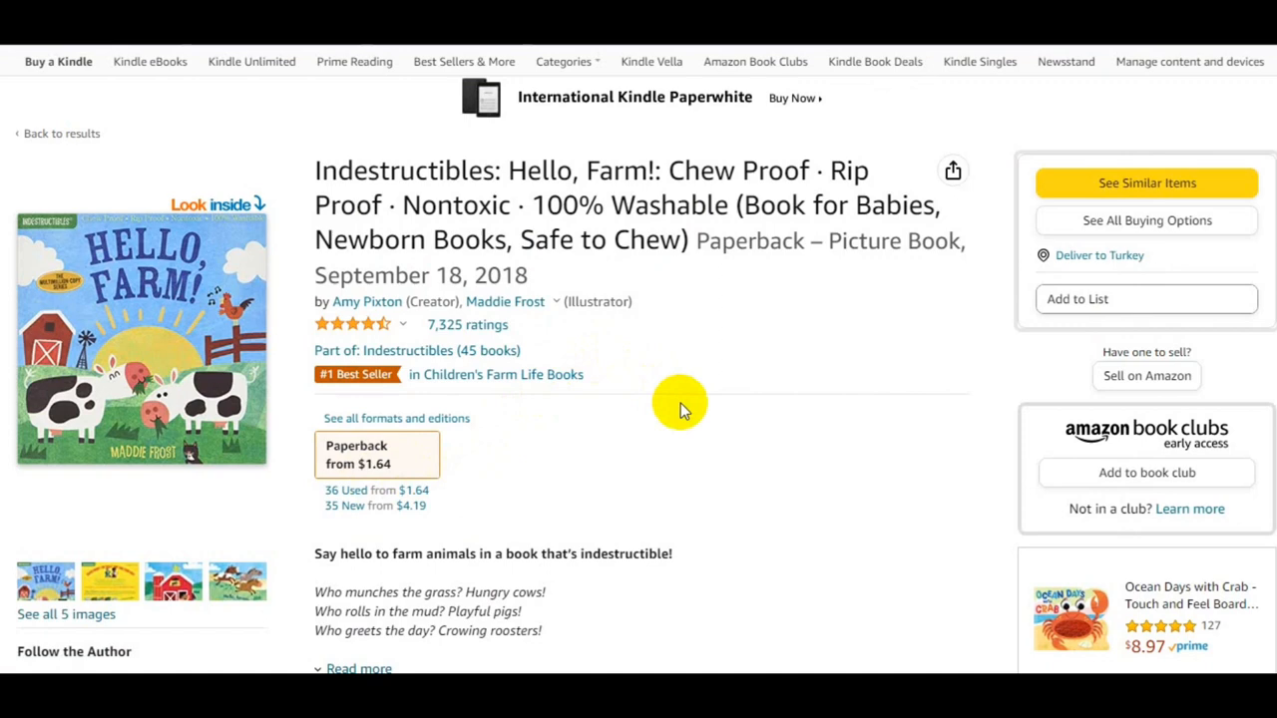